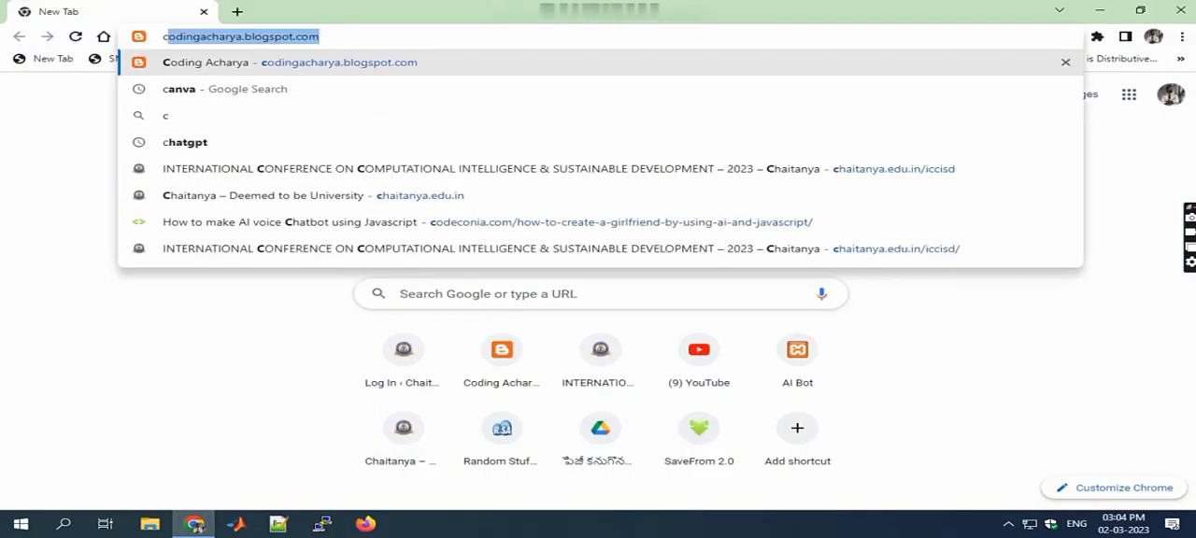
Navigate Chrome to the codingacharya.blogspot.com blog via the address bar
{"action": "type", "text": "coding acha"}
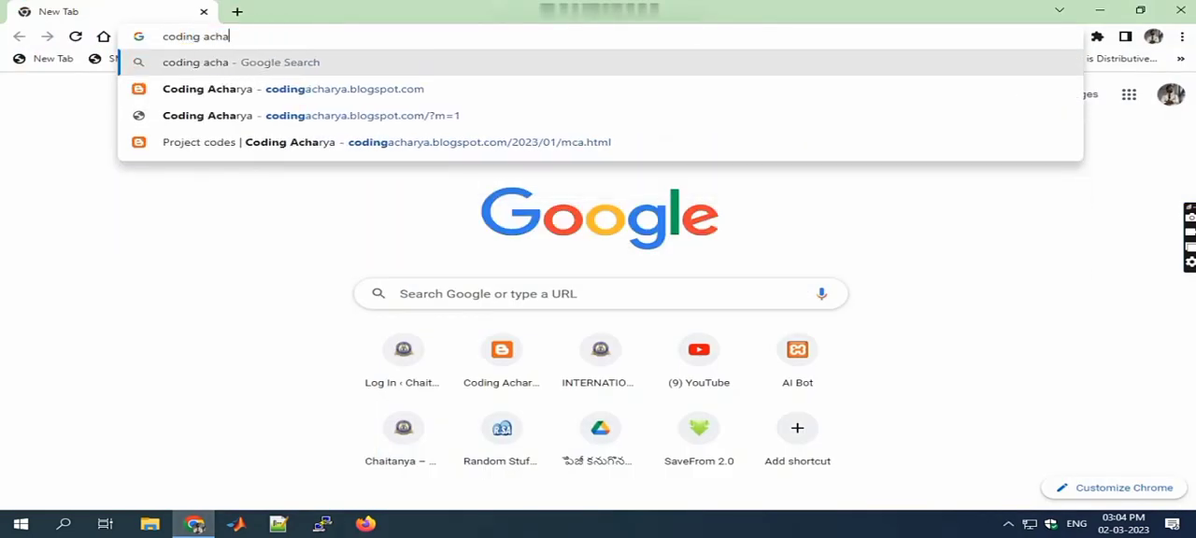
{"action": "key", "text": "Backspace"}
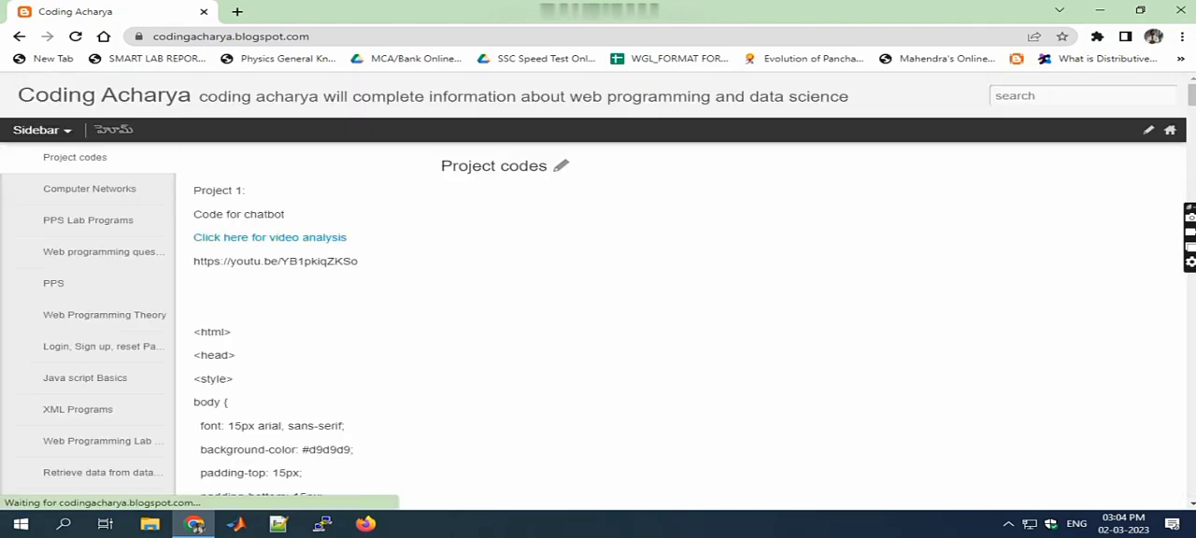
Open the 'Login, Sign up, reset Password' post and copy its config.php database-connection code
{"action": "left_click", "coordinate": [103, 346]}
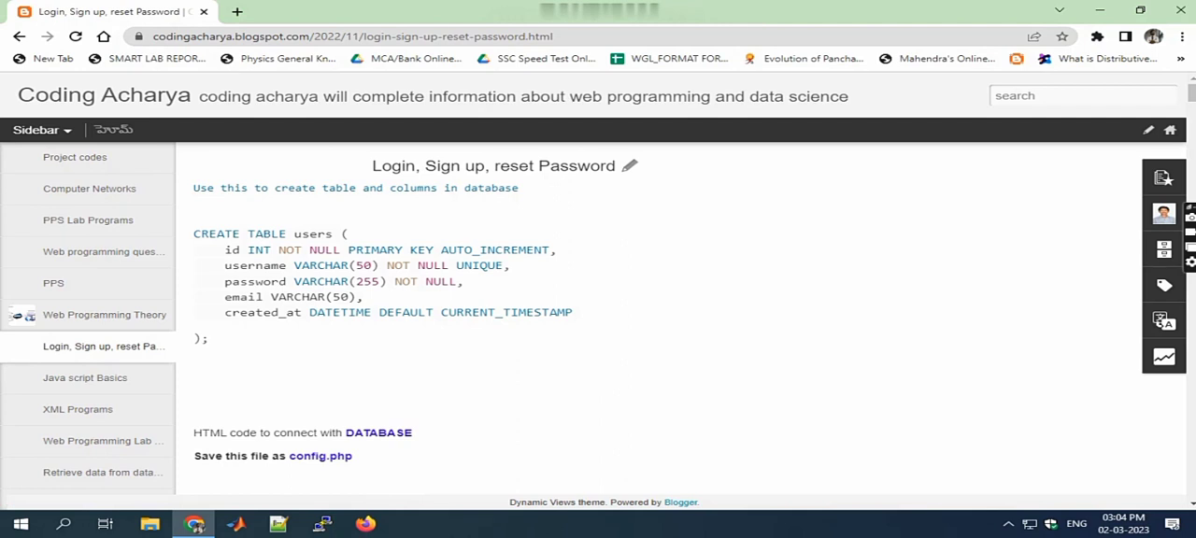
{"action": "scroll", "scroll_direction": "down", "scroll_amount": 3}
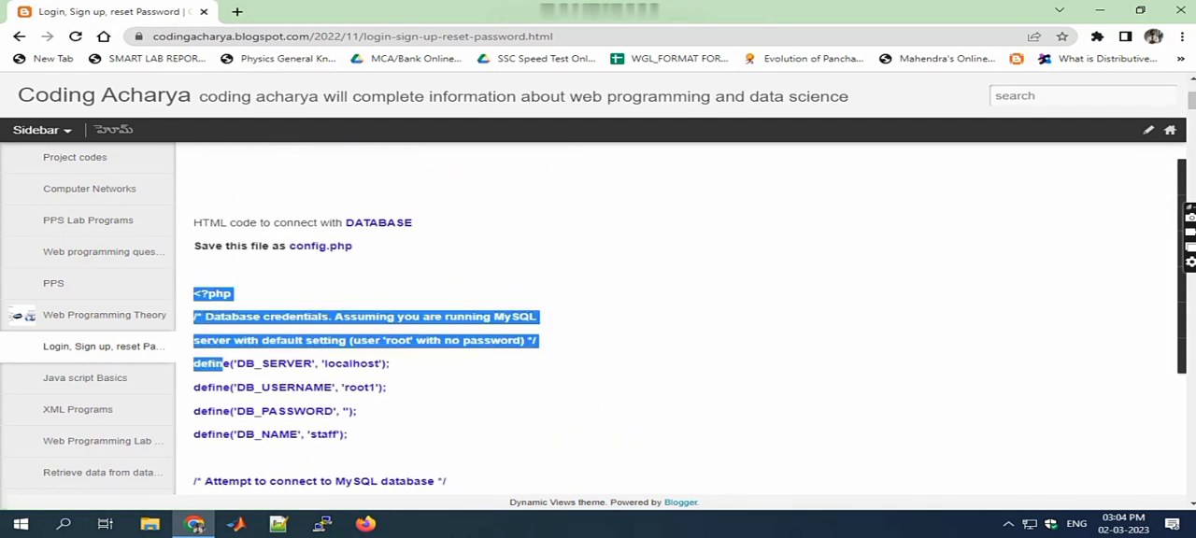
{"action": "scroll", "scroll_direction": "down", "scroll_amount": 3}
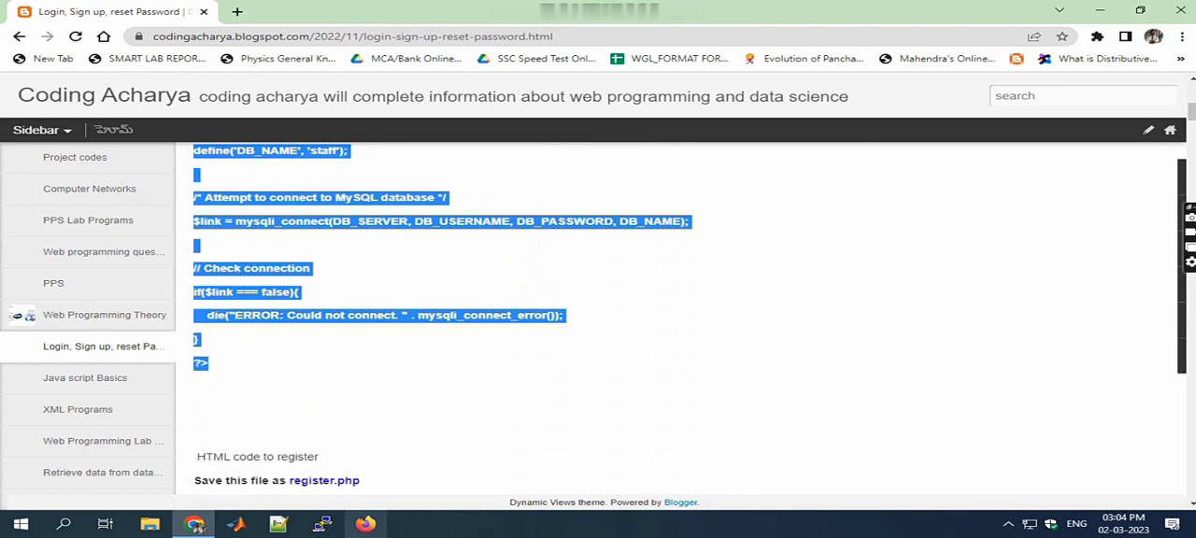
{"action": "left_click", "coordinate": [277, 524]}
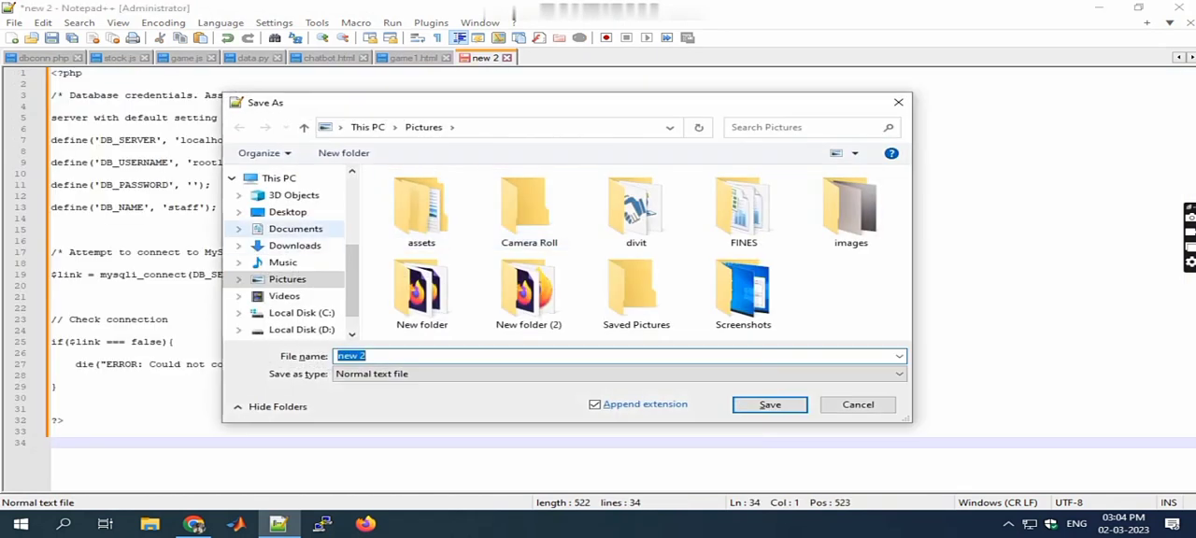
Browse the Save As dialog to C:\xampp\htdocs\project
{"action": "left_click", "coordinate": [300, 312]}
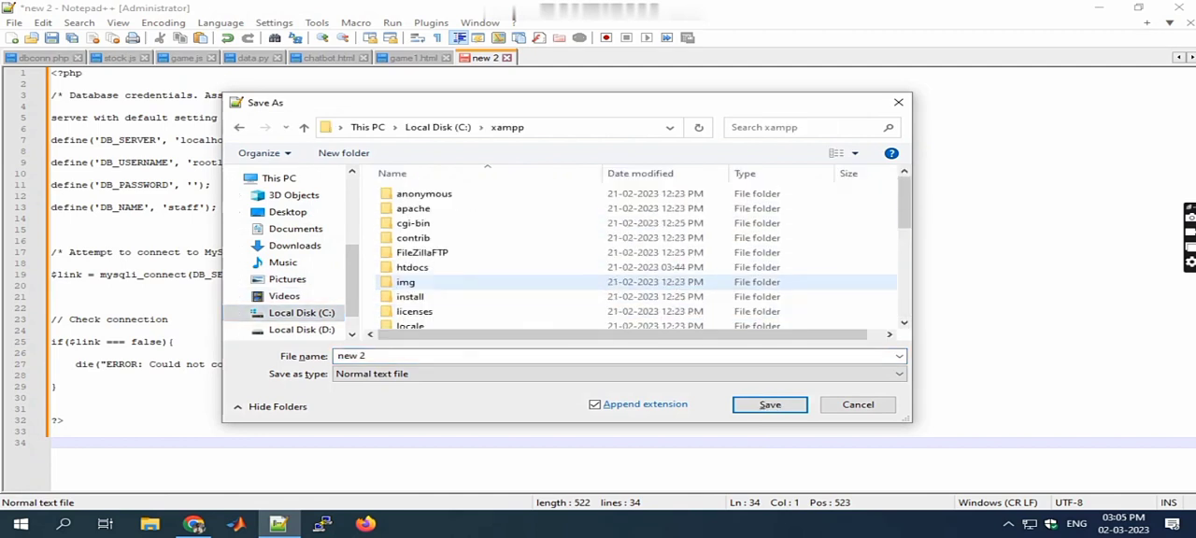
{"action": "left_click", "coordinate": [411, 267]}
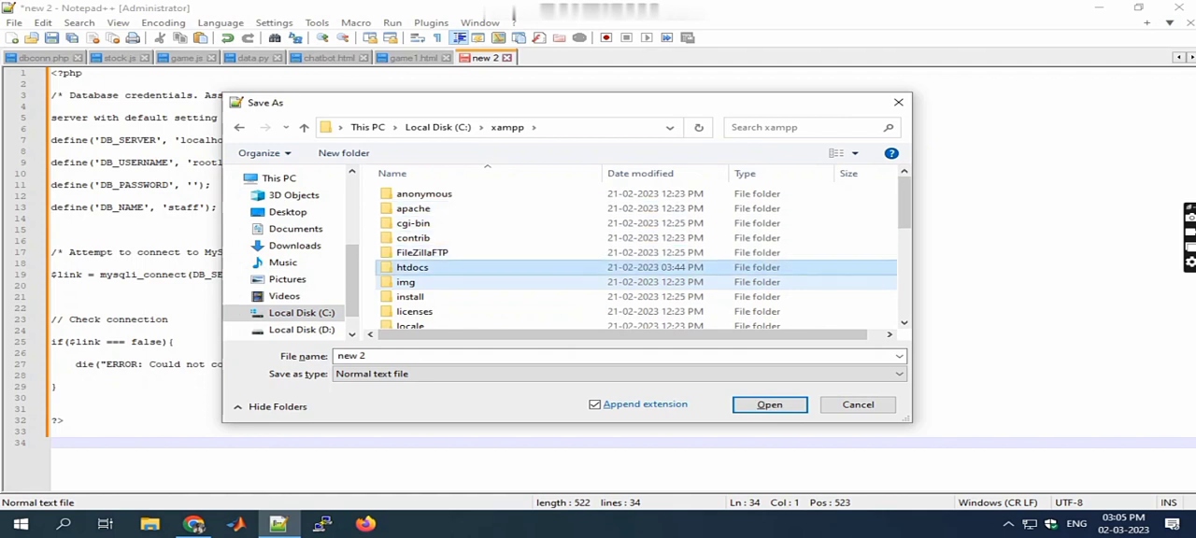
{"action": "double_click", "coordinate": [411, 268]}
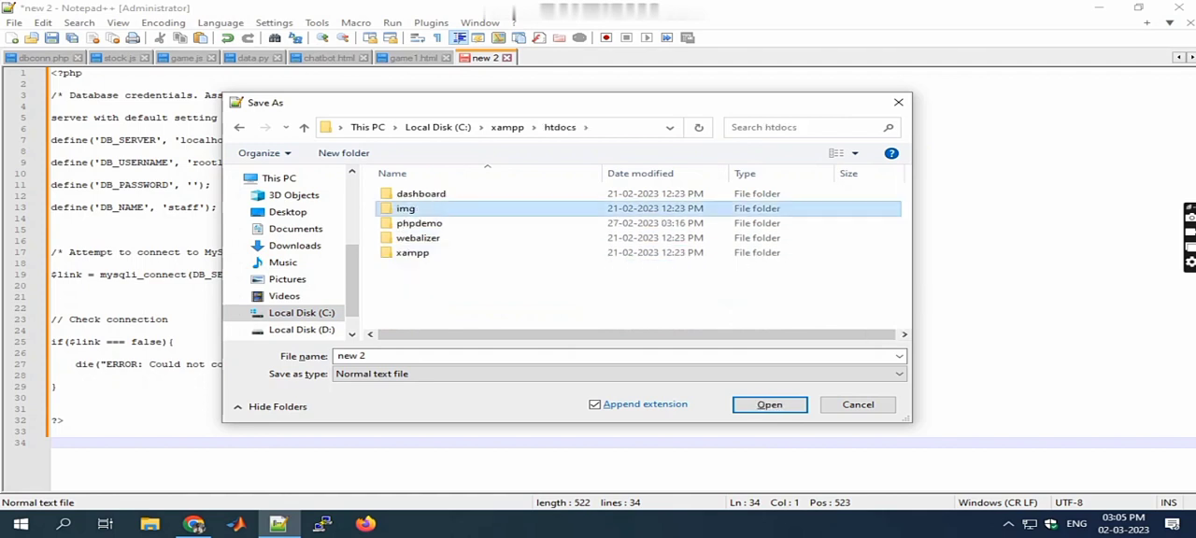
{"action": "left_click", "coordinate": [418, 223]}
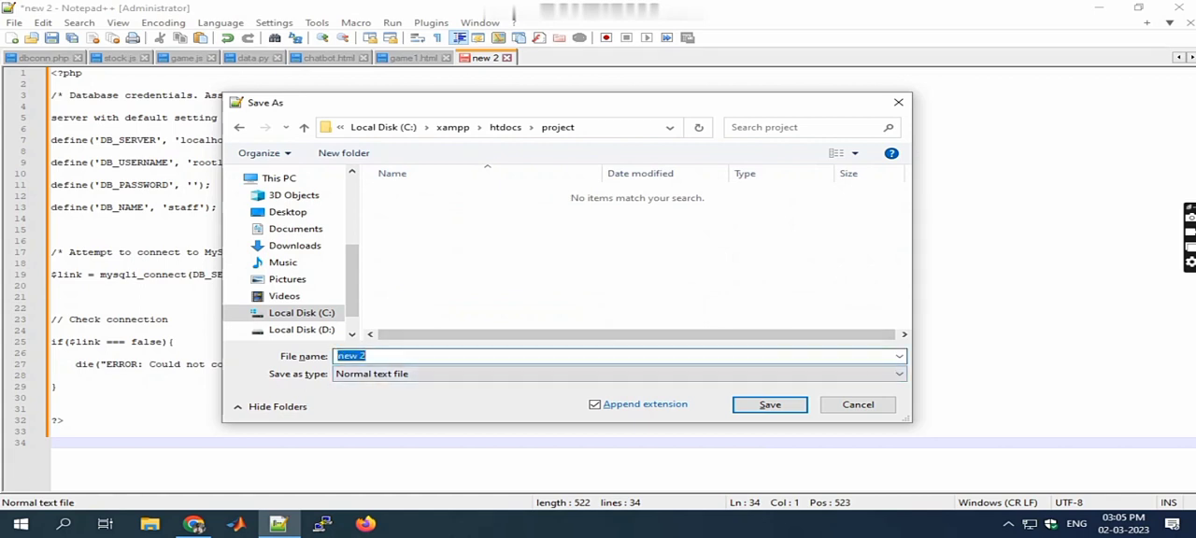
Save the pasted database-connection code there as config.php
{"action": "type", "text": "<?php"}
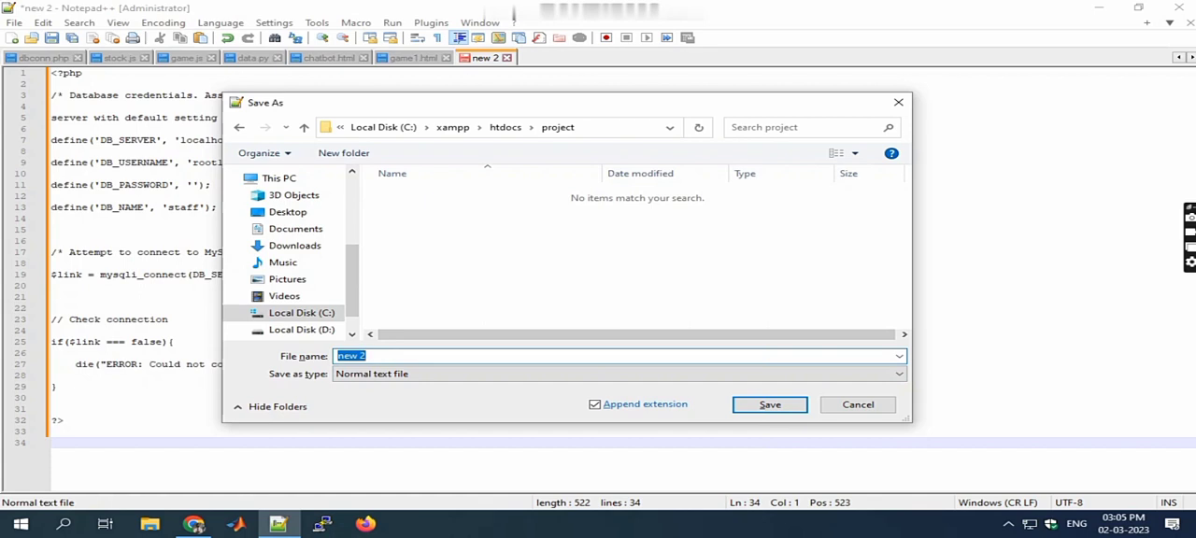
{"action": "type", "text": "config"}
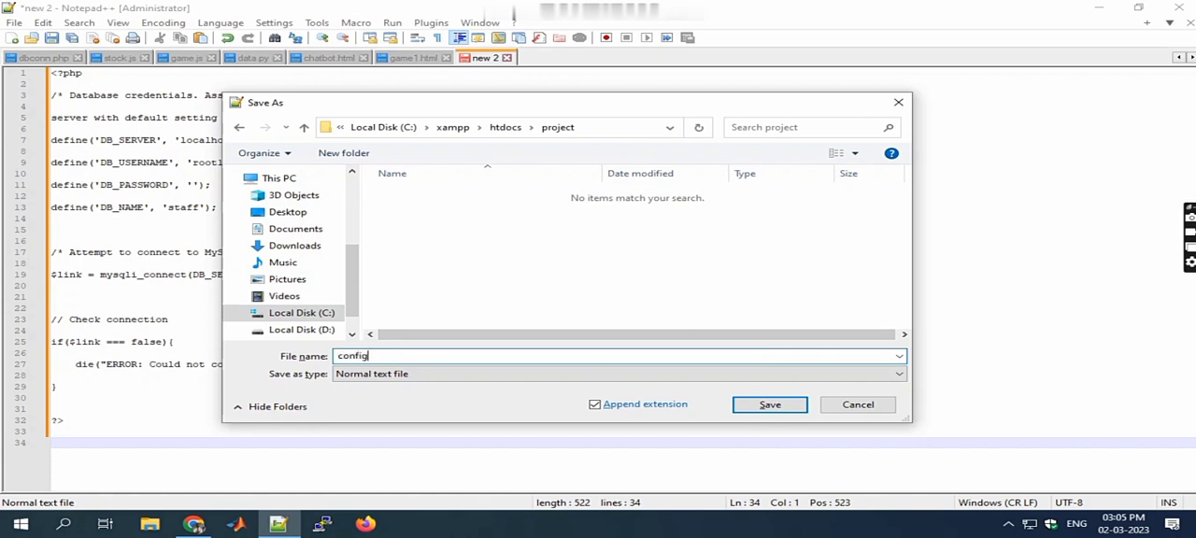
{"action": "type", "text": ".php"}
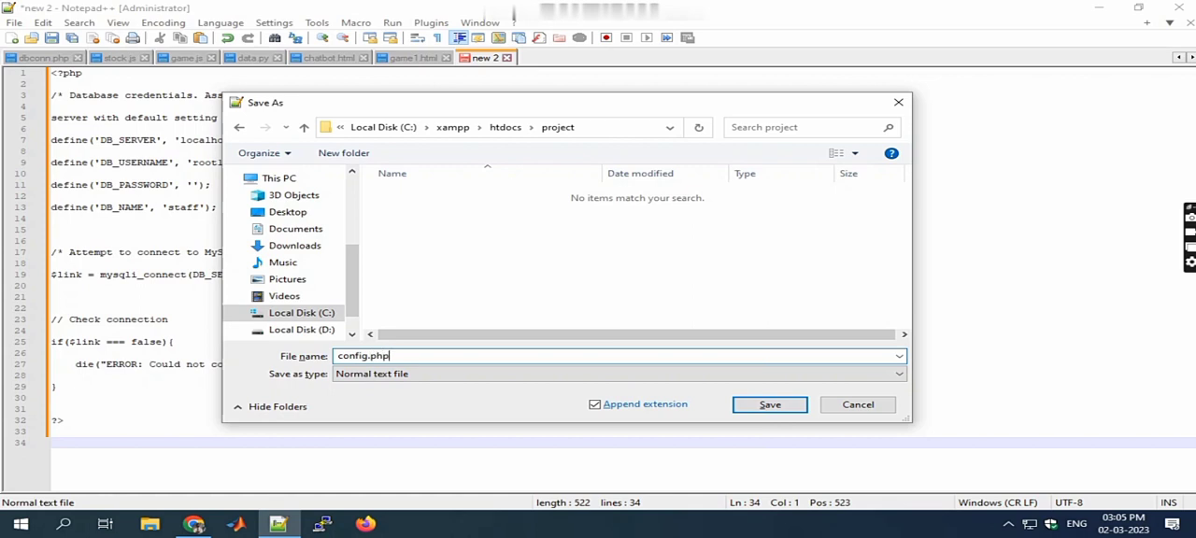
{"action": "left_click", "coordinate": [770, 403]}
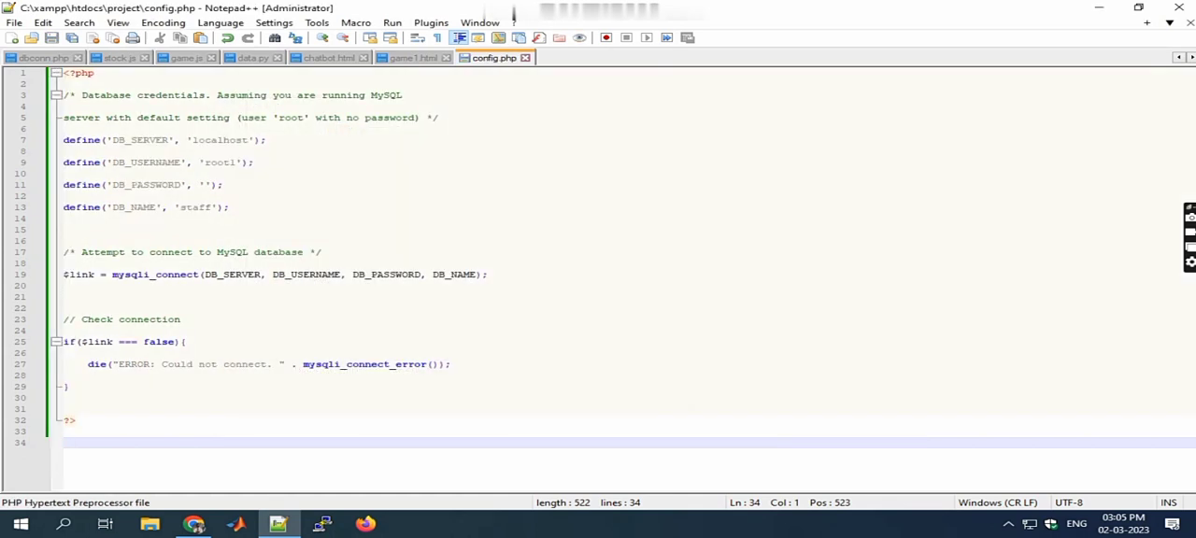
Scroll to the register.php section of the post and copy its code through </html>
{"action": "left_click", "coordinate": [194, 523]}
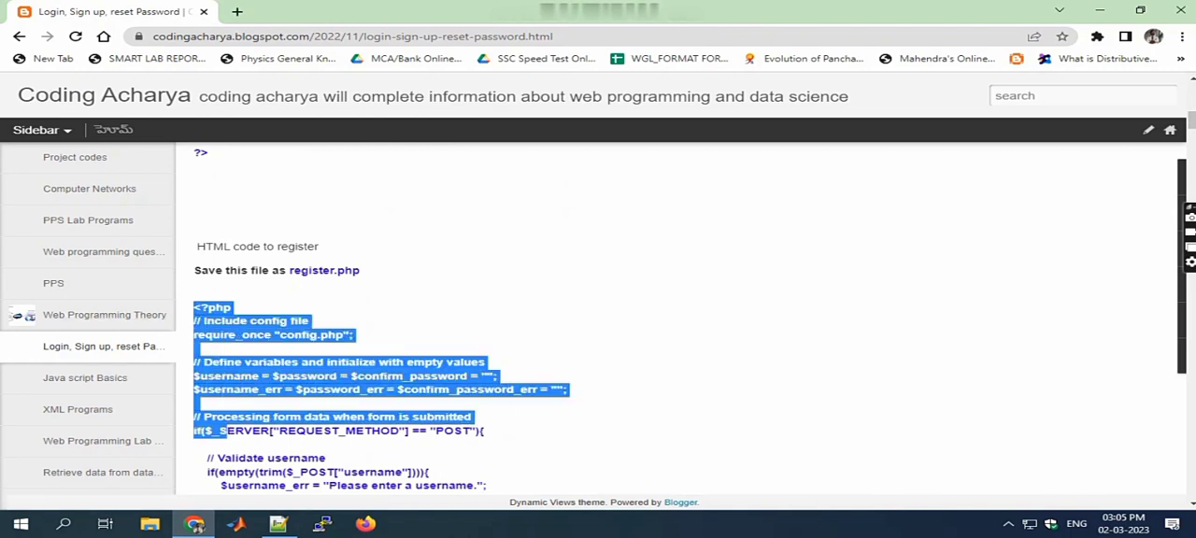
{"action": "scroll", "scroll_direction": "down", "scroll_amount": 3}
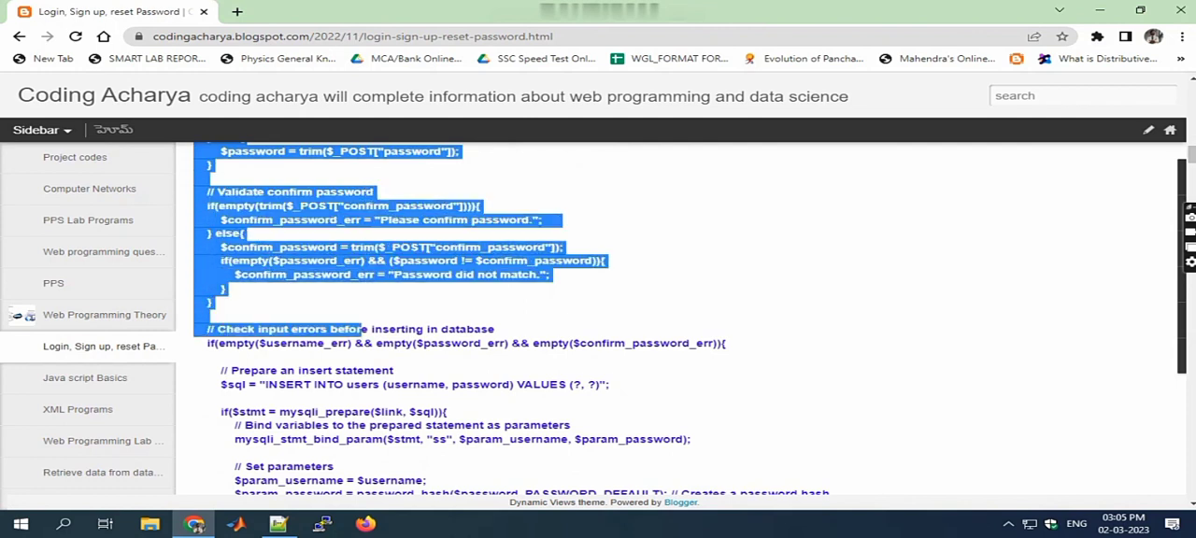
{"action": "scroll", "scroll_direction": "down", "scroll_amount": 3}
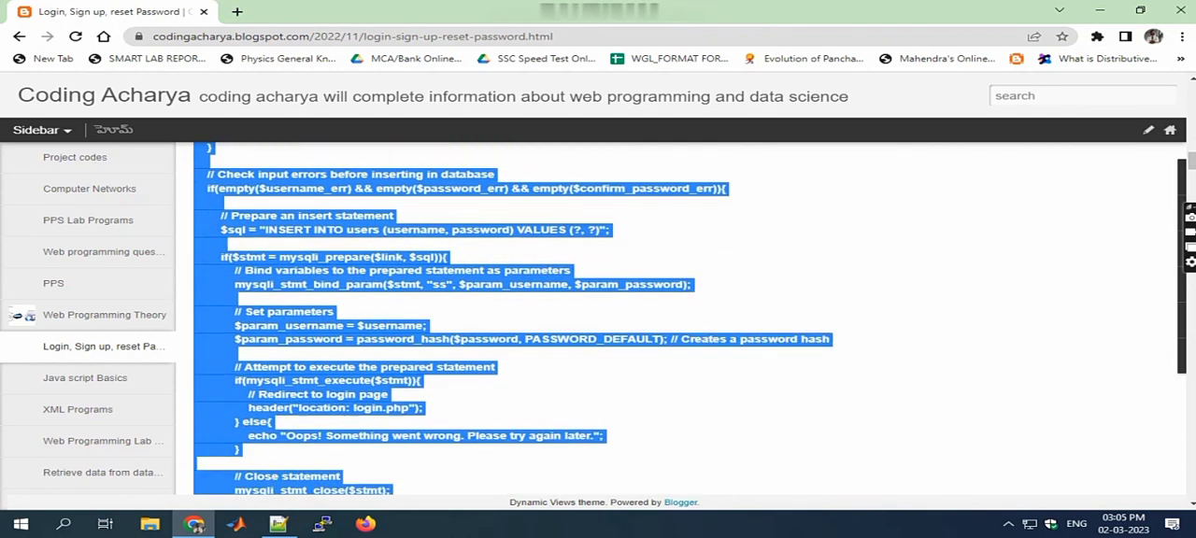
{"action": "scroll", "scroll_direction": "down", "scroll_amount": 3}
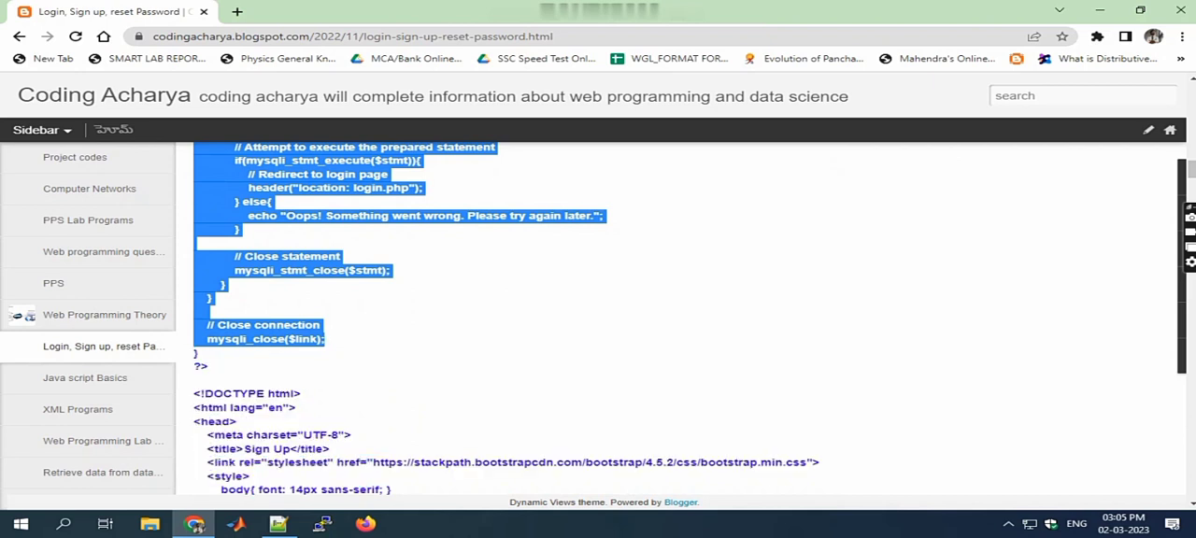
{"action": "scroll", "scroll_direction": "down", "scroll_amount": 3}
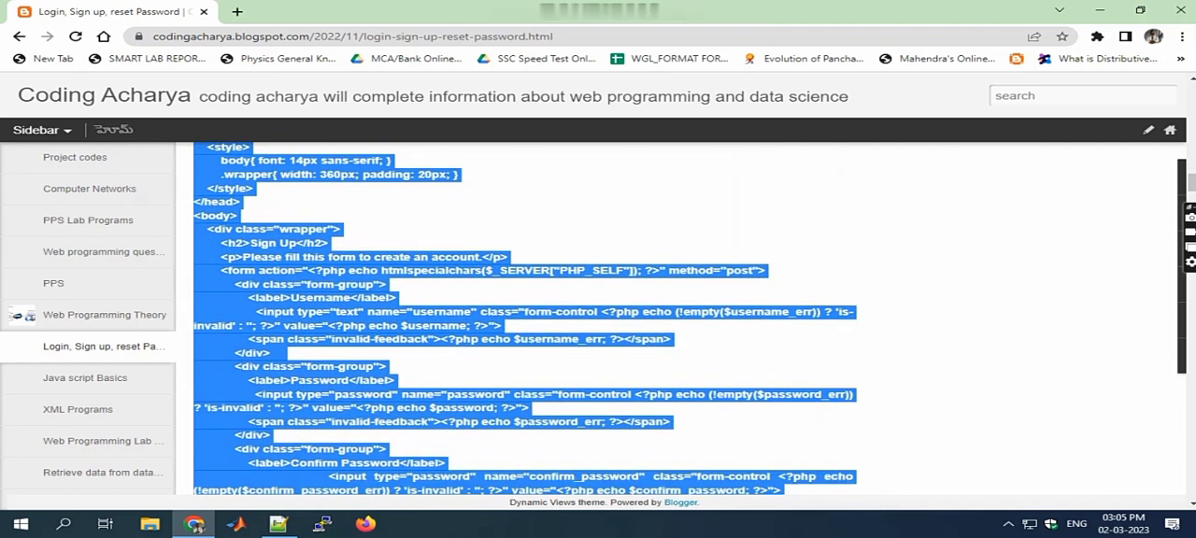
{"action": "scroll", "scroll_direction": "down", "scroll_amount": 3}
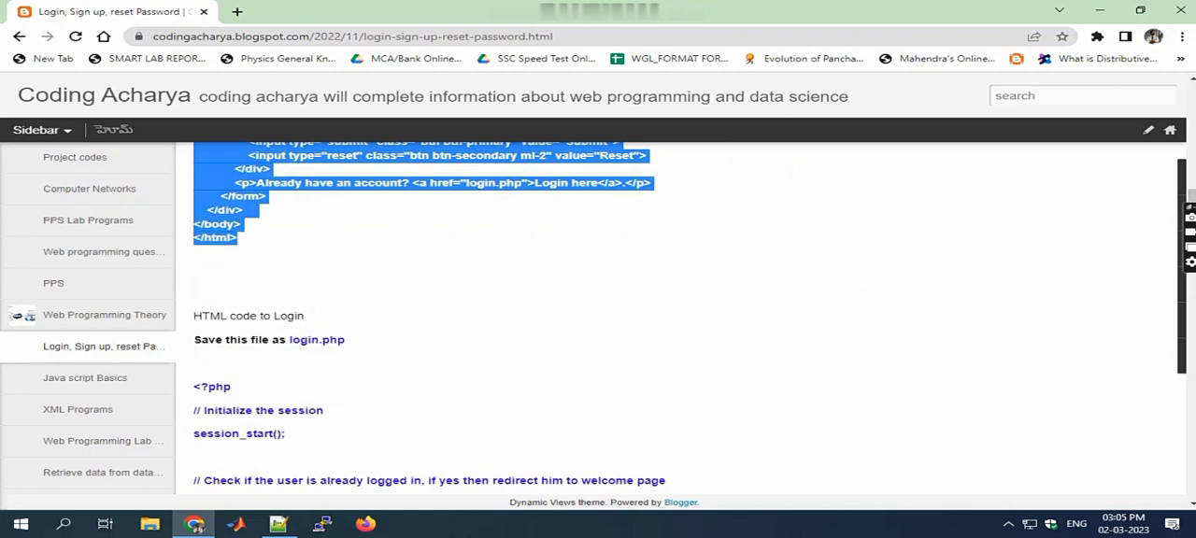
{"action": "left_click", "coordinate": [279, 523]}
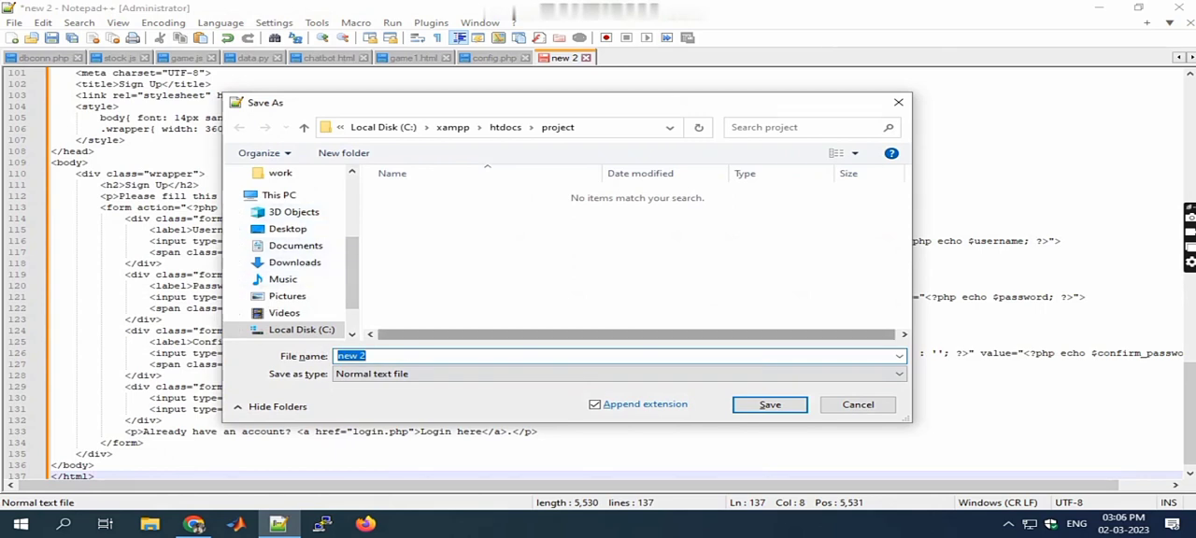
{"action": "mouse_move", "coordinate": [194, 523]}
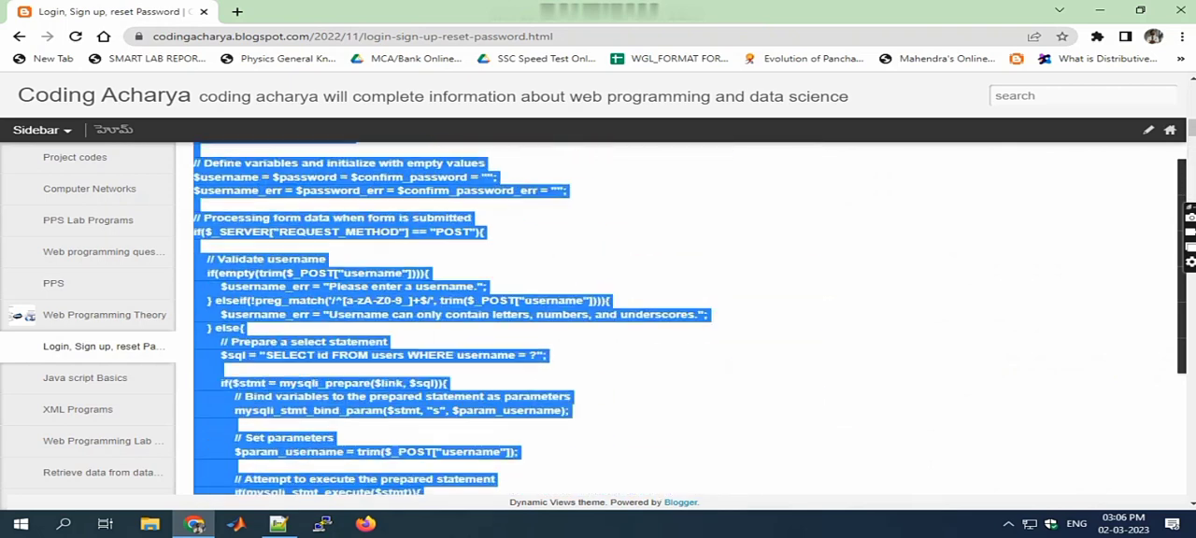
Save the pasted sign-up code as register.php in htdocs\project and return to the blog
{"action": "scroll", "scroll_direction": "up", "scroll_amount": 3}
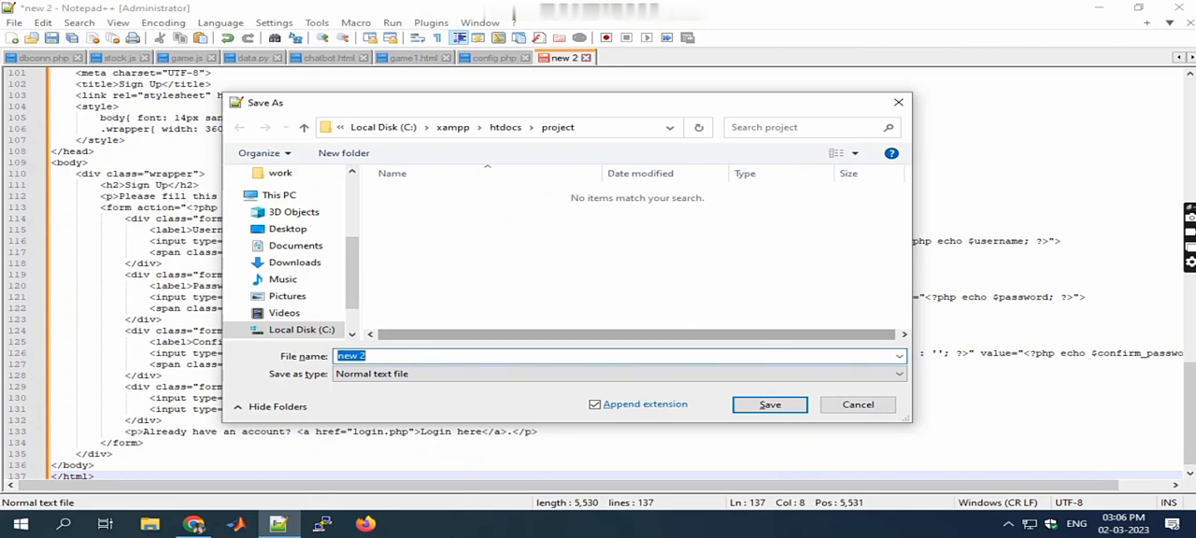
{"action": "type", "text": "regis"}
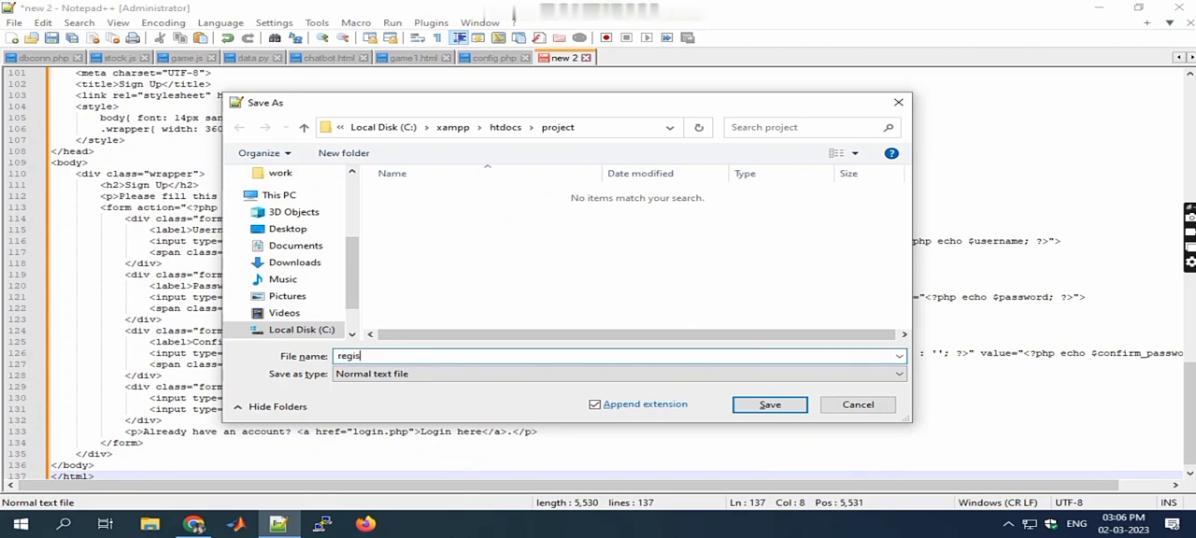
{"action": "type", "text": "ter.ph"}
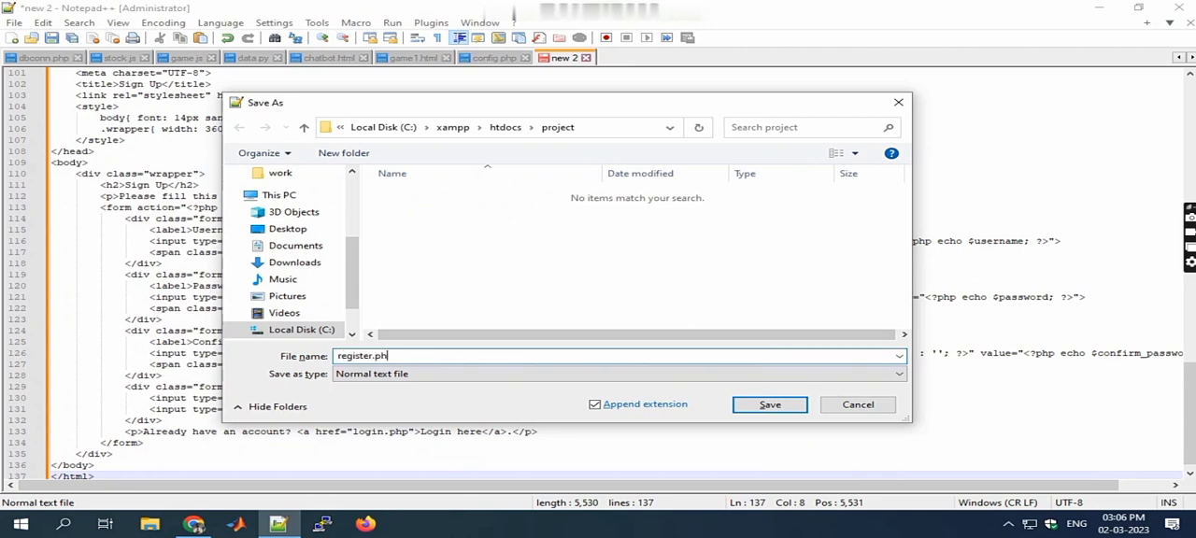
{"action": "left_click", "coordinate": [769, 404]}
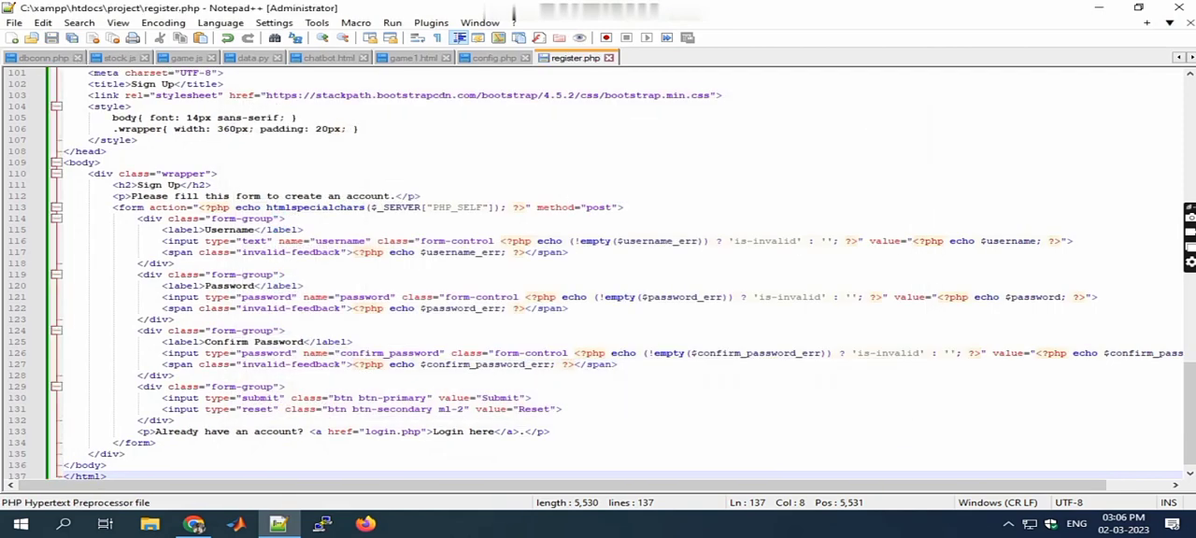
{"action": "left_click", "coordinate": [194, 523]}
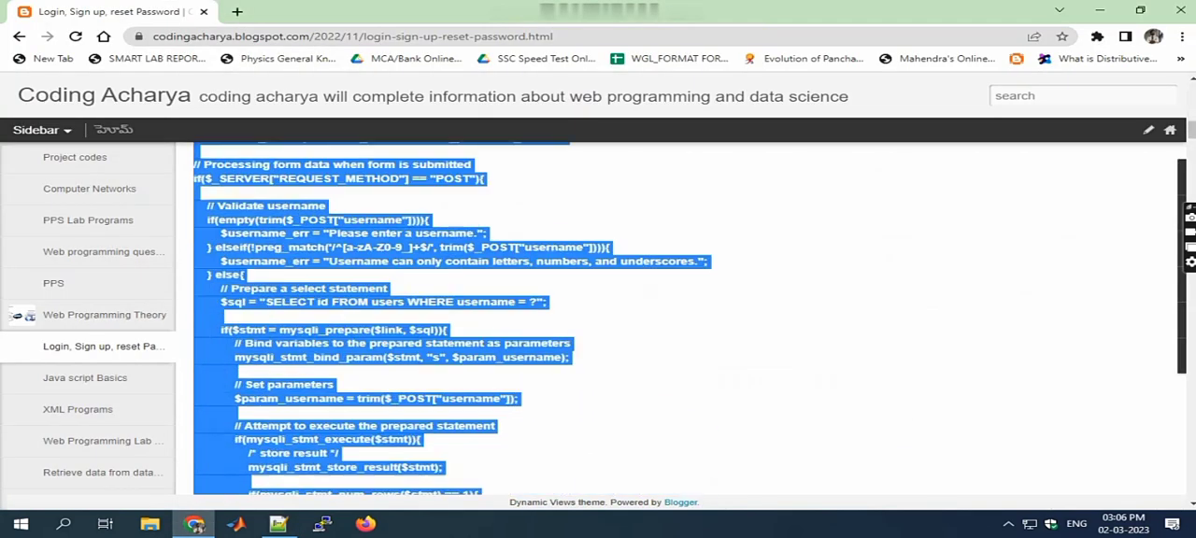
Scroll to the login page code in the post, copy it and paste into a new Notepad++ tab
{"action": "scroll", "scroll_direction": "down", "scroll_amount": 3}
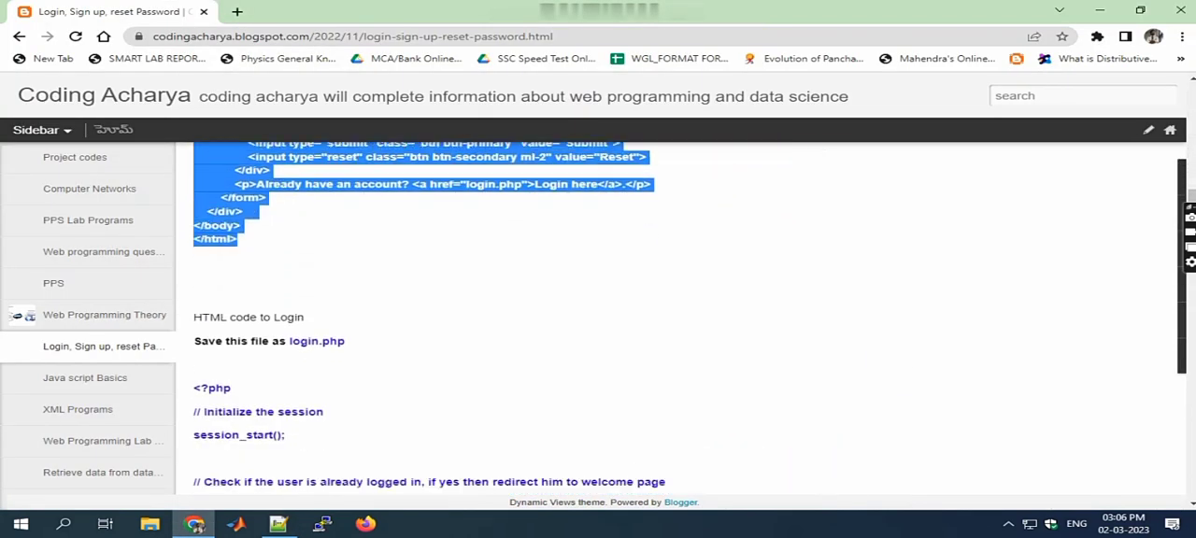
{"action": "scroll", "scroll_direction": "down", "scroll_amount": 3}
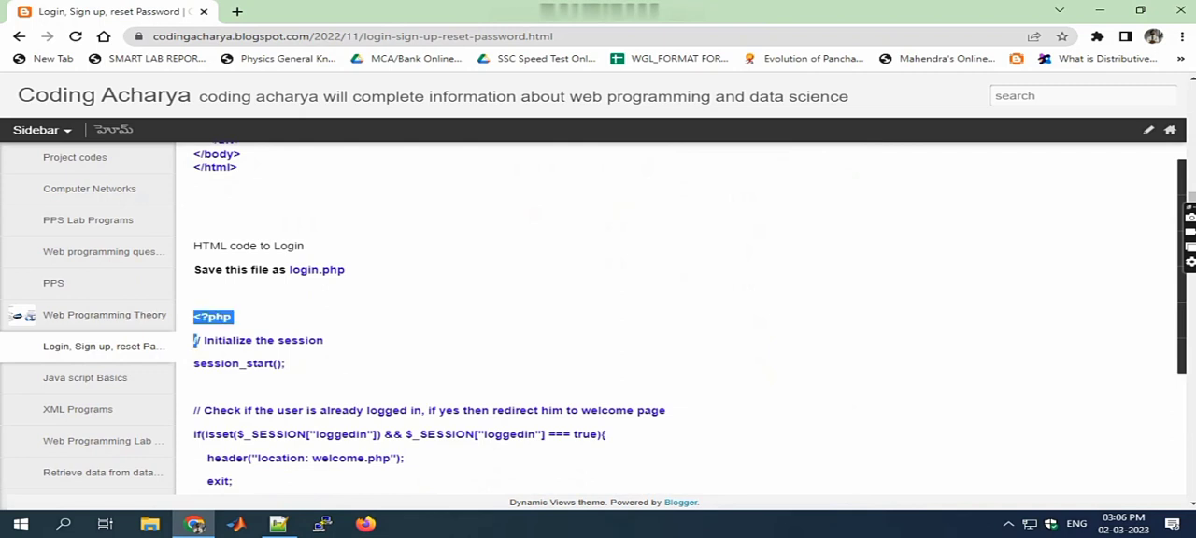
{"action": "scroll", "scroll_direction": "down", "scroll_amount": 3}
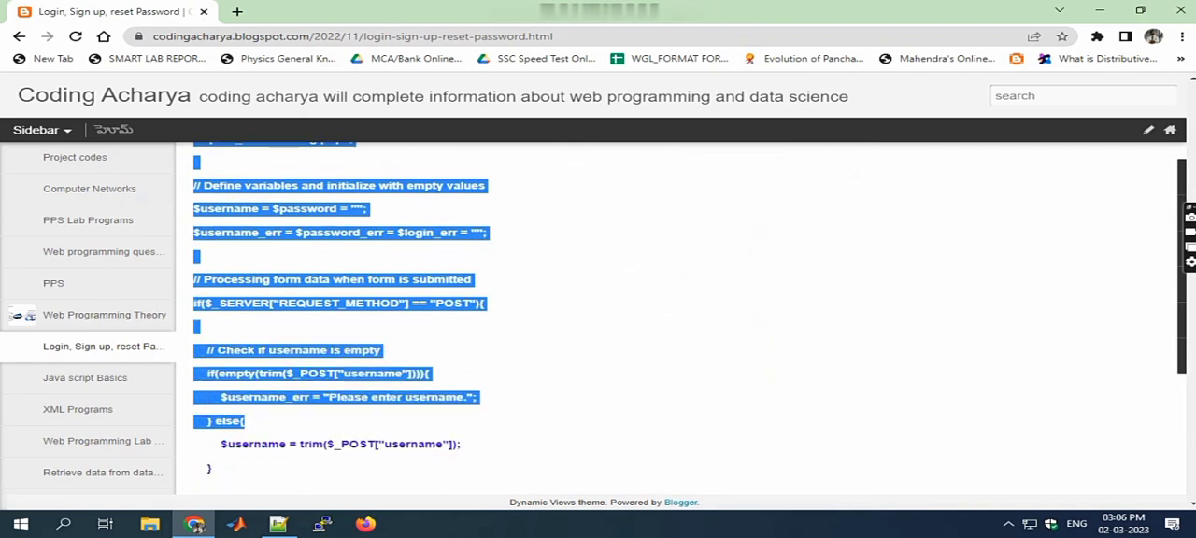
{"action": "scroll", "scroll_direction": "down", "scroll_amount": 3}
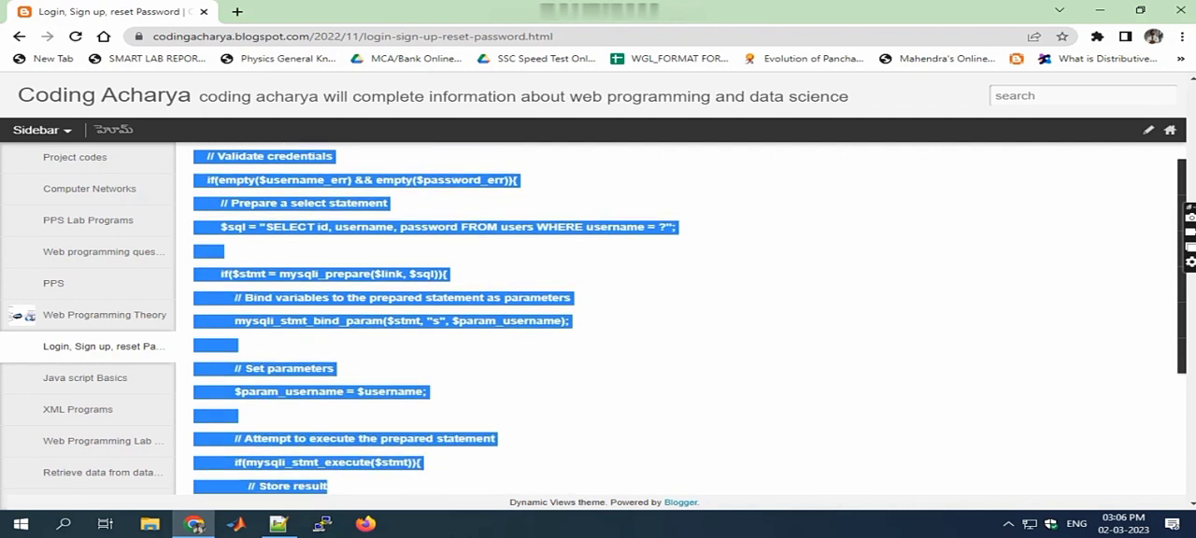
{"action": "scroll", "scroll_direction": "down", "scroll_amount": 3}
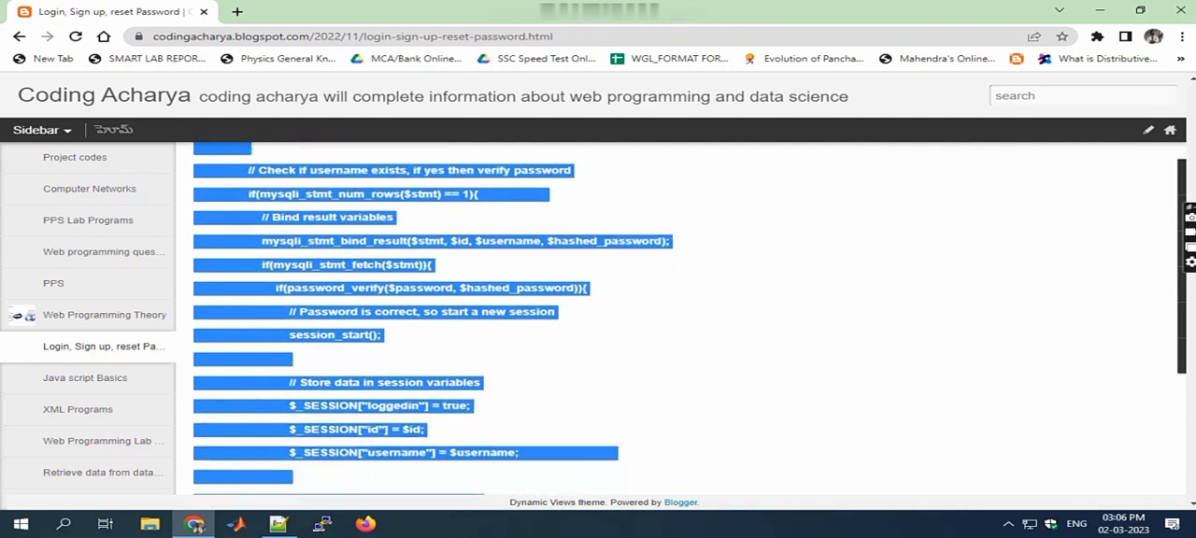
{"action": "scroll", "scroll_direction": "down", "scroll_amount": 3}
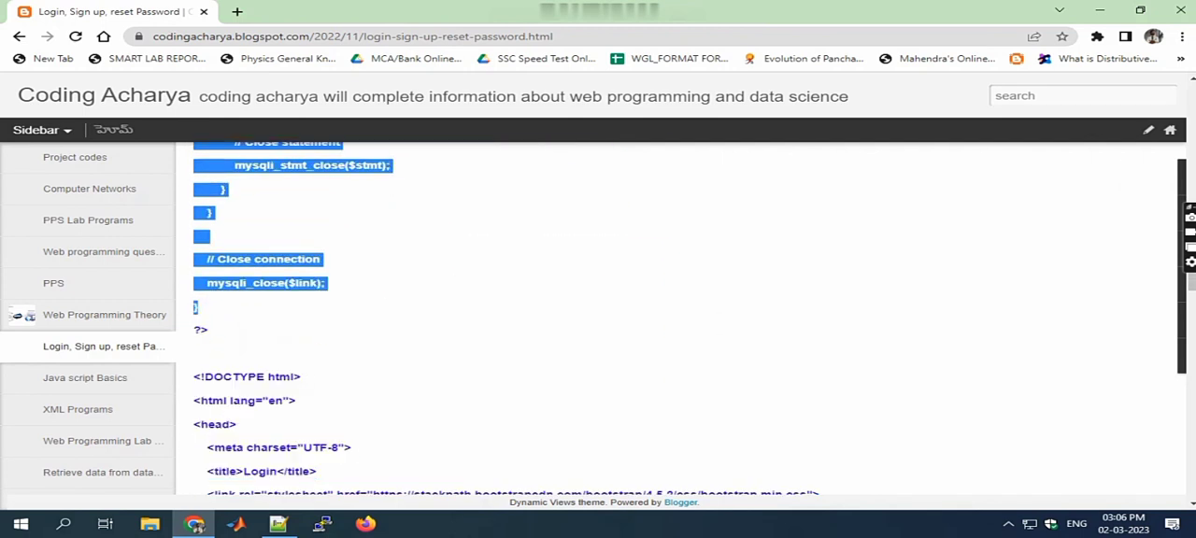
{"action": "scroll", "scroll_direction": "down", "scroll_amount": 3}
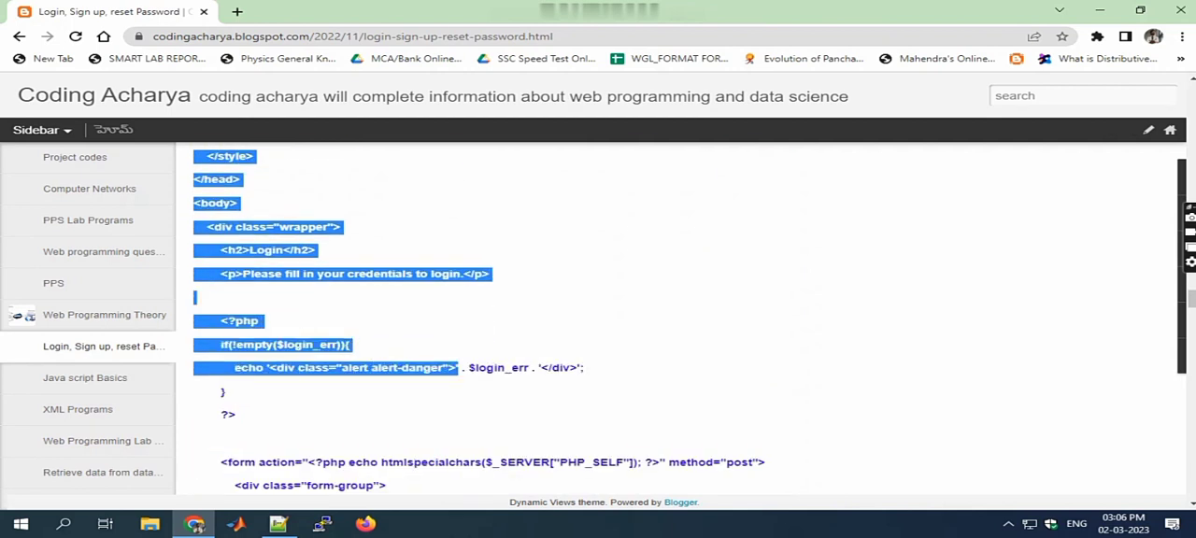
{"action": "scroll", "scroll_direction": "down", "scroll_amount": 3}
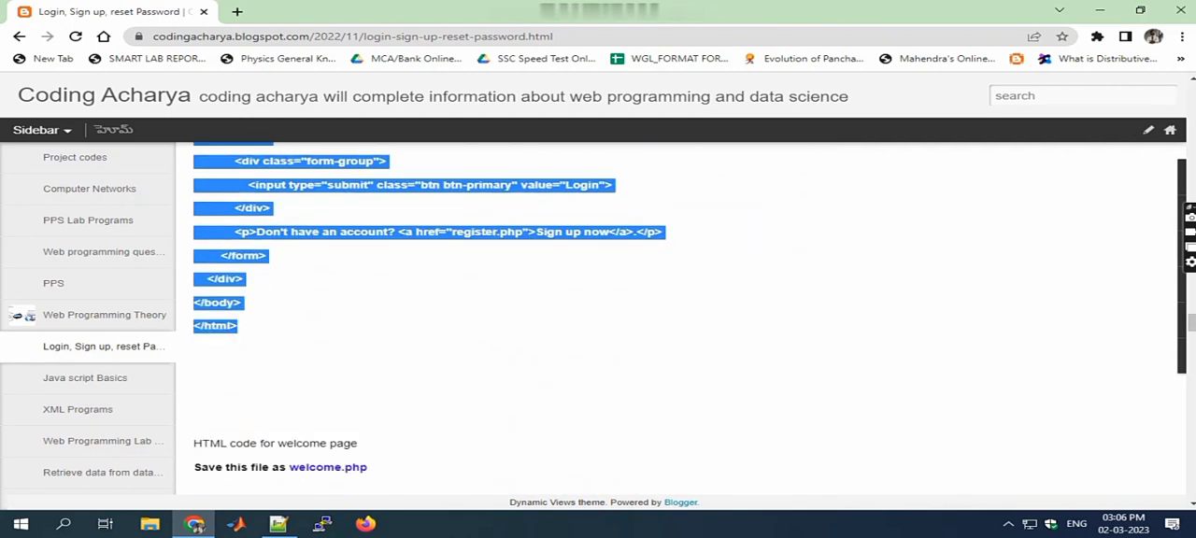
{"action": "left_click", "coordinate": [277, 523]}
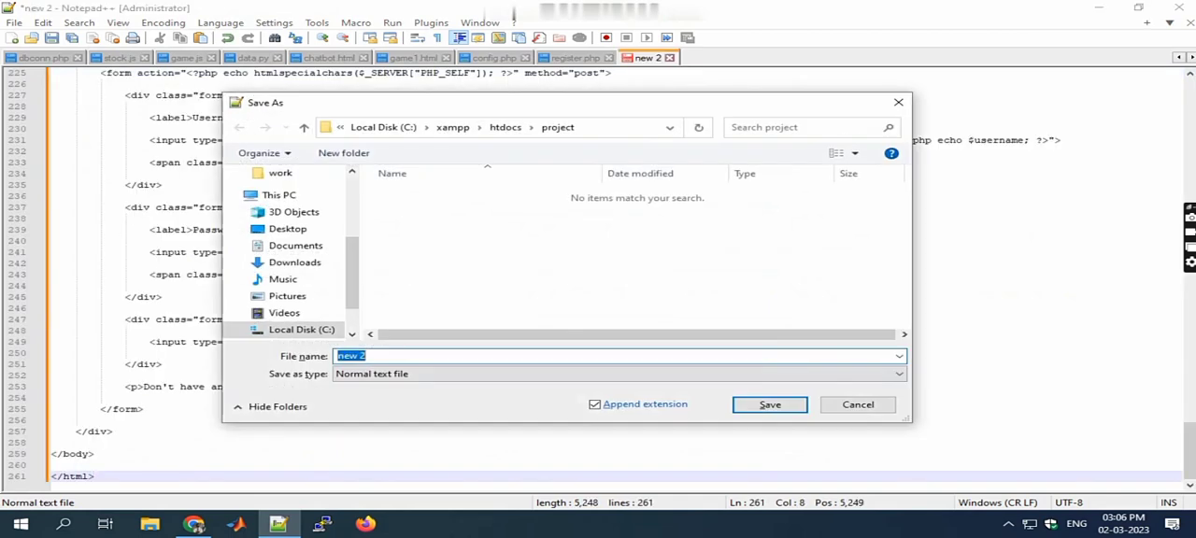
Save that tab as login.php in htdocs\project and return to the blog
{"action": "type", "text": "login"}
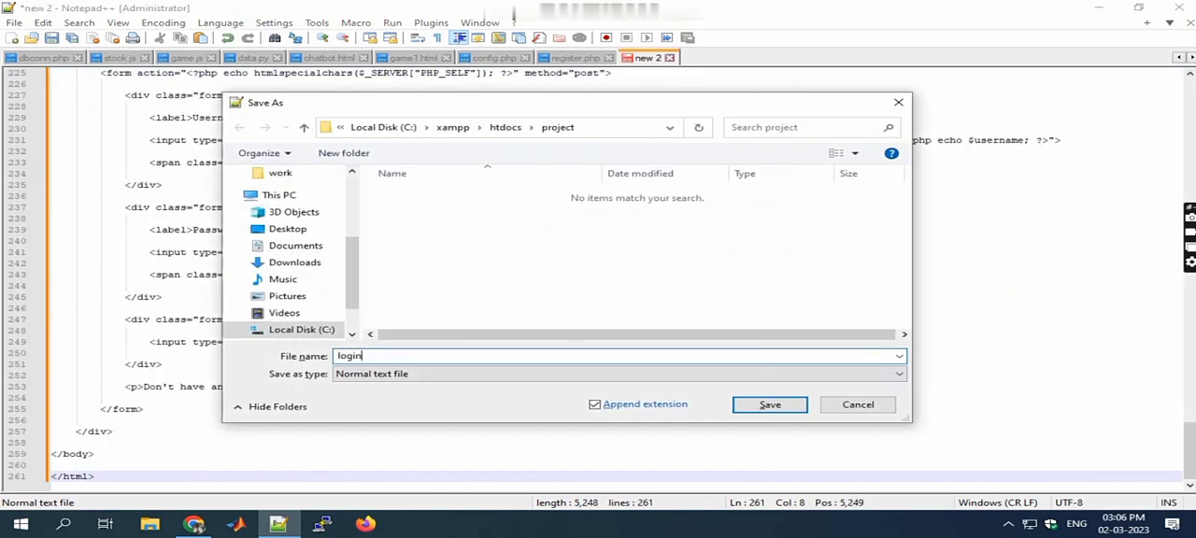
{"action": "type", "text": ".php"}
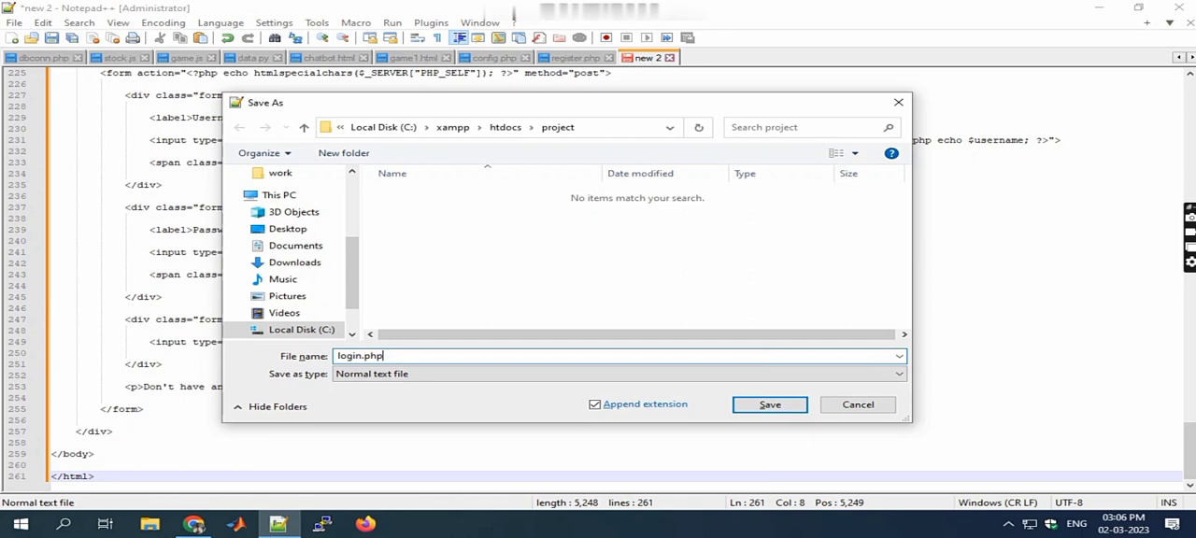
{"action": "left_click", "coordinate": [769, 404]}
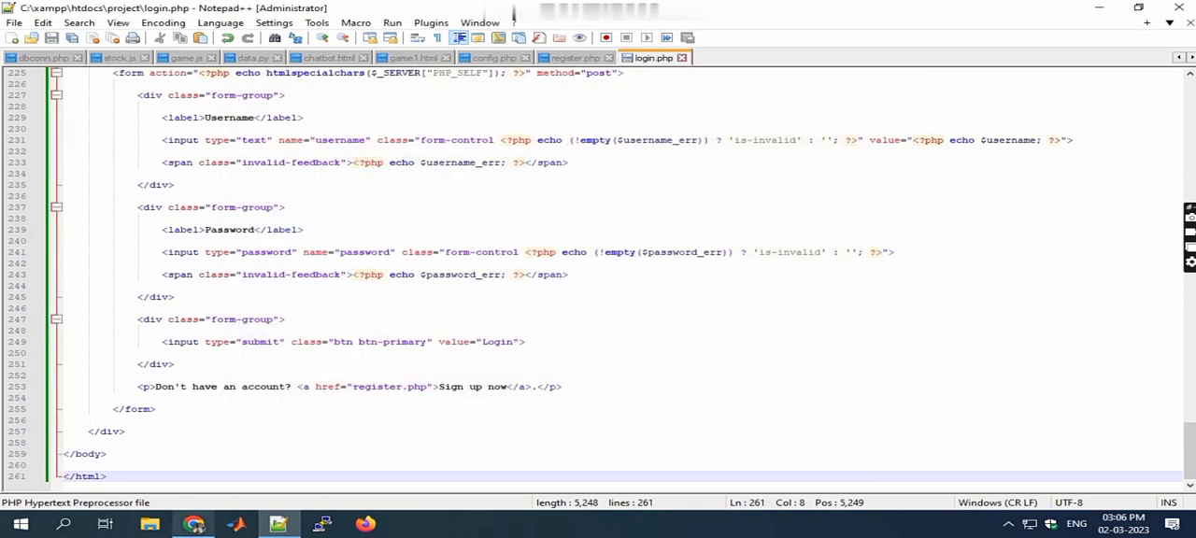
{"action": "left_click", "coordinate": [195, 523]}
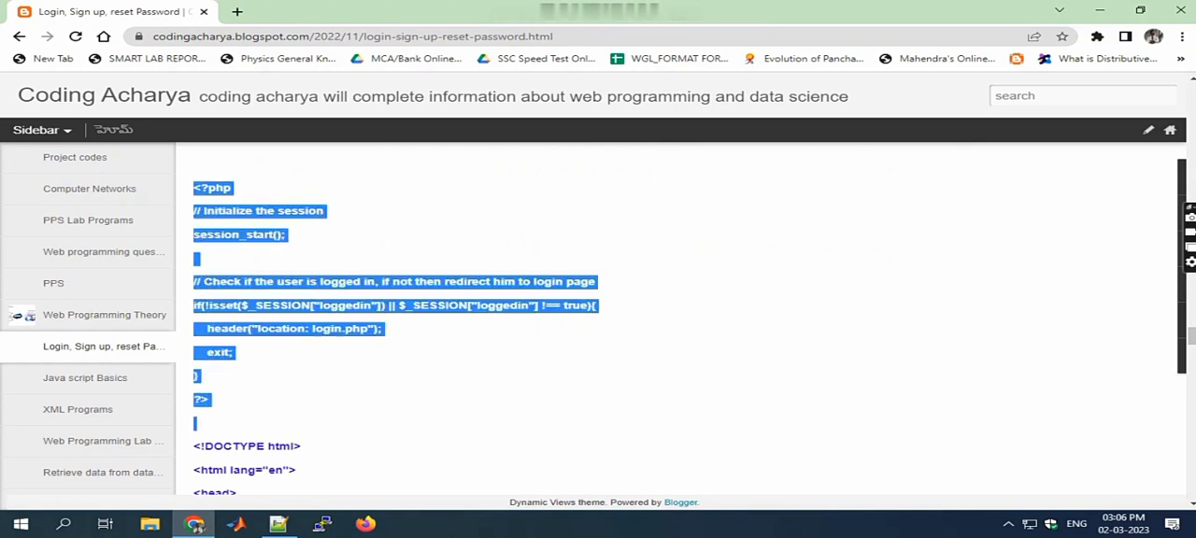
Copy the welcome page code into Notepad++ and save it as welcome.php in htdocs\project
{"action": "scroll", "scroll_direction": "down", "scroll_amount": 3}
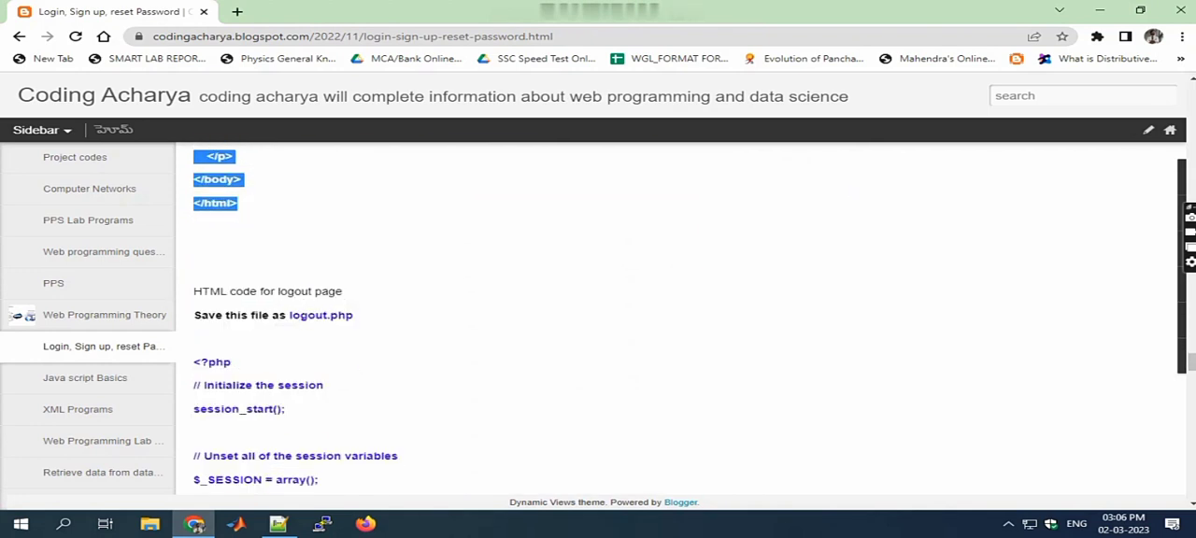
{"action": "left_click", "coordinate": [278, 523]}
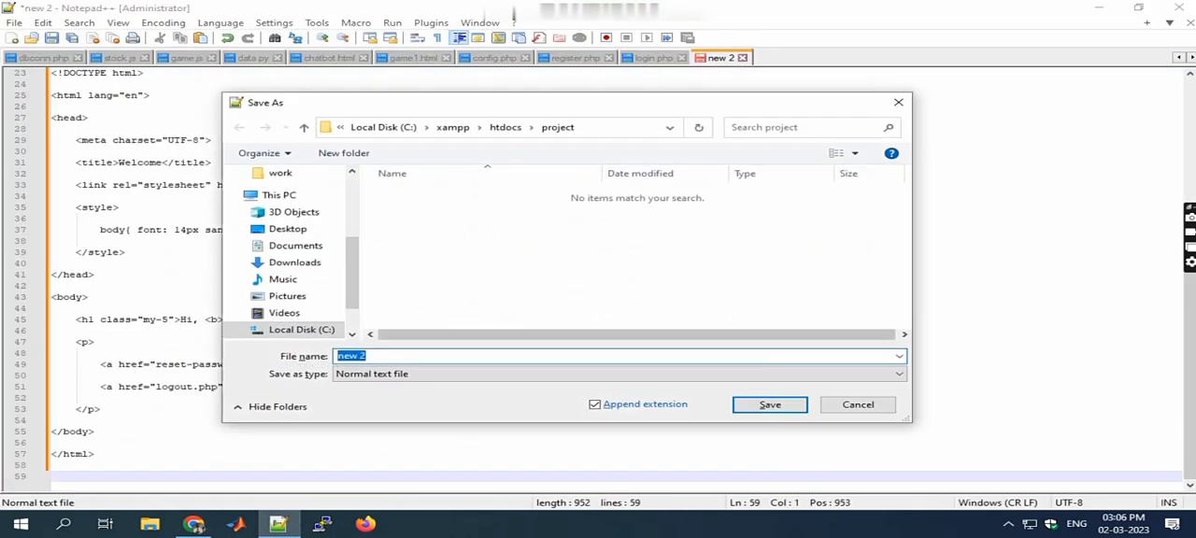
{"action": "type", "text": "welcom"}
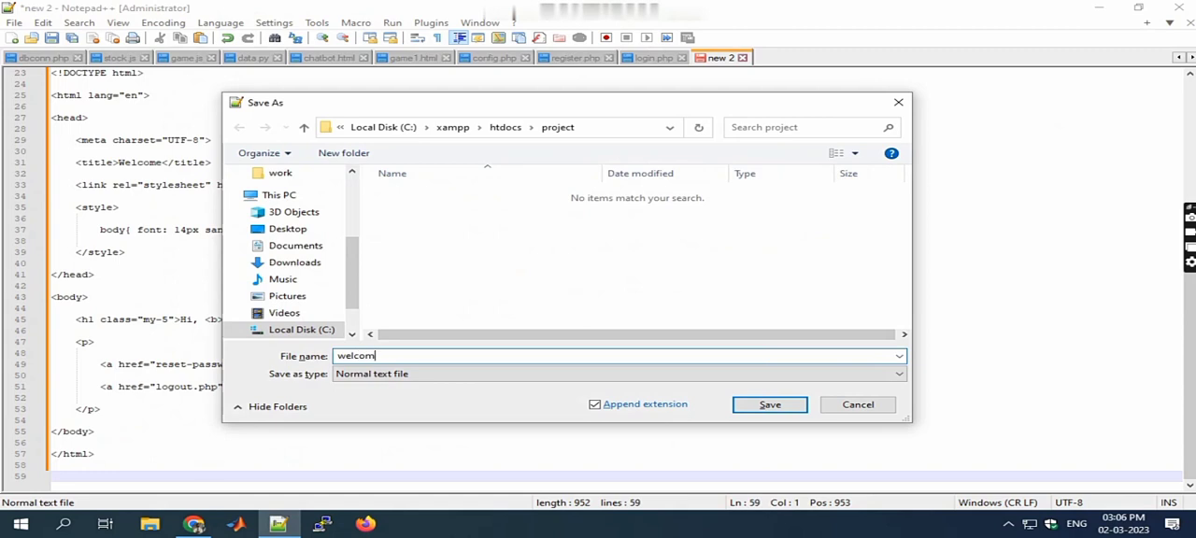
{"action": "type", "text": "e.php"}
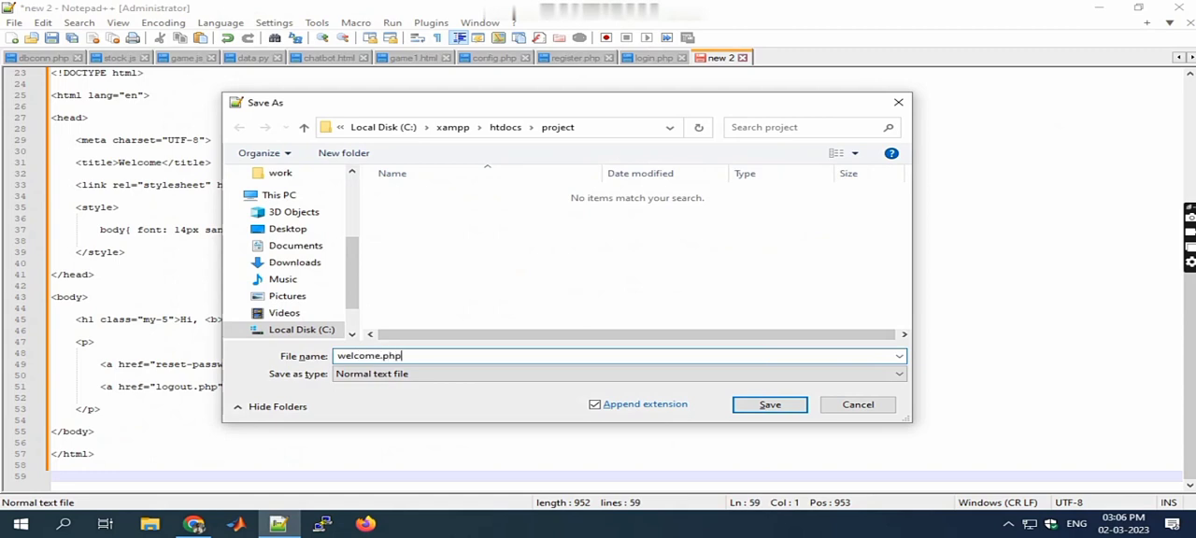
{"action": "left_click", "coordinate": [770, 403]}
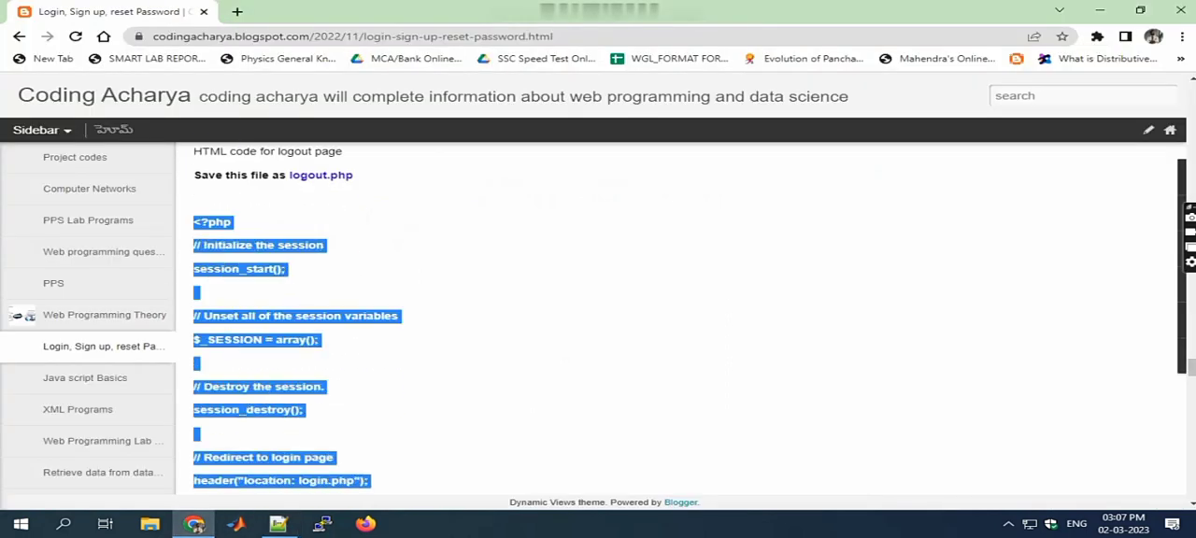
Copy the logout code into Notepad++ and save it as logout.php in htdocs\project
{"action": "scroll", "scroll_direction": "down", "scroll_amount": 3}
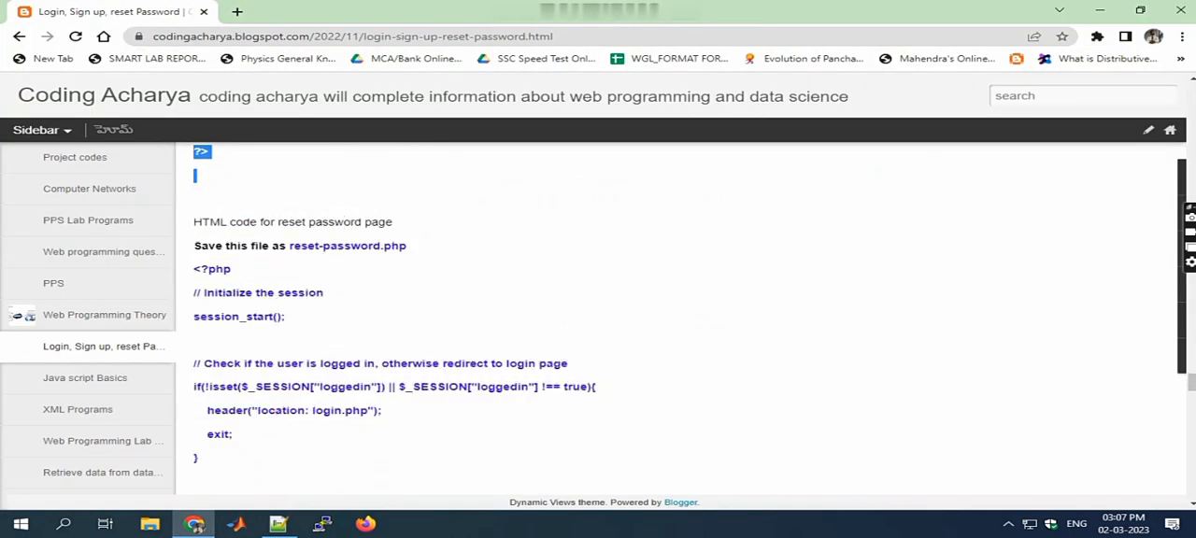
{"action": "scroll", "scroll_direction": "up", "scroll_amount": 3}
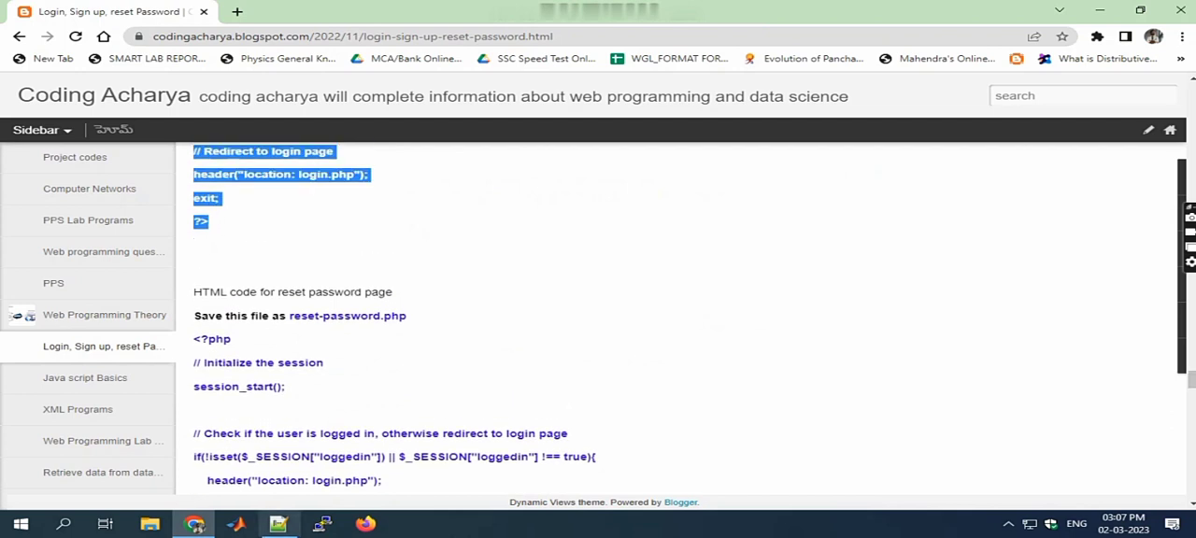
{"action": "left_click", "coordinate": [278, 523]}
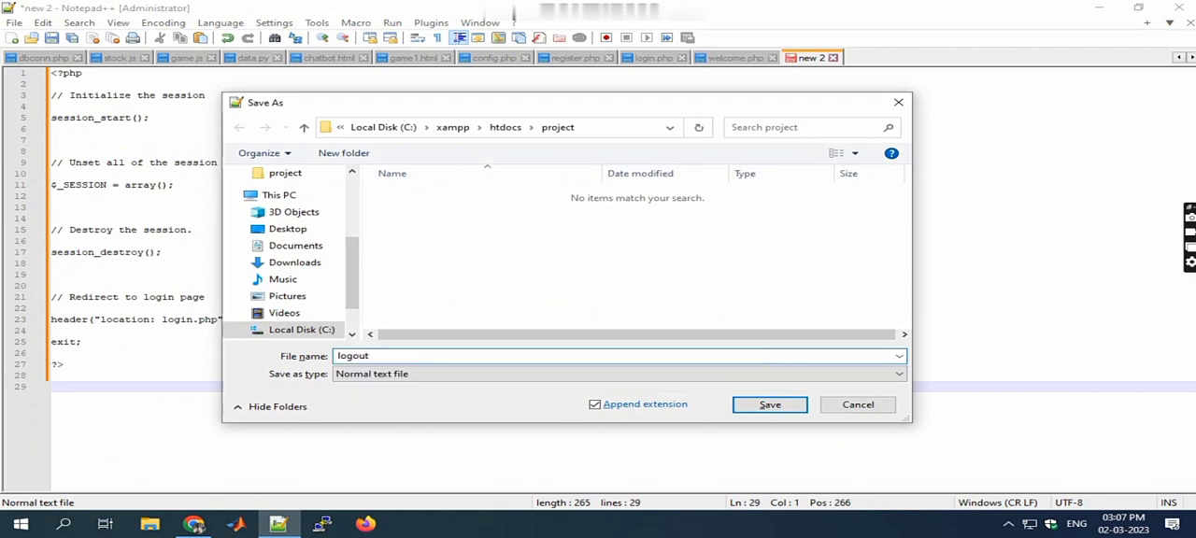
{"action": "type", "text": ".php"}
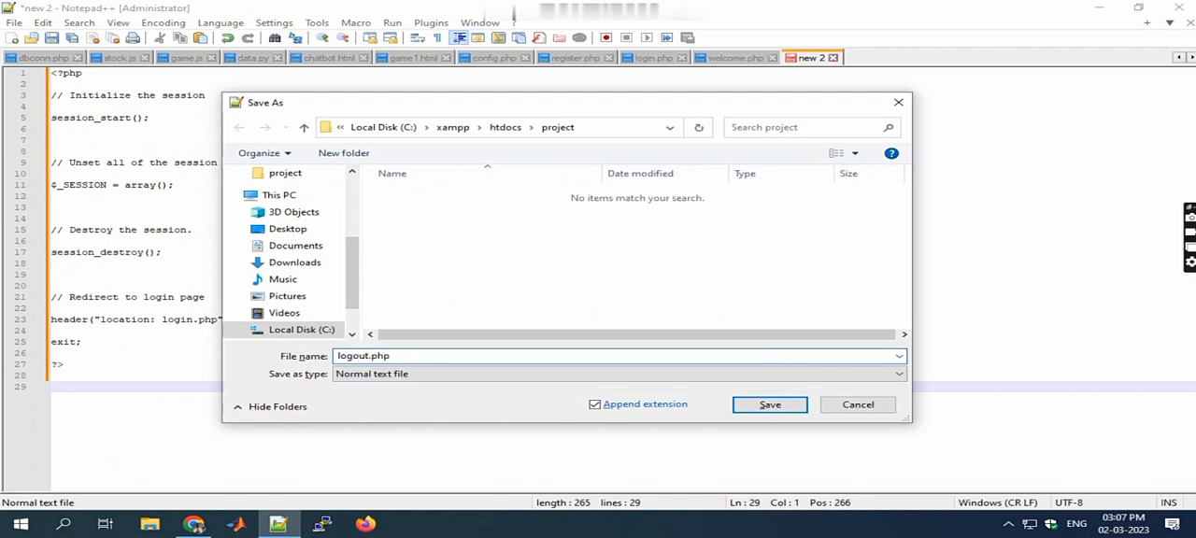
{"action": "left_click", "coordinate": [769, 404]}
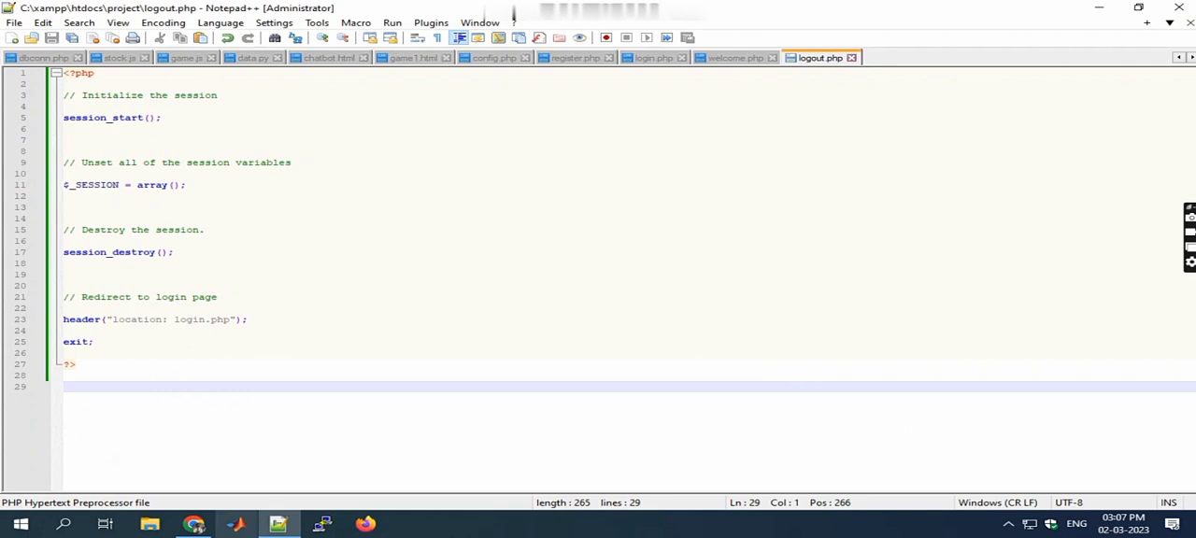
Copy the reset-password code into Notepad++ and save it as reset-password.php in htdocs\project
{"action": "left_click", "coordinate": [194, 523]}
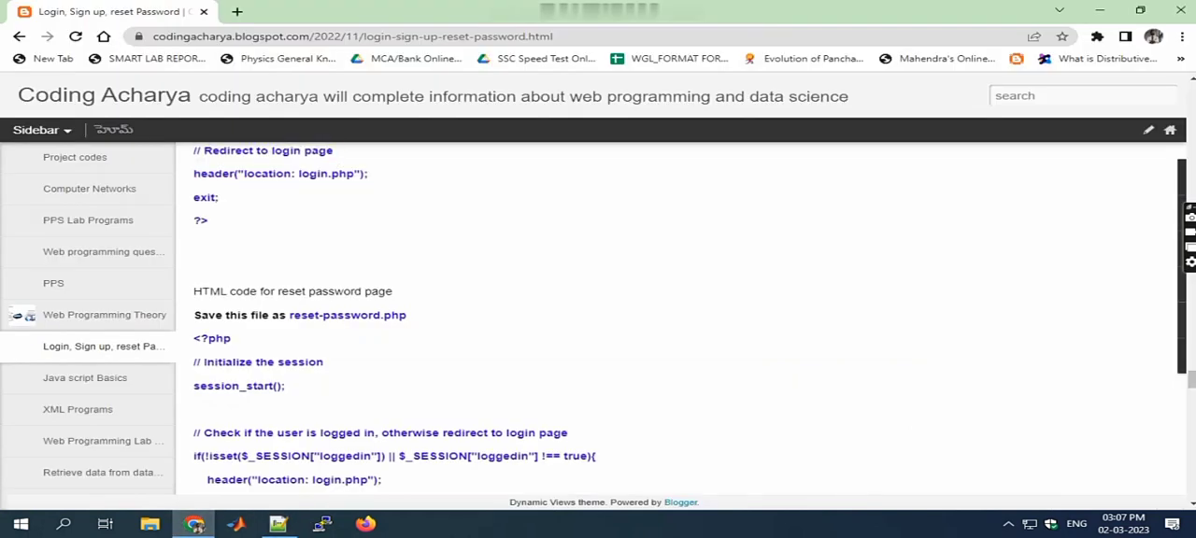
{"action": "scroll", "scroll_direction": "down", "scroll_amount": 3}
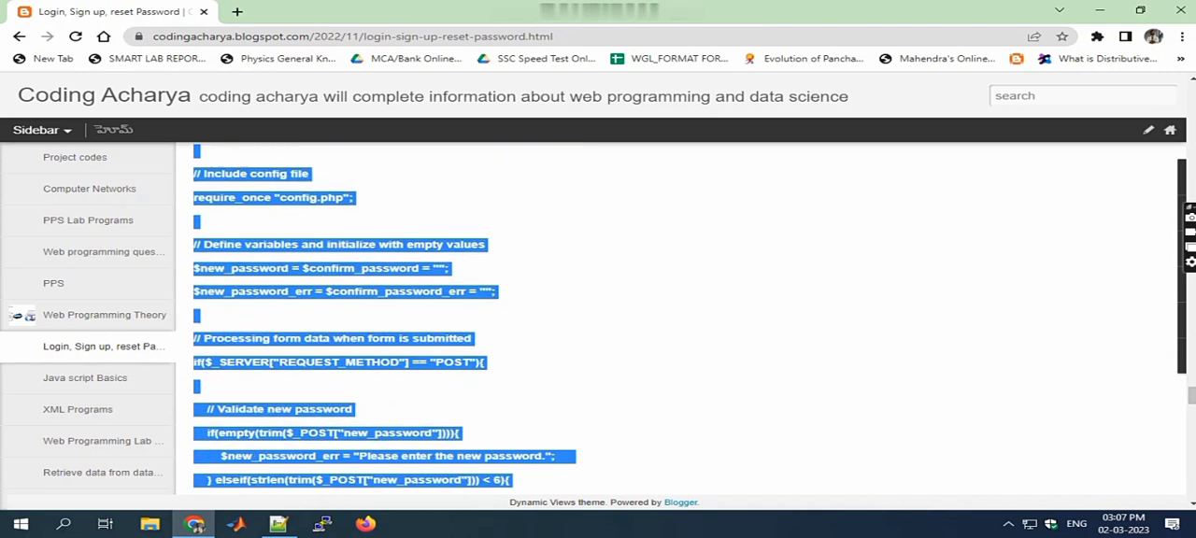
{"action": "scroll", "scroll_direction": "down", "scroll_amount": 3}
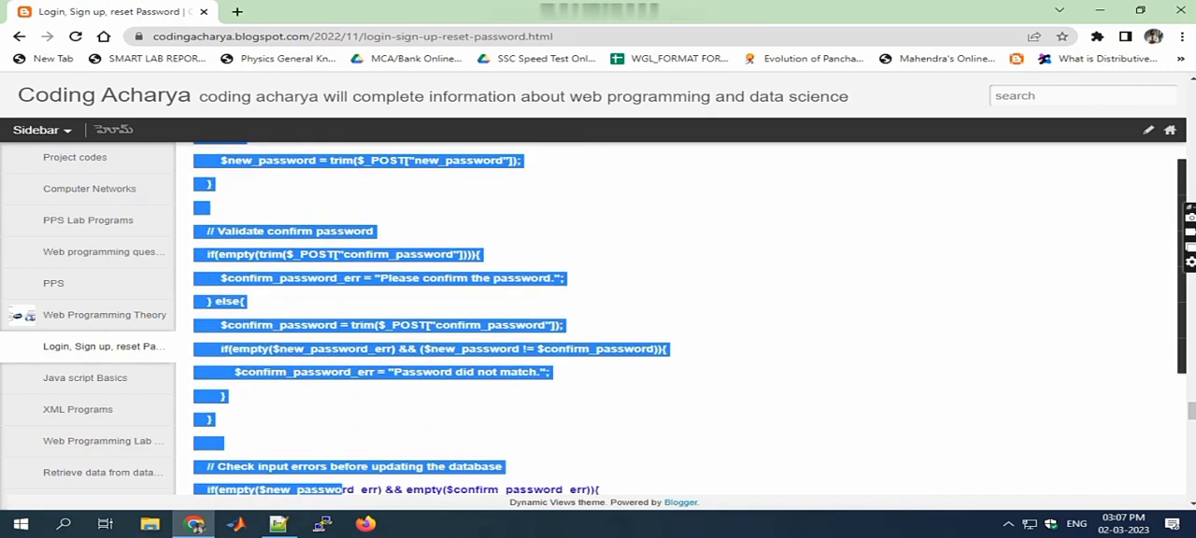
{"action": "scroll", "scroll_direction": "up", "scroll_amount": 3}
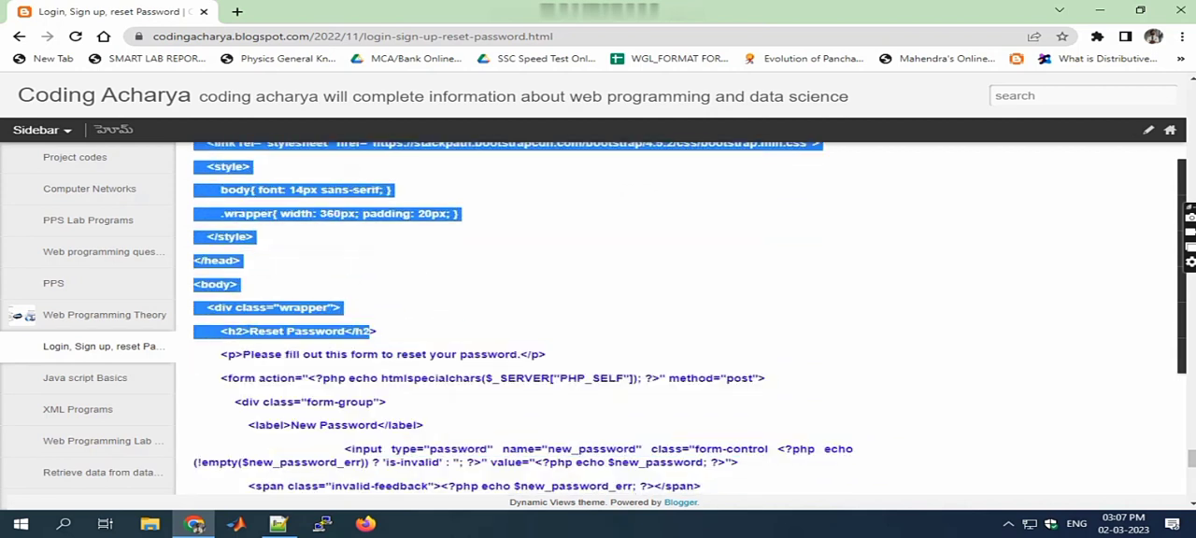
{"action": "scroll", "scroll_direction": "down", "scroll_amount": 3}
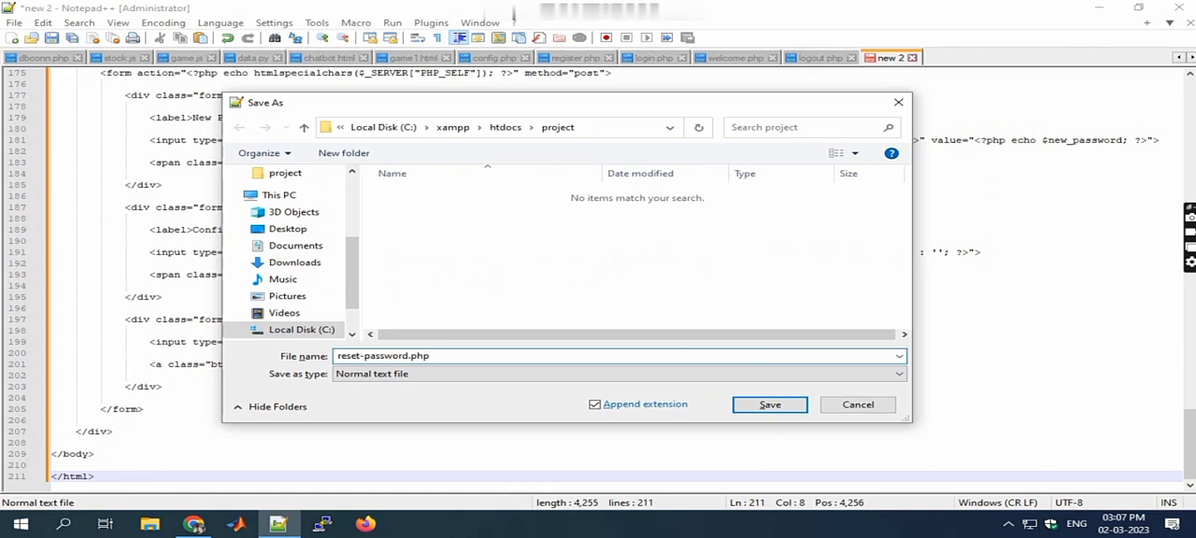
{"action": "left_click", "coordinate": [770, 404]}
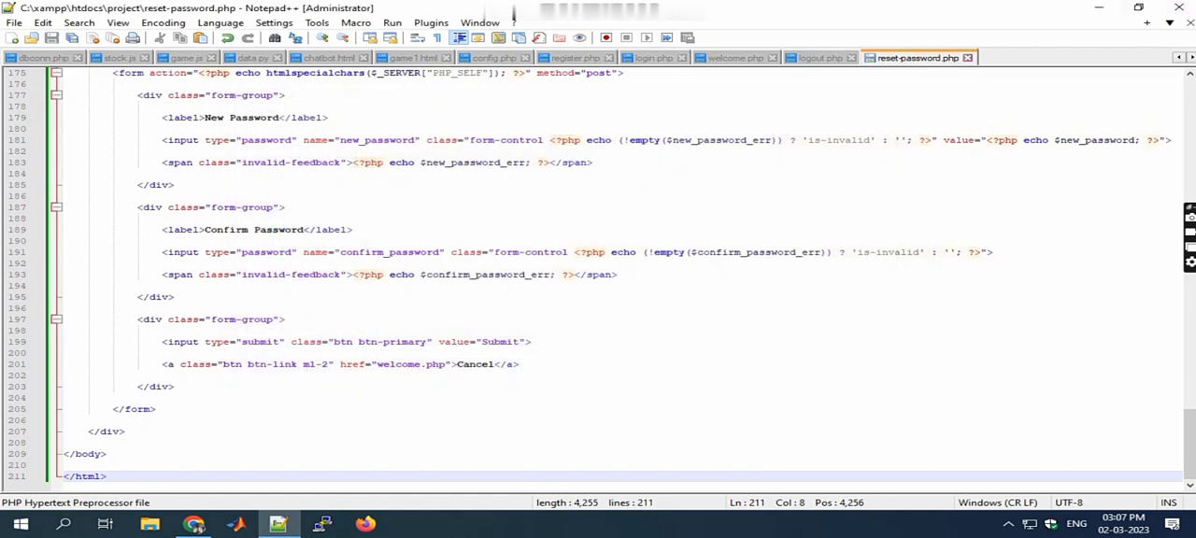
{"action": "left_click", "coordinate": [195, 523]}
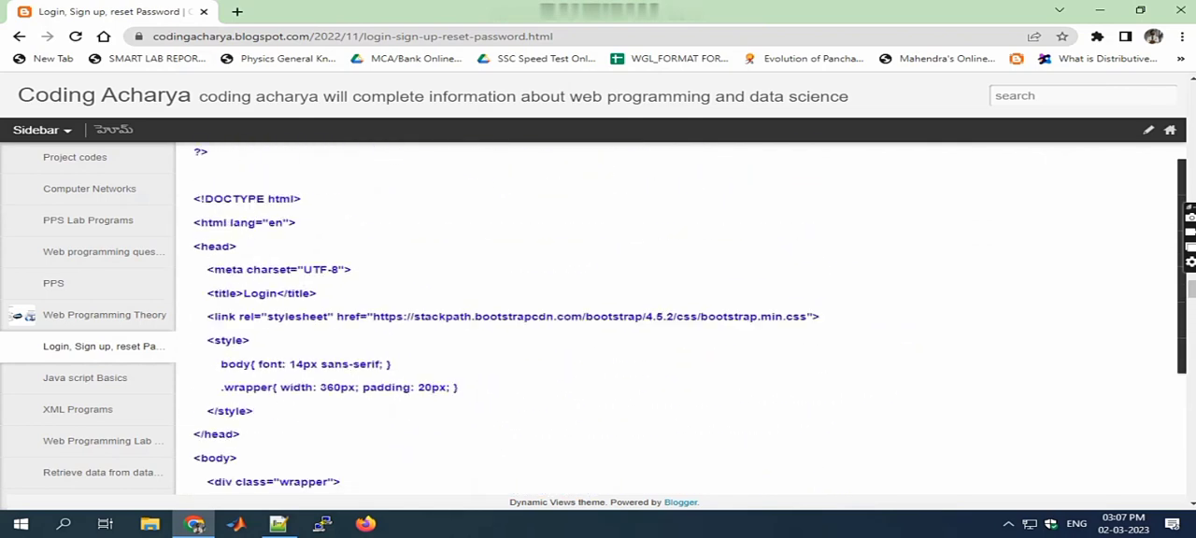
{"action": "scroll", "scroll_direction": "down", "scroll_amount": 3}
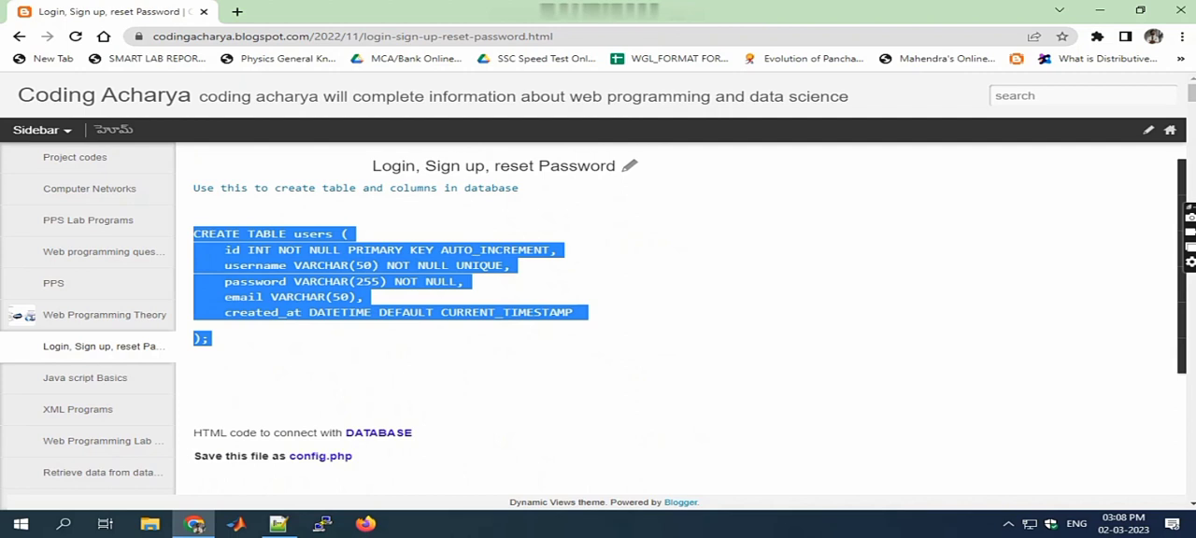
{"action": "scroll", "scroll_direction": "down", "scroll_amount": 3}
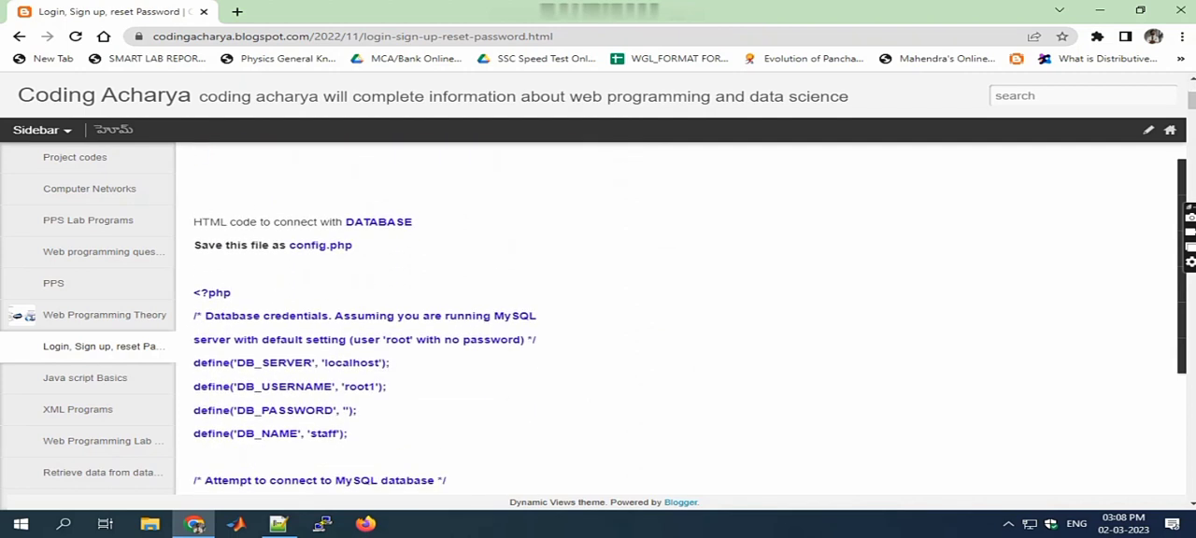
{"action": "scroll", "scroll_direction": "down", "scroll_amount": 3}
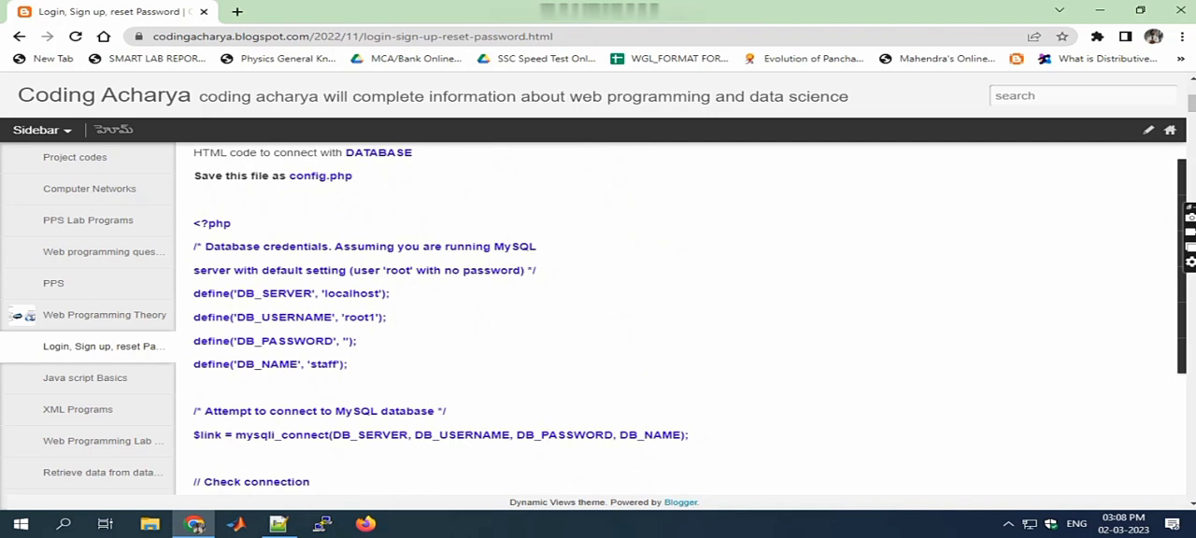
{"action": "mouse_move", "coordinate": [21, 523]}
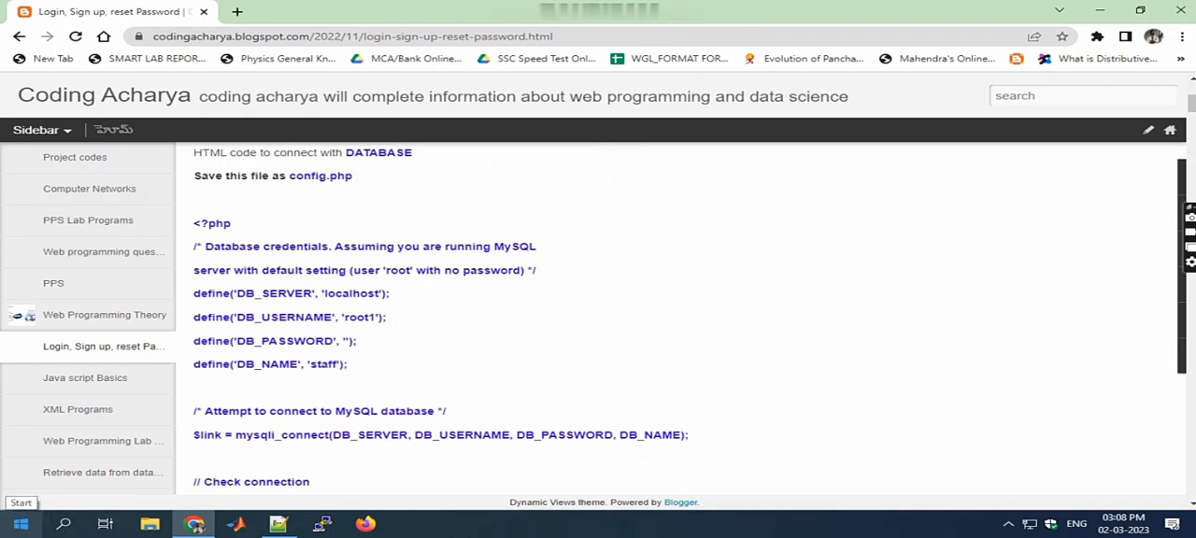
{"action": "type", "text": "xam"}
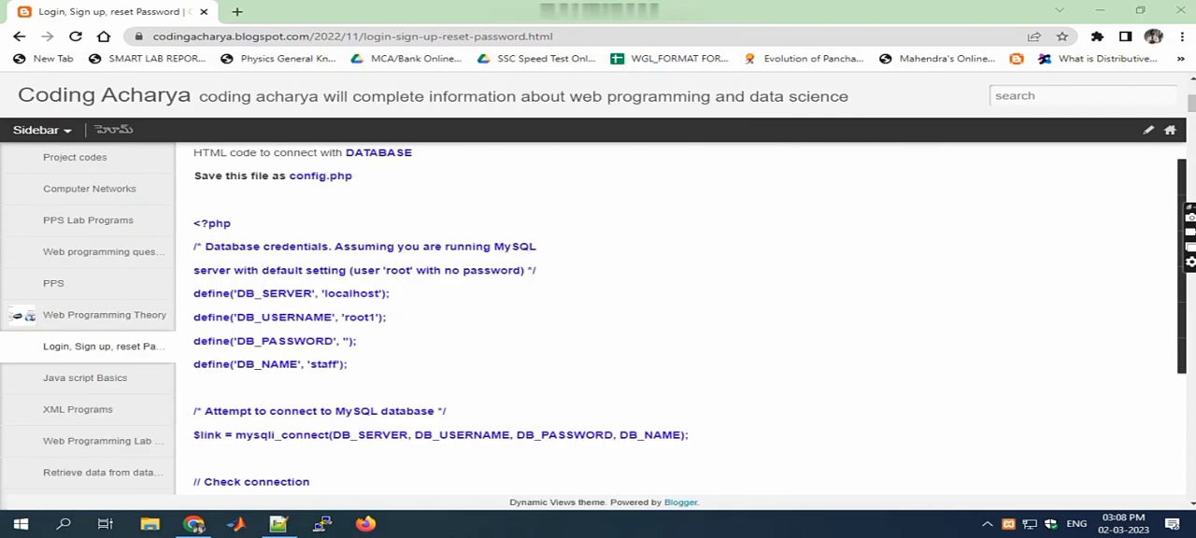
{"action": "left_click", "coordinate": [407, 523]}
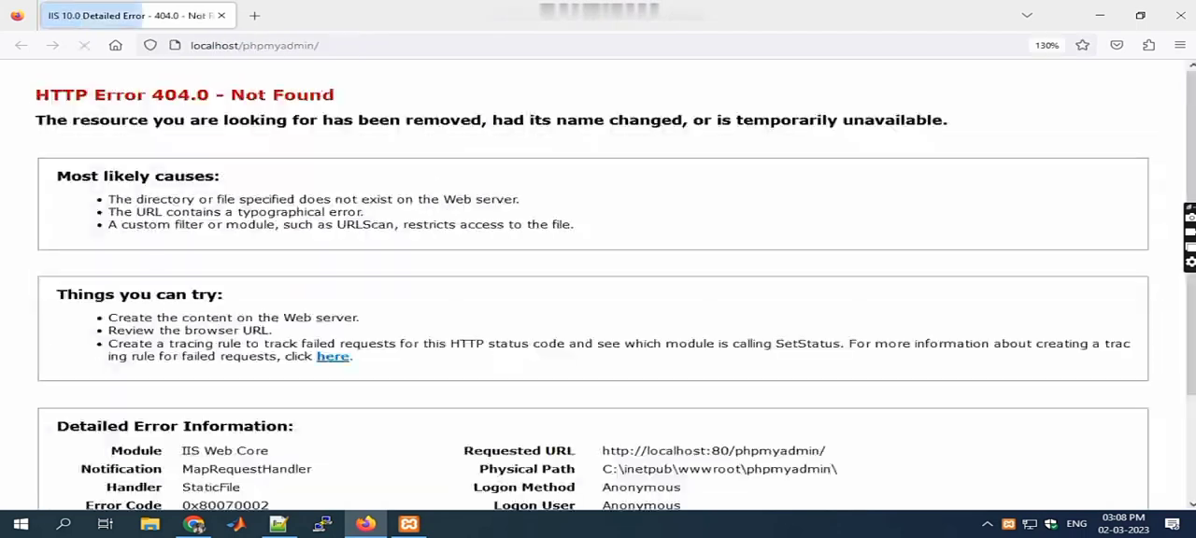
Load localhost:8080/phpmyadmin and go through Databases to the User accounts overview
{"action": "left_click", "coordinate": [254, 45]}
{"action": "type", "text": ":8080"}
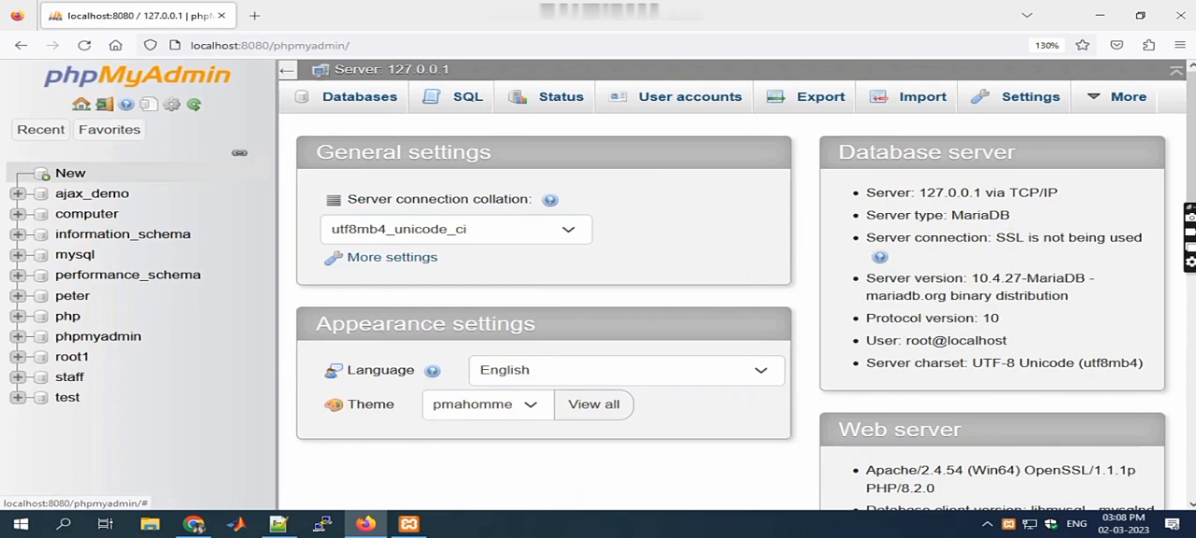
{"action": "left_click", "coordinate": [359, 97]}
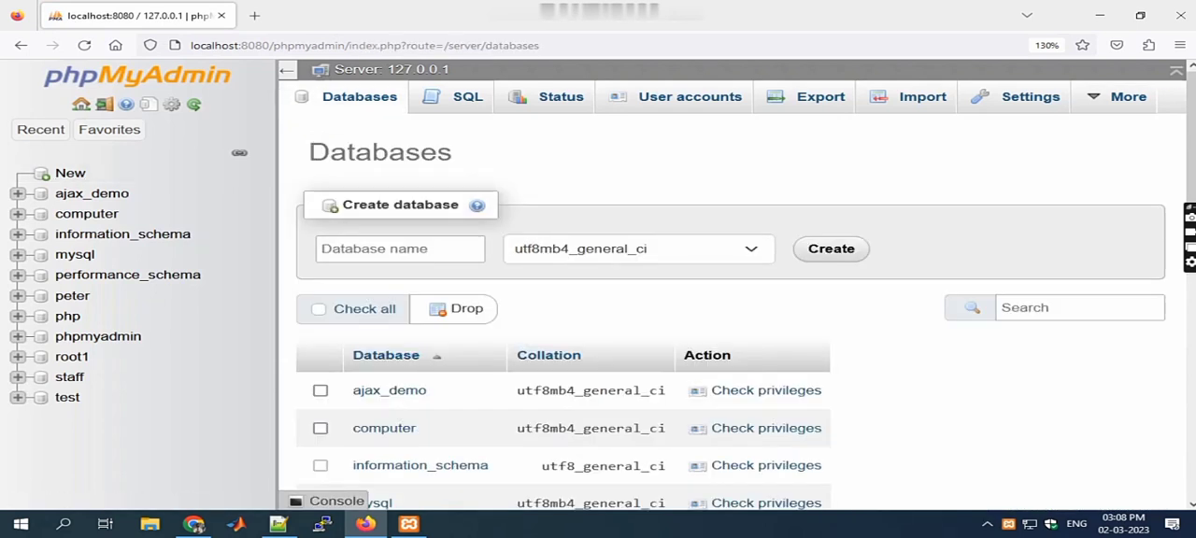
{"action": "mouse_move", "coordinate": [69, 378]}
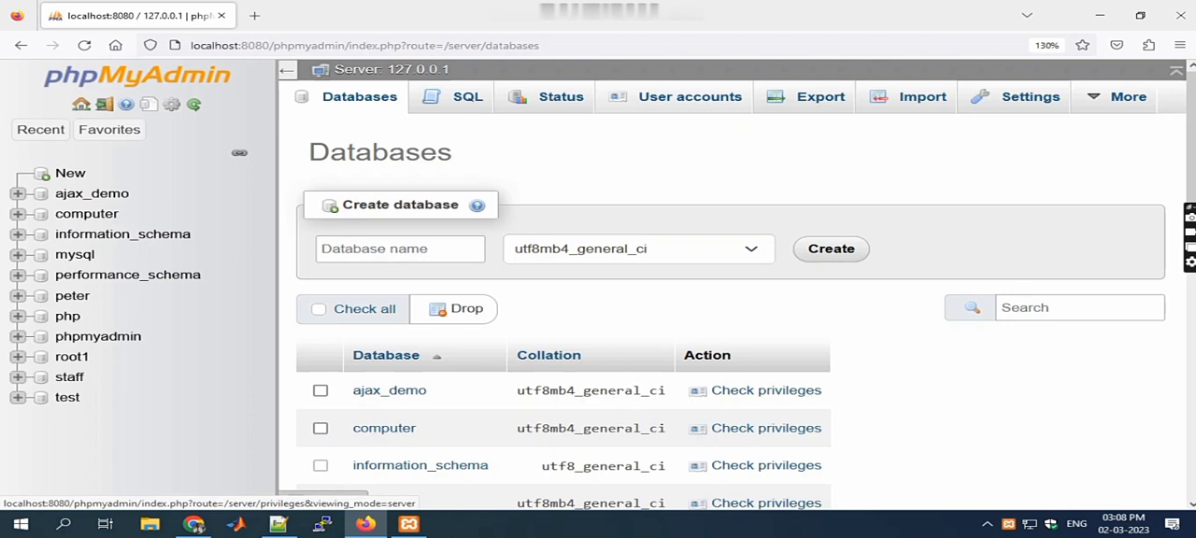
{"action": "left_click", "coordinate": [688, 97]}
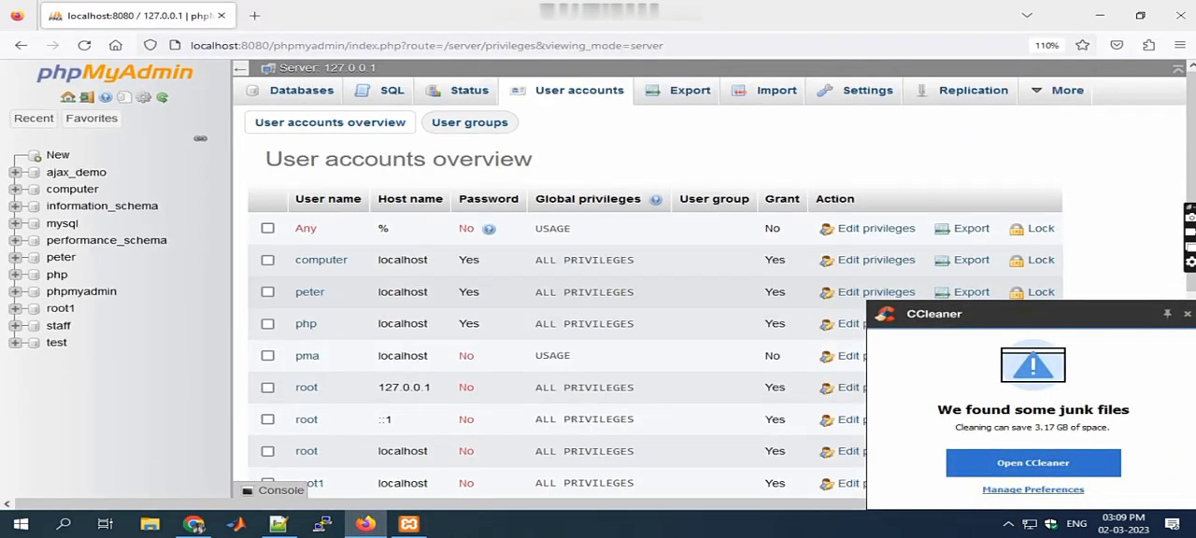
Begin a new user account named root1 on host localhost with the No password option
{"action": "key", "text": "ctrl+minus"}
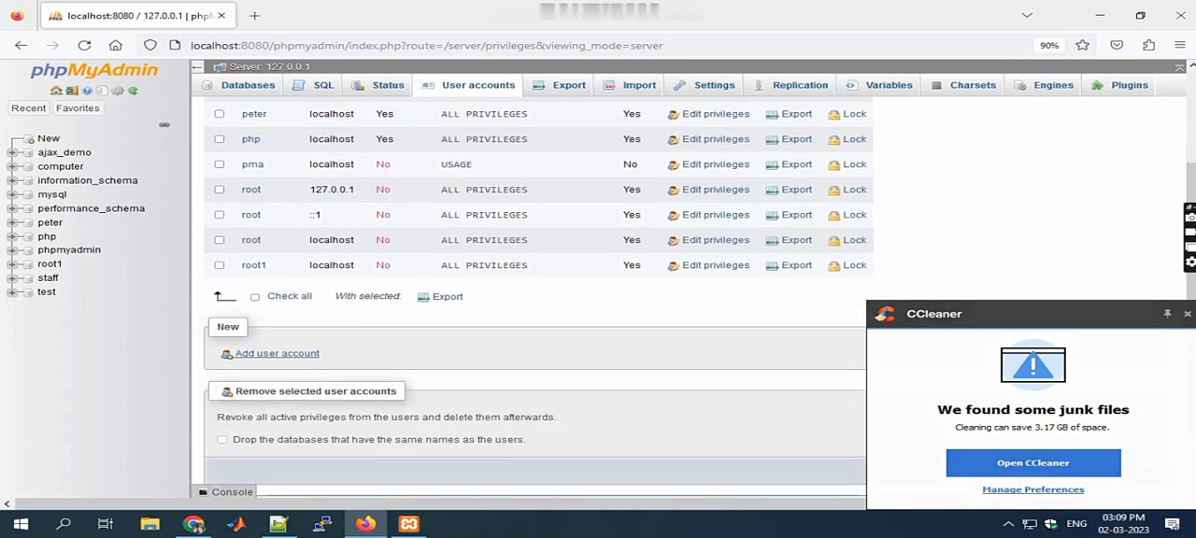
{"action": "left_click", "coordinate": [277, 353]}
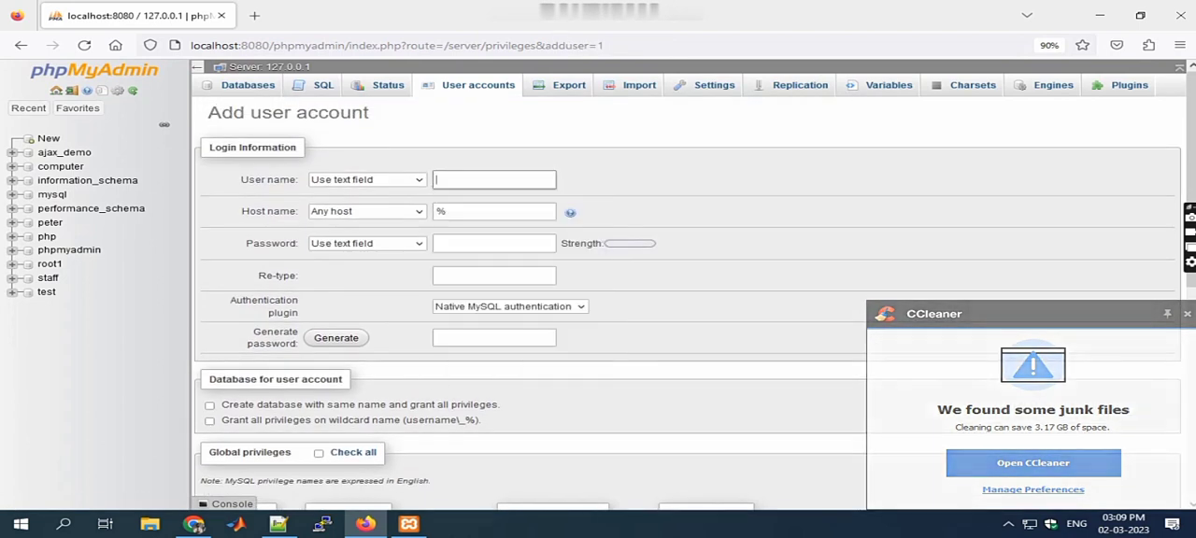
{"action": "type", "text": "root1"}
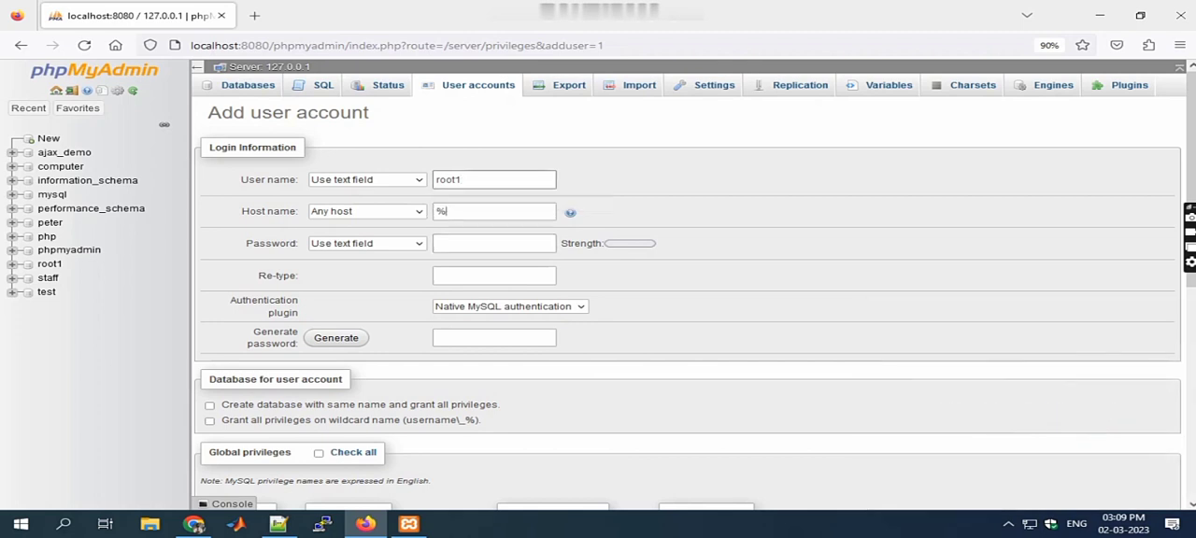
{"action": "type", "text": "localhost"}
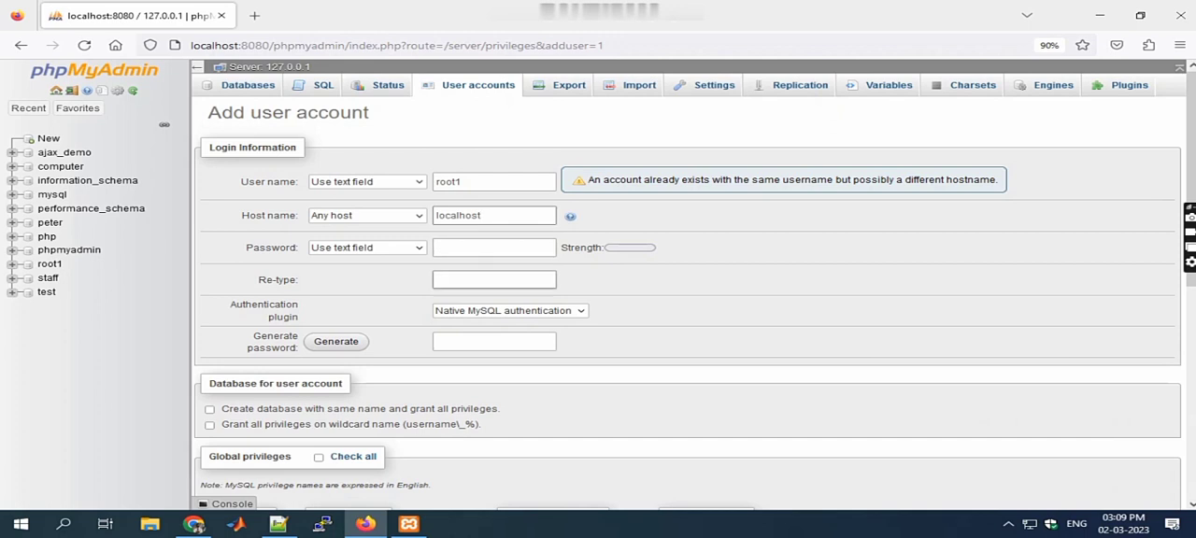
{"action": "left_click", "coordinate": [366, 179]}
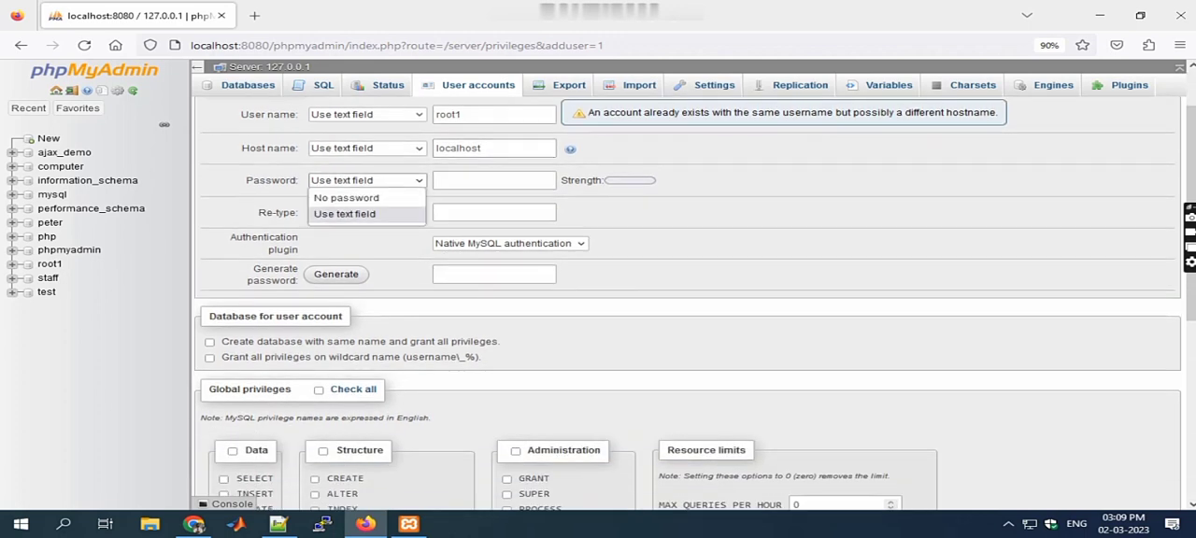
{"action": "left_click", "coordinate": [346, 198]}
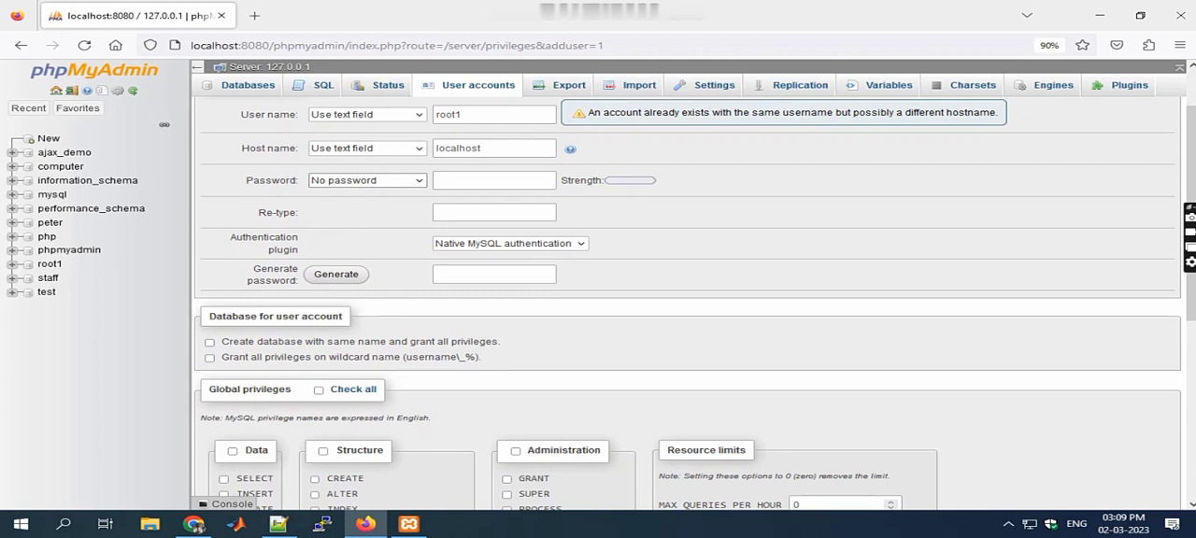
Grant a same-named database and all global privileges, then submit; phpMyAdmin rejects it as existing
{"action": "left_click", "coordinate": [209, 340]}
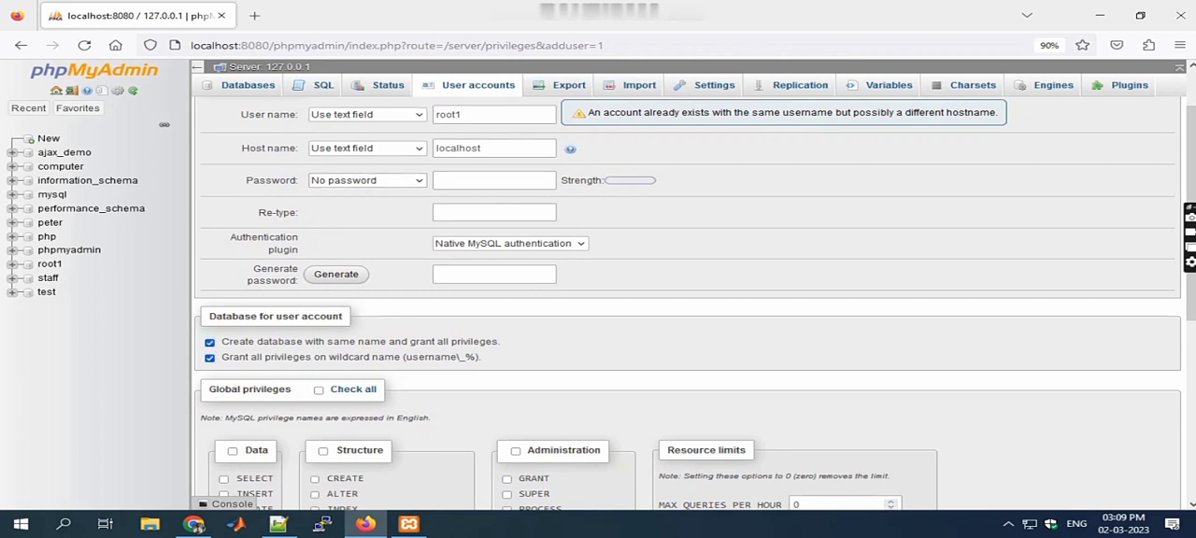
{"action": "left_click", "coordinate": [318, 389]}
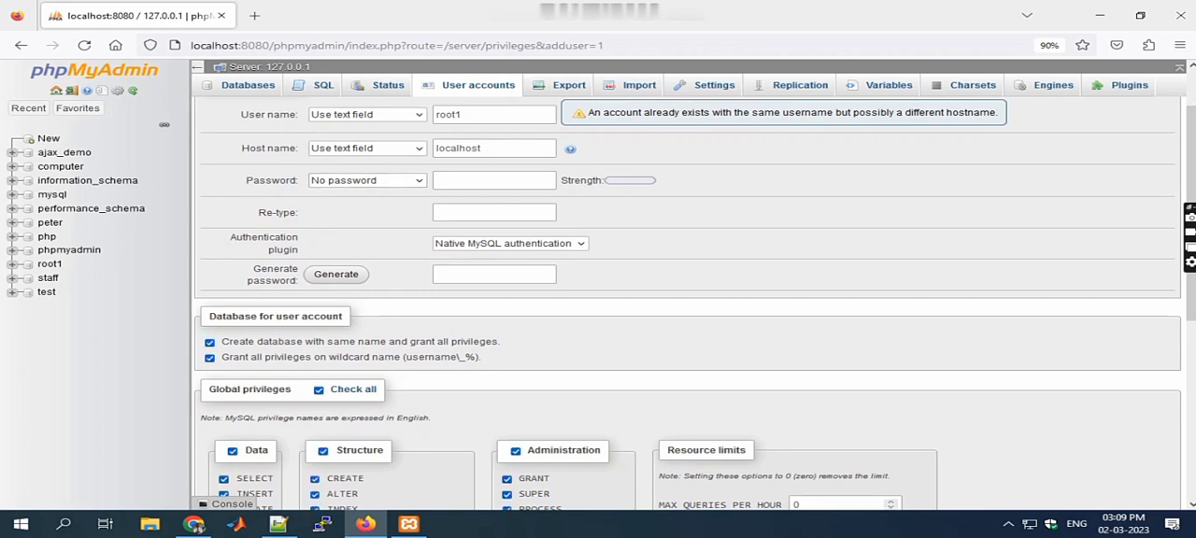
{"action": "scroll", "scroll_direction": "down", "scroll_amount": 3}
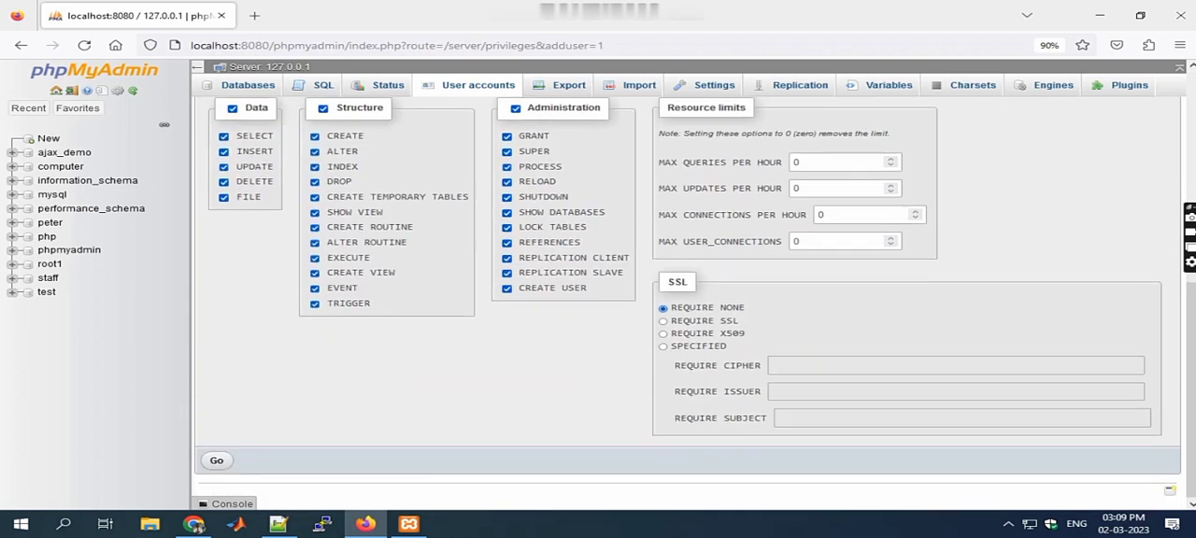
{"action": "left_click", "coordinate": [217, 460]}
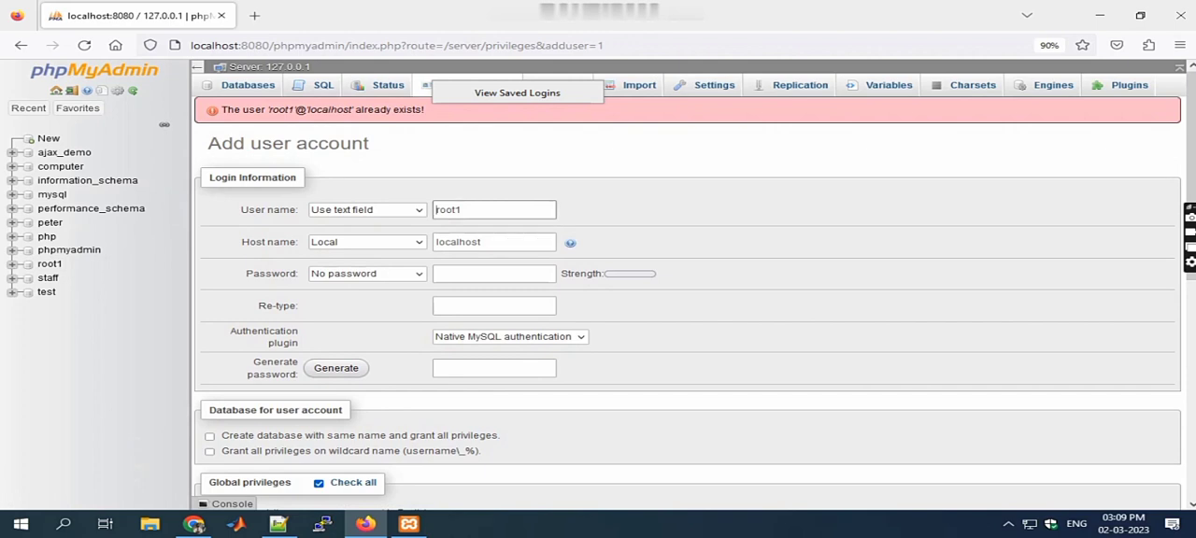
Browse the users table of the staff database to see its two stored accounts
{"action": "left_click", "coordinate": [49, 276]}
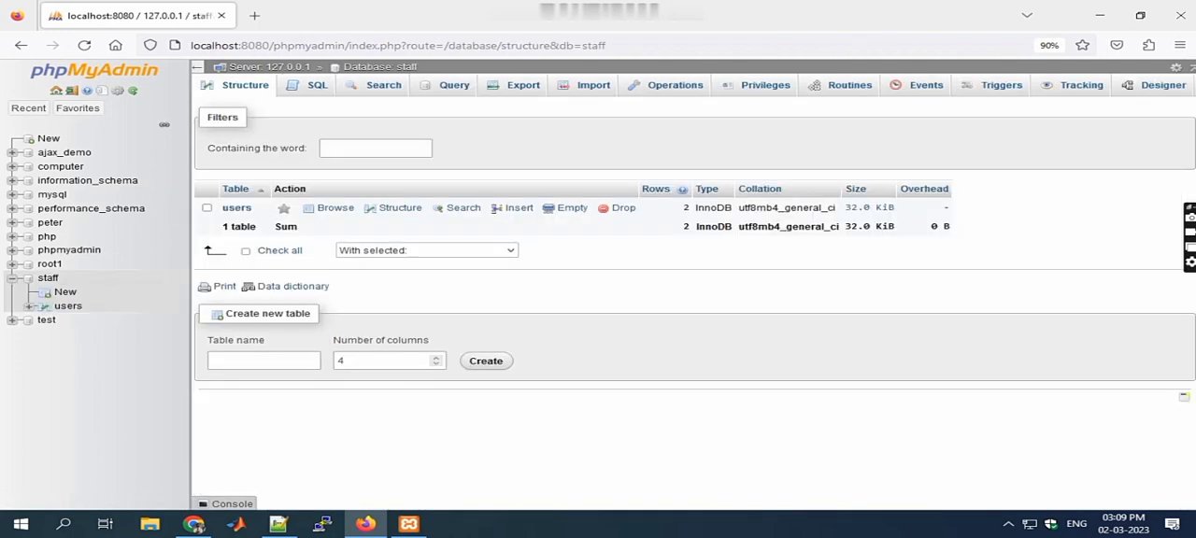
{"action": "left_click", "coordinate": [334, 208]}
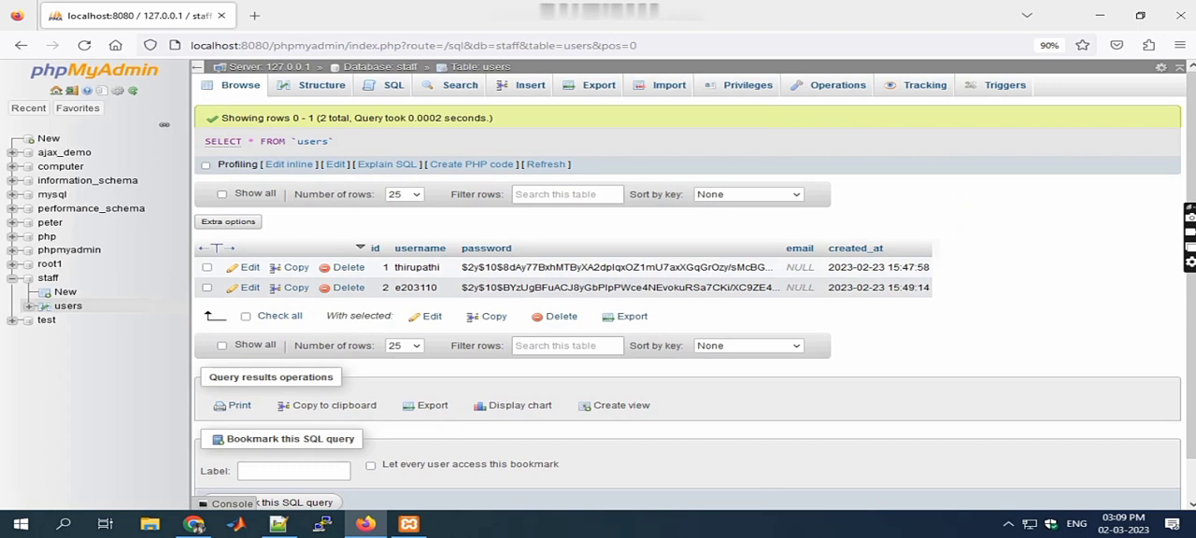
{"action": "mouse_move", "coordinate": [49, 277]}
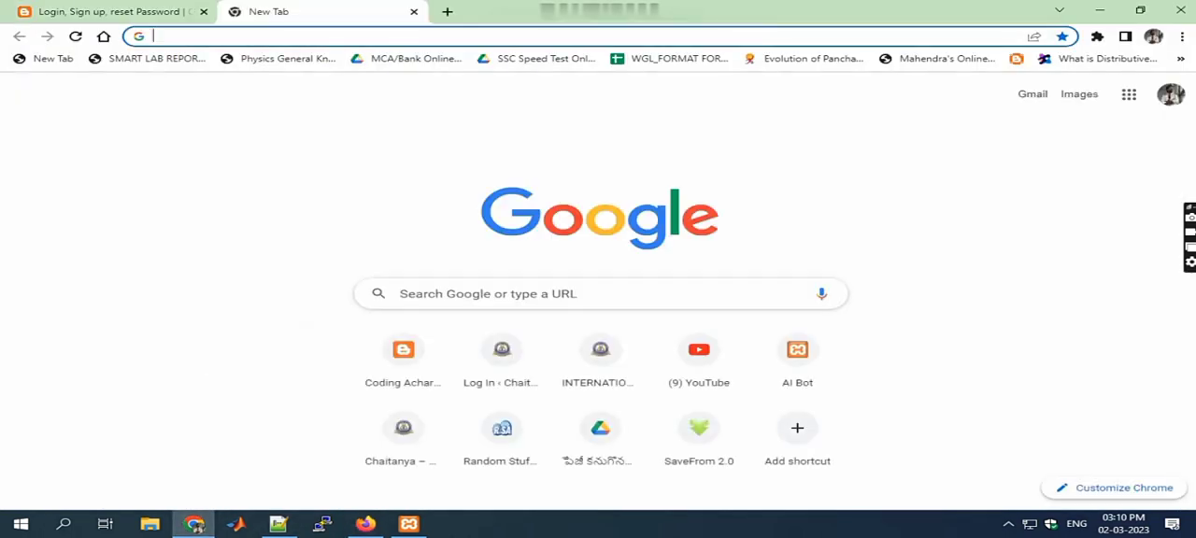
Navigate the tab to localhost:8080/project/login.php to load the project's Login page
{"action": "type", "text": "localhost:8080"}
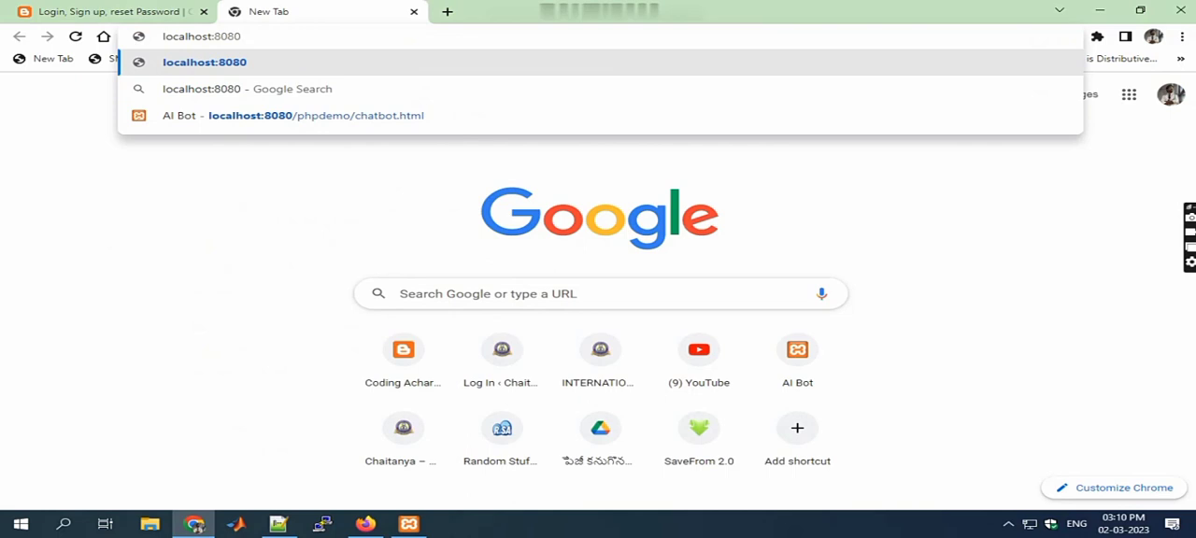
{"action": "type", "text": "/p"}
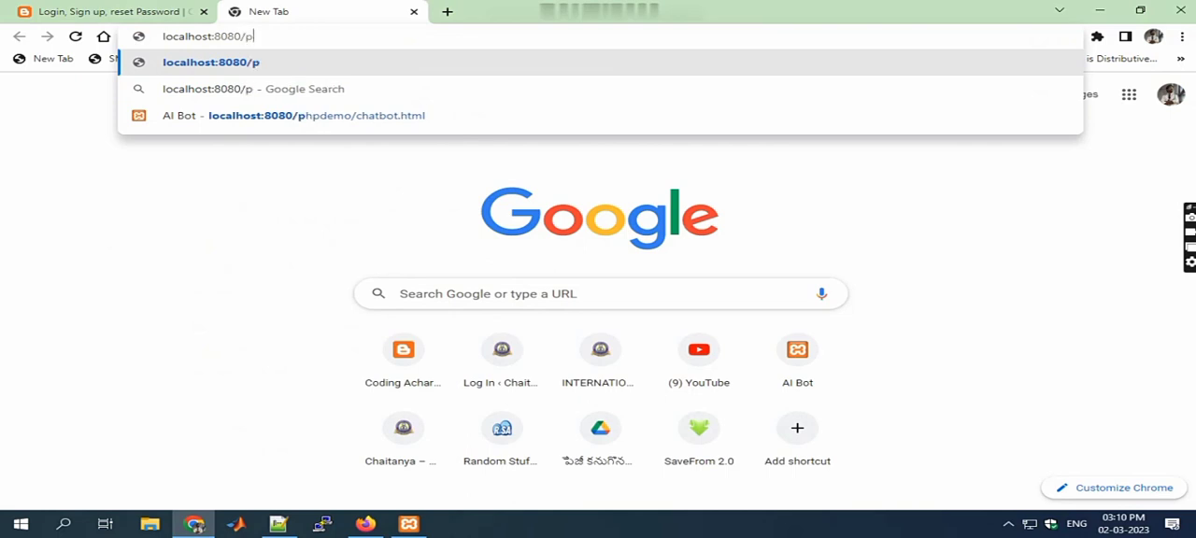
{"action": "type", "text": "roject/"}
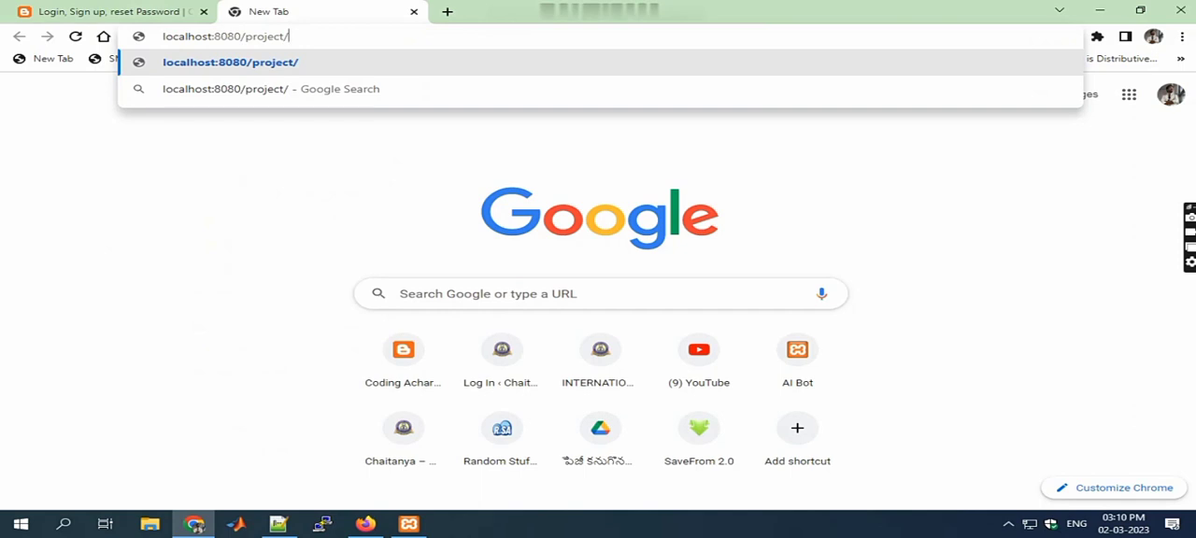
{"action": "type", "text": "l"}
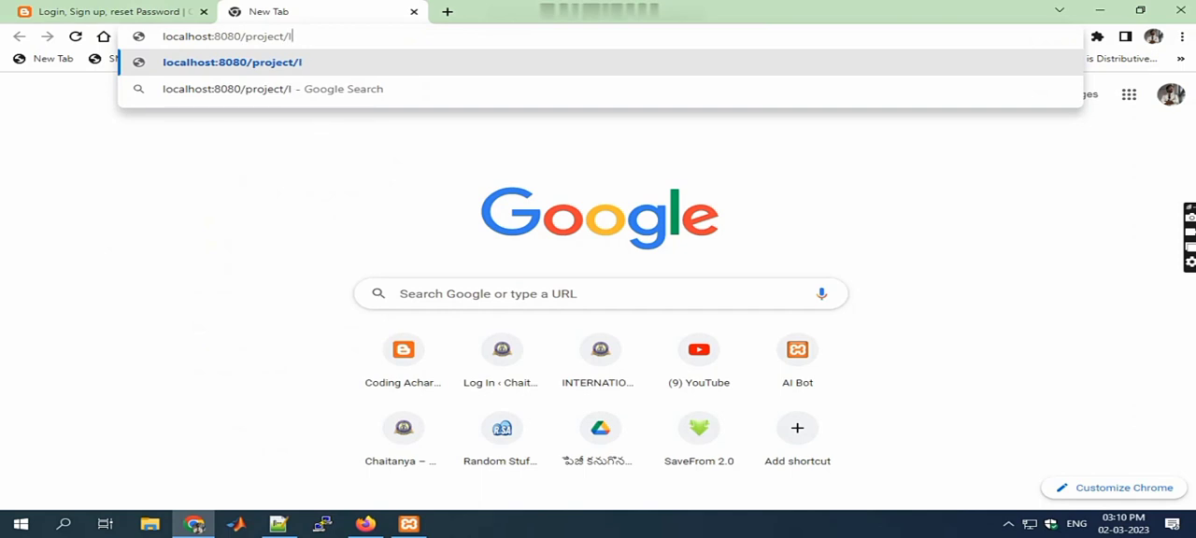
{"action": "type", "text": "ogin.php"}
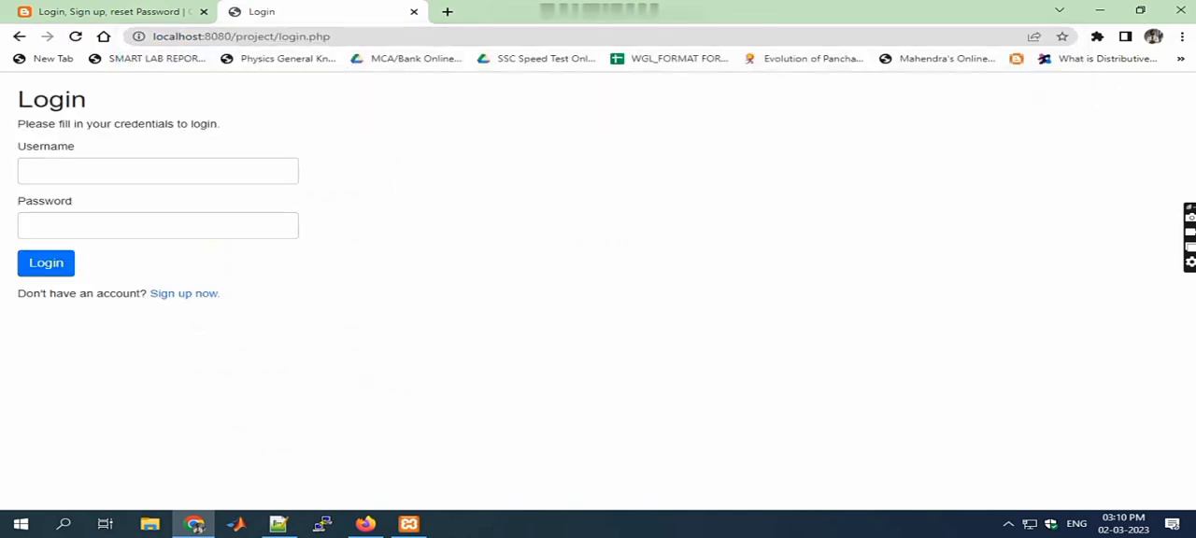
Register with the saved username thirupathi, which the Sign Up page rejects as taken
{"action": "left_click", "coordinate": [184, 292]}
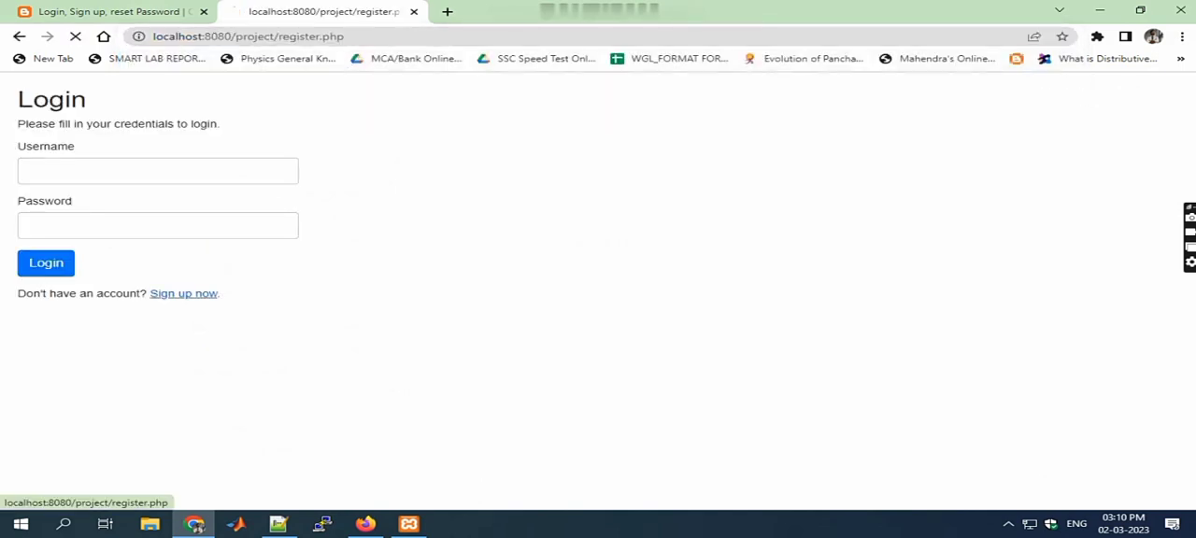
{"action": "left_click", "coordinate": [183, 291]}
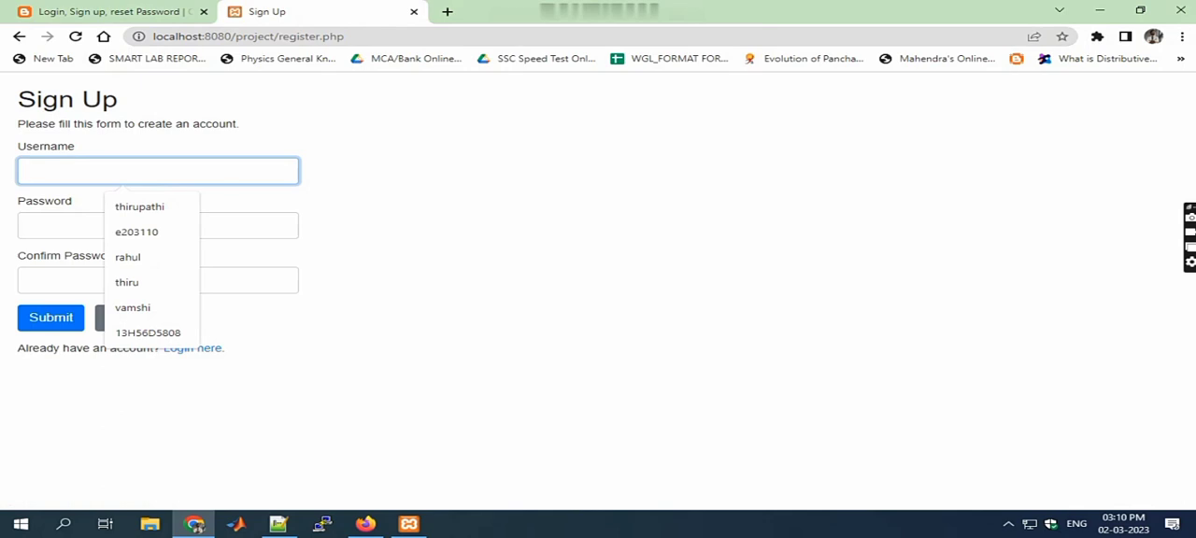
{"action": "left_click", "coordinate": [138, 205]}
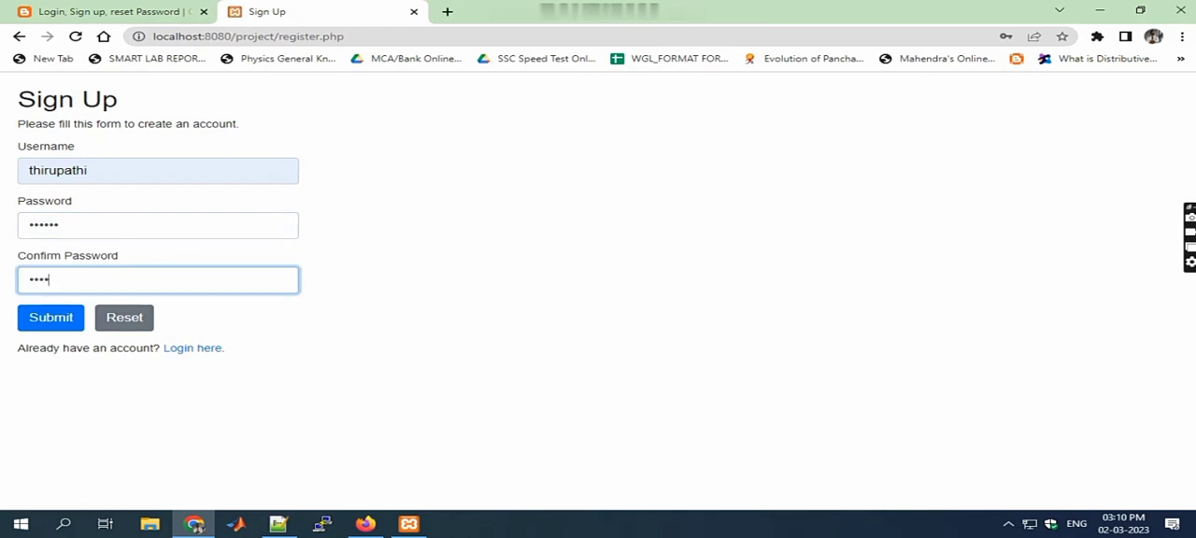
{"action": "left_click", "coordinate": [50, 317]}
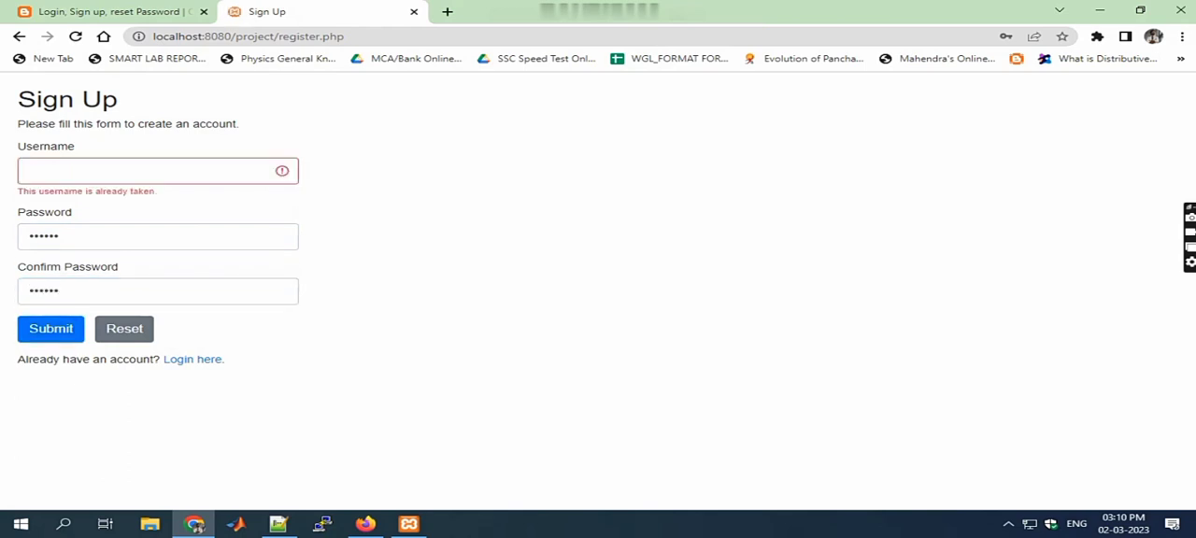
Change the username to thirupathireddy and submit the registration again
{"action": "left_click", "coordinate": [157, 170]}
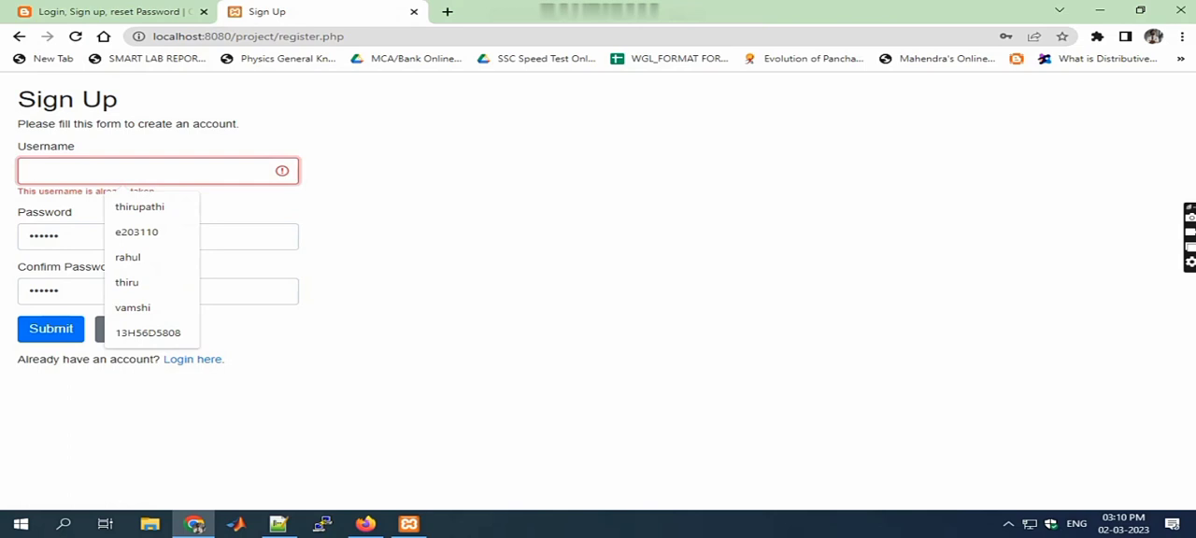
{"action": "type", "text": "thirupa"}
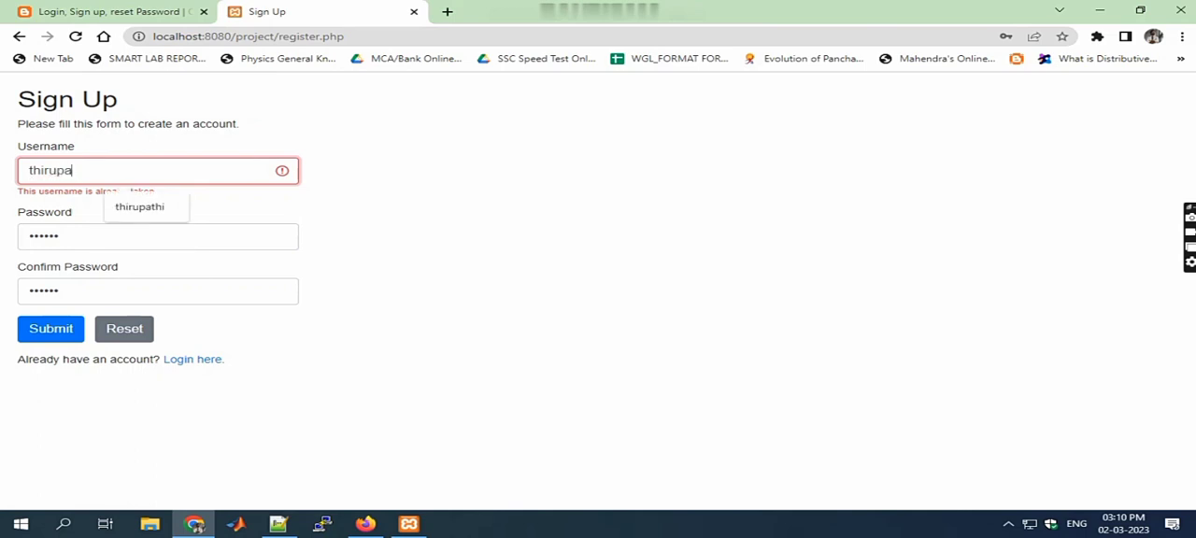
{"action": "left_click", "coordinate": [139, 205]}
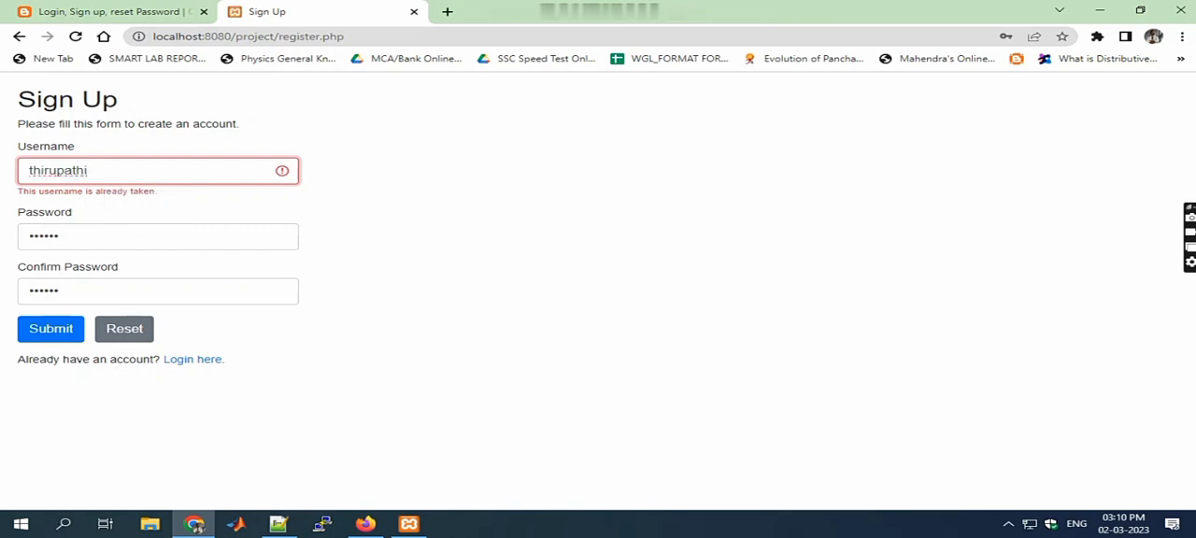
{"action": "type", "text": "reddy"}
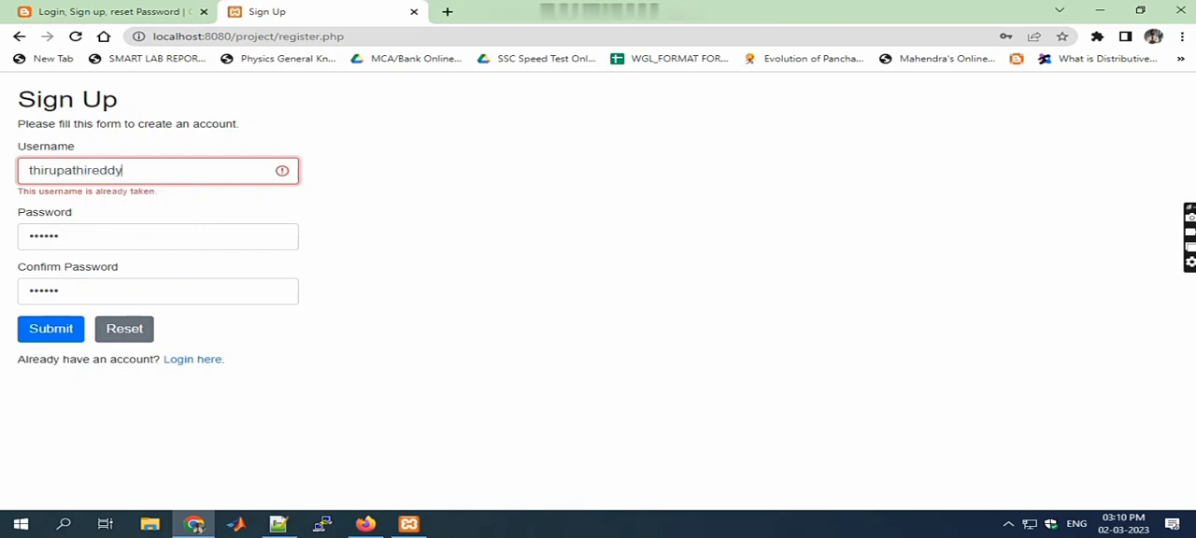
{"action": "left_click", "coordinate": [193, 359]}
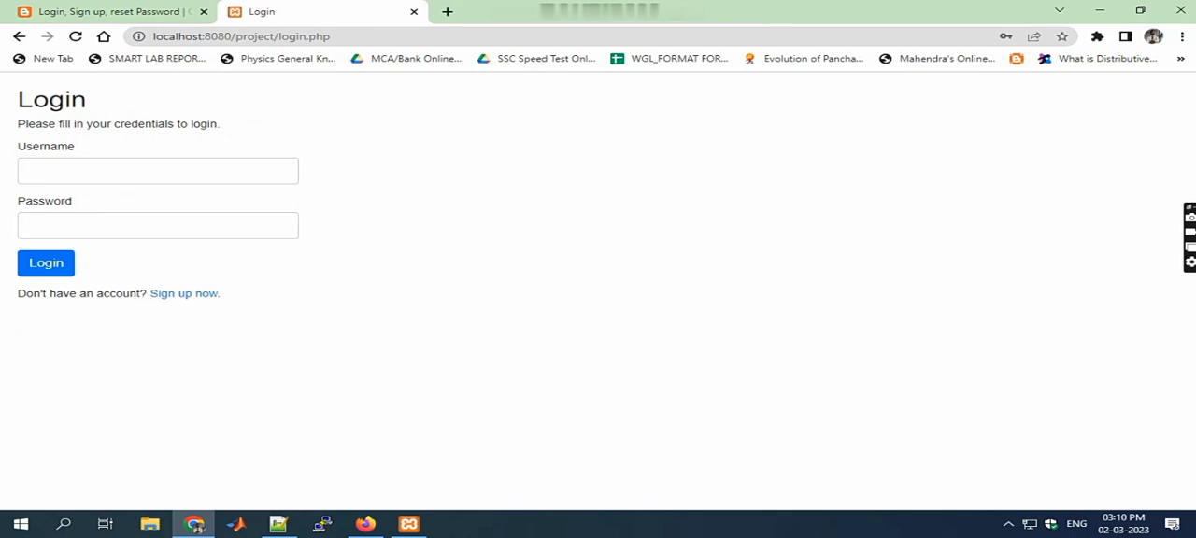
Log in as thirupathireddy with the password to reach the Welcome page
{"action": "type", "text": "thir"}
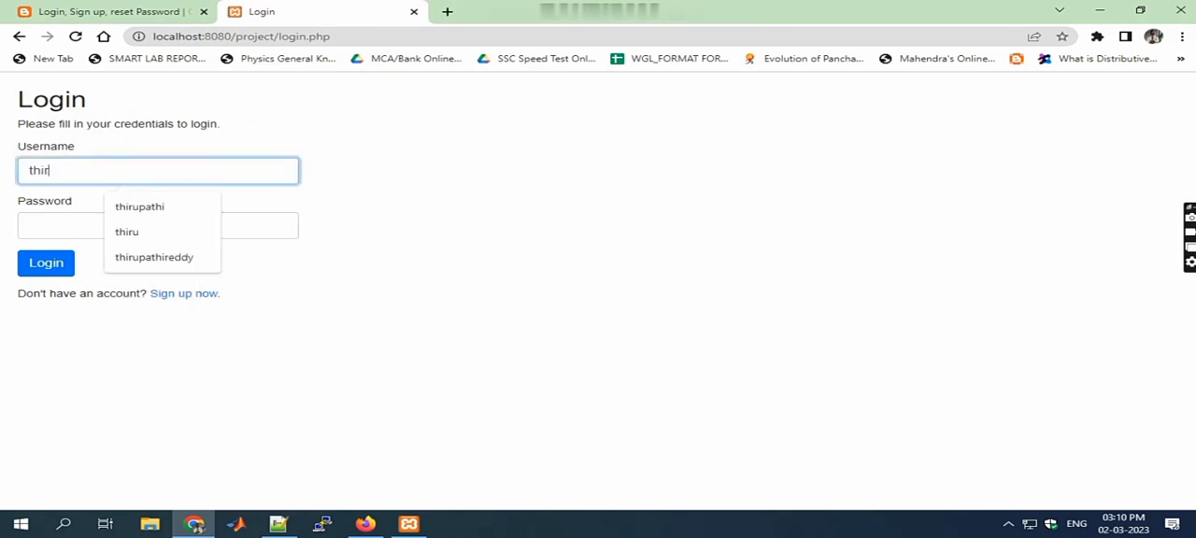
{"action": "left_click", "coordinate": [153, 258]}
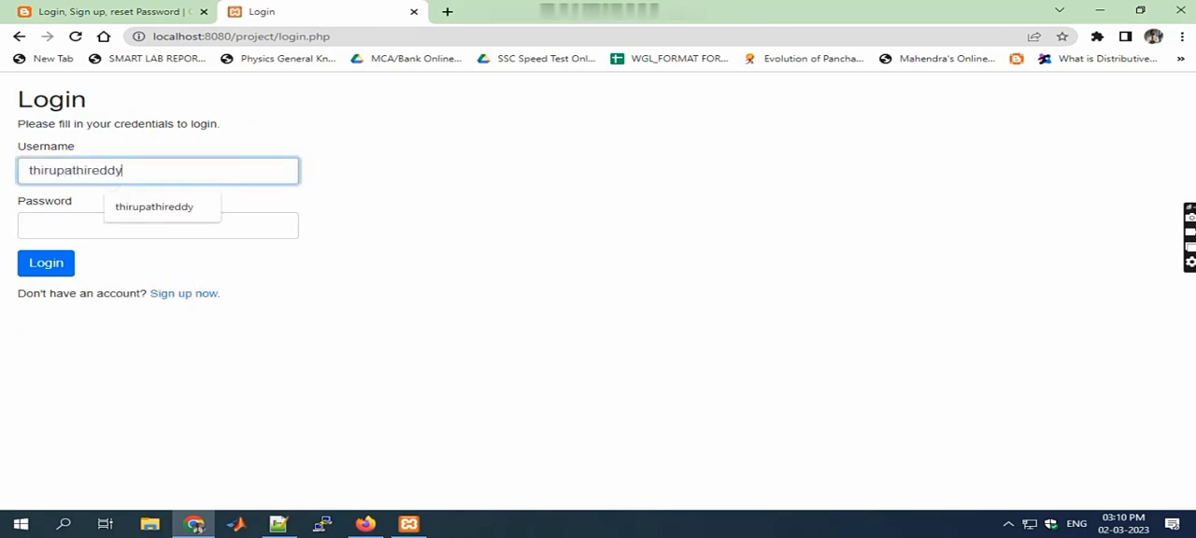
{"action": "type", "text": "••••"}
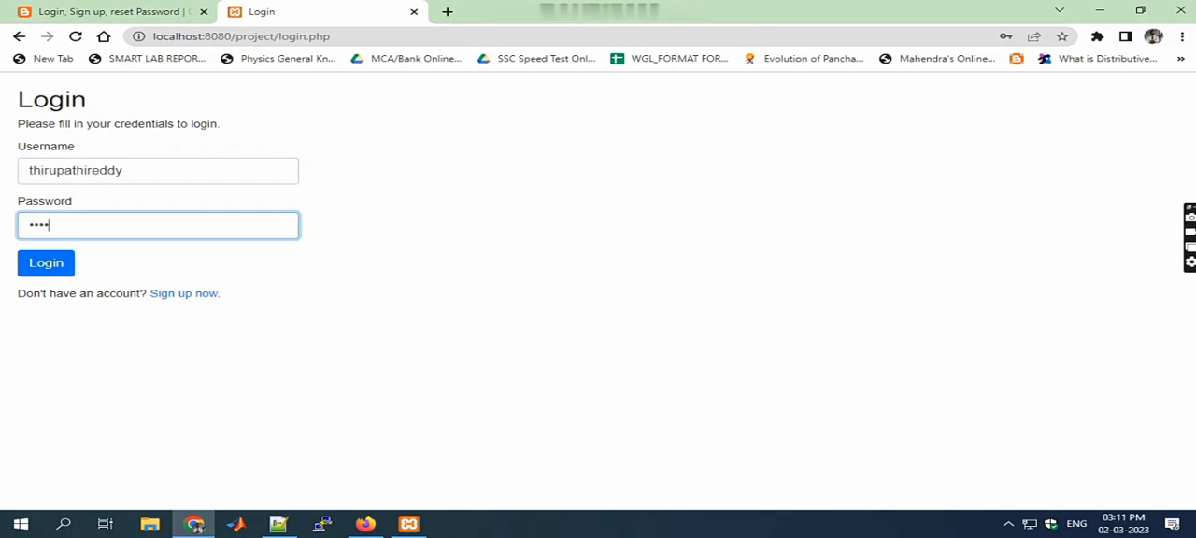
{"action": "left_click", "coordinate": [45, 262]}
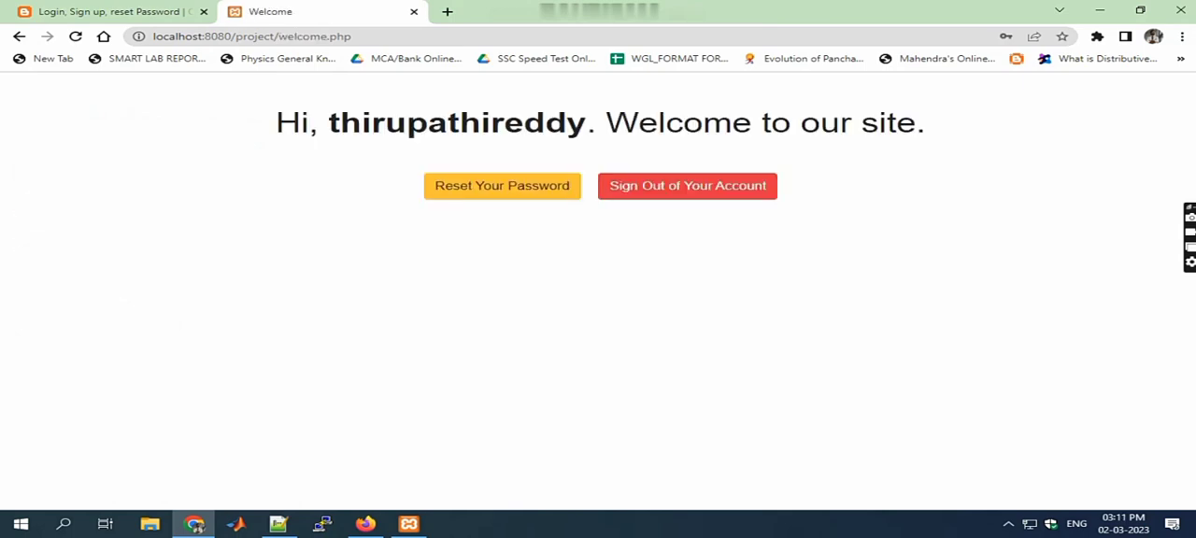
{"action": "mouse_move", "coordinate": [688, 185]}
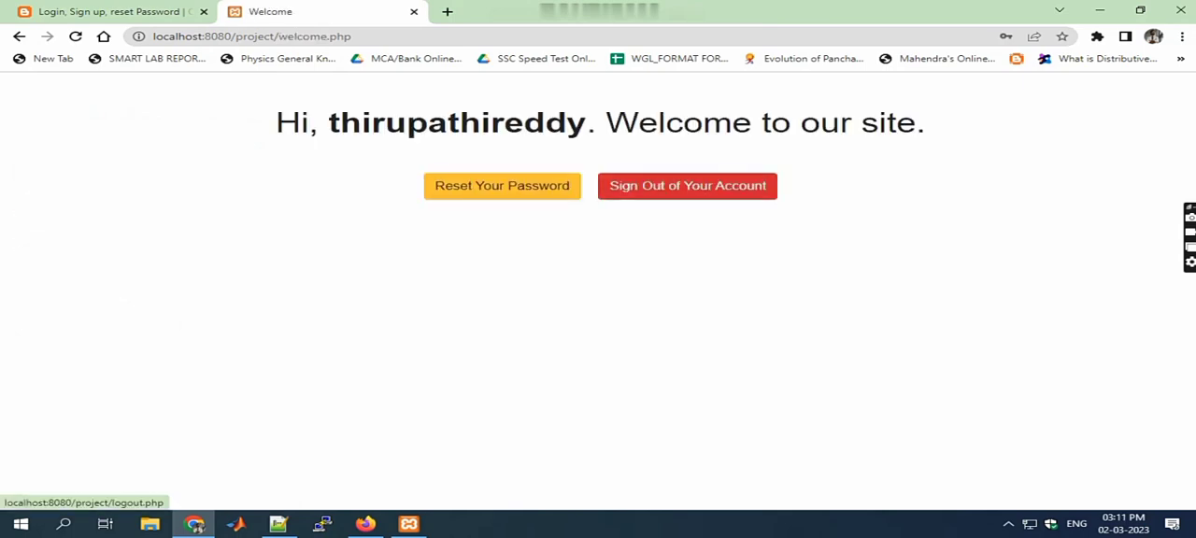
Reset the account's password, then log back in as thirupathireddy with it
{"action": "left_click", "coordinate": [500, 185]}
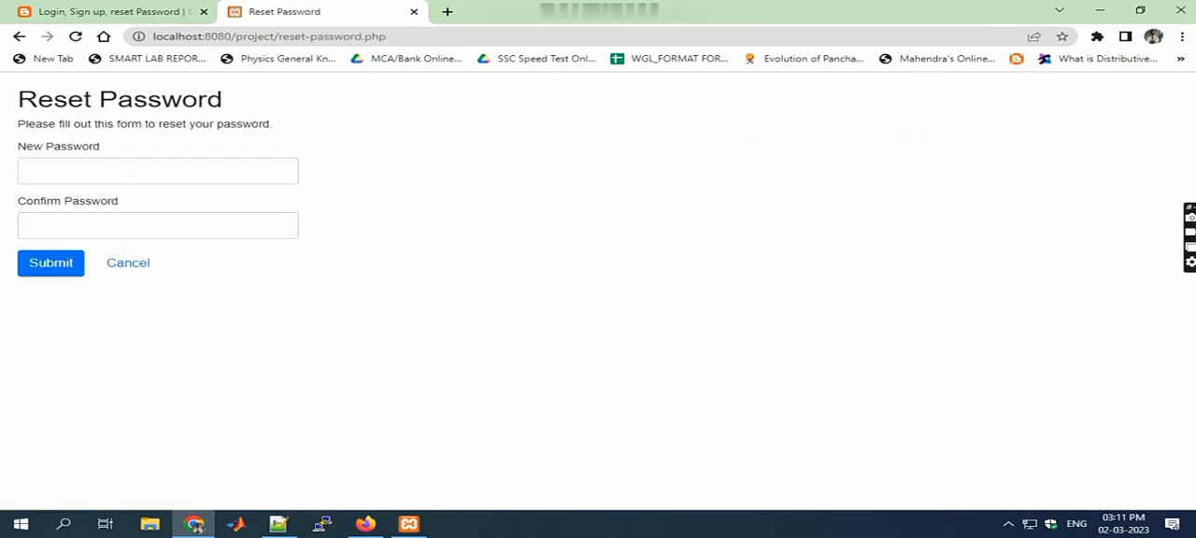
{"action": "left_click", "coordinate": [157, 172]}
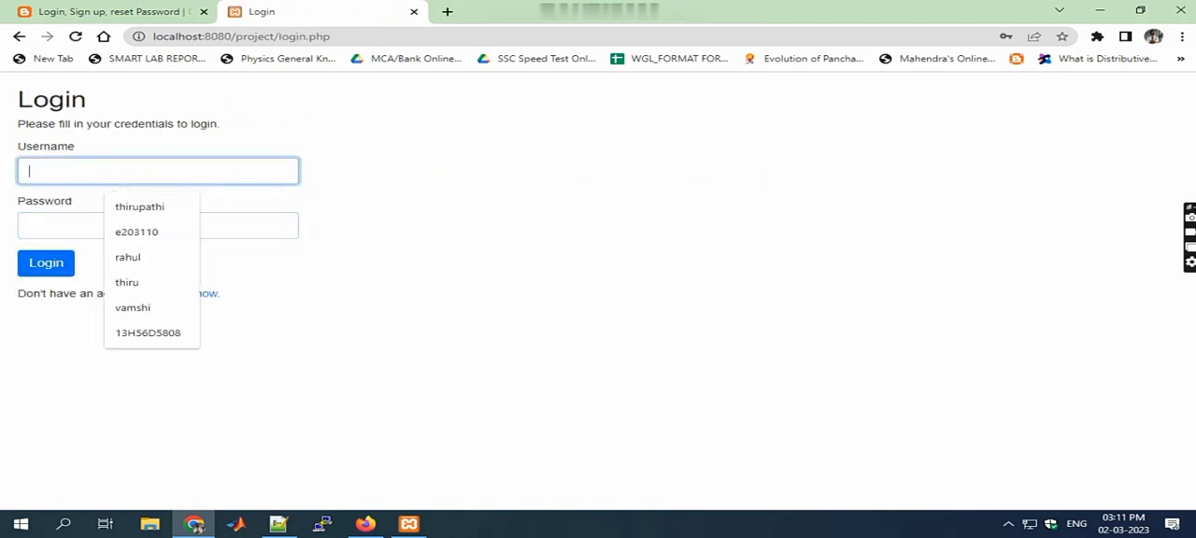
{"action": "type", "text": "thirupa"}
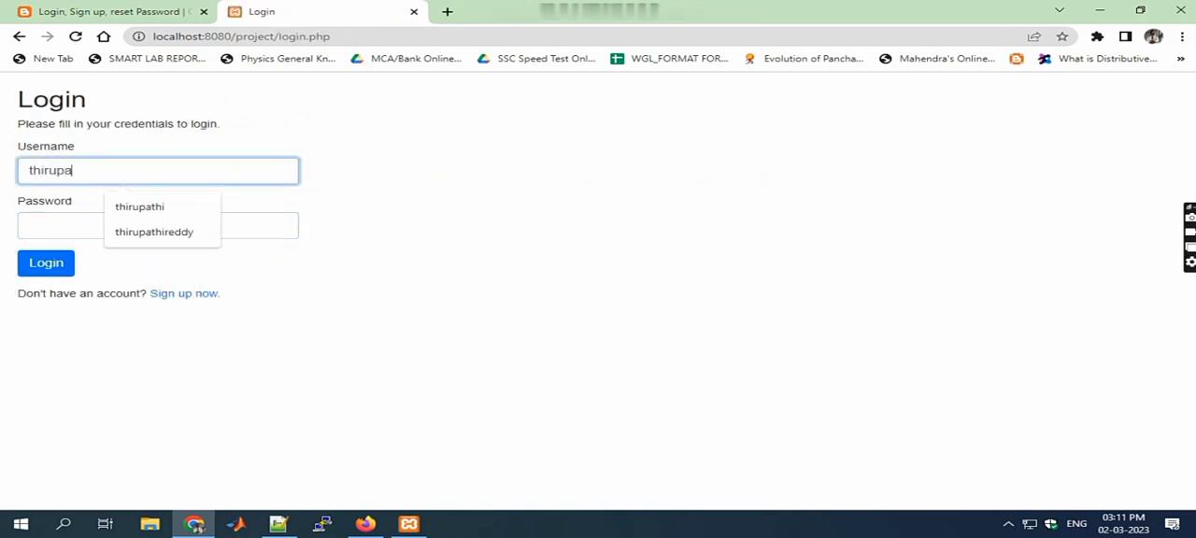
{"action": "left_click", "coordinate": [153, 231]}
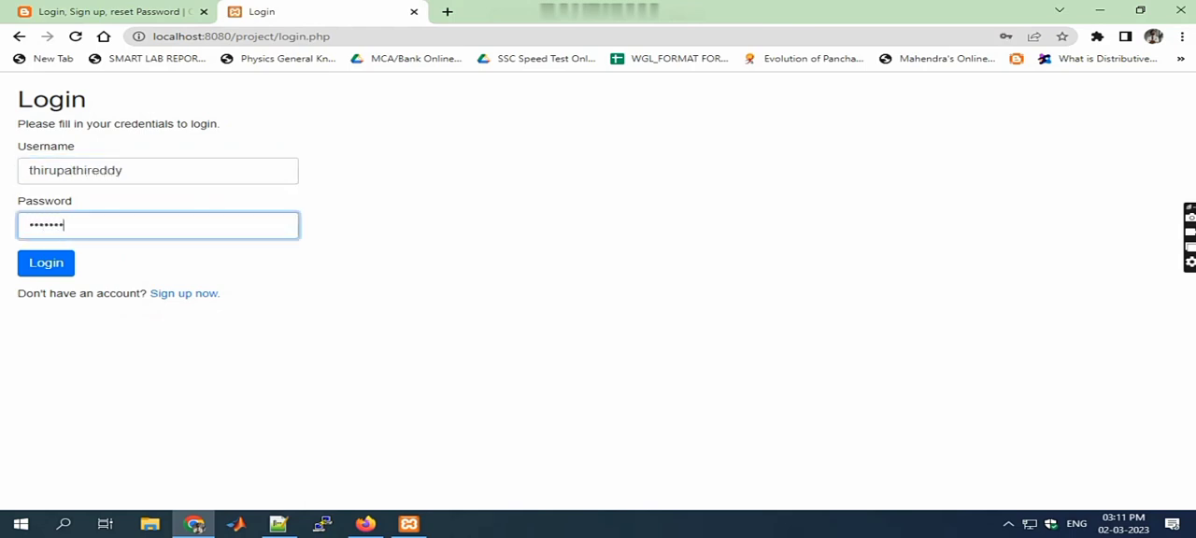
{"action": "left_click", "coordinate": [45, 262]}
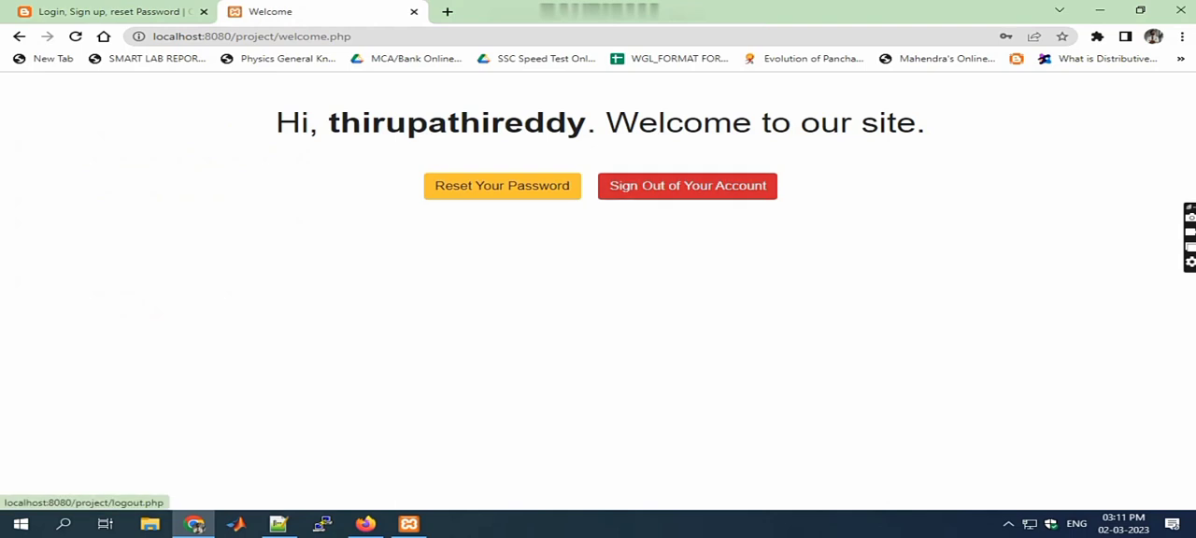
Sign out of the account, returning to the Login page
{"action": "left_click", "coordinate": [688, 185]}
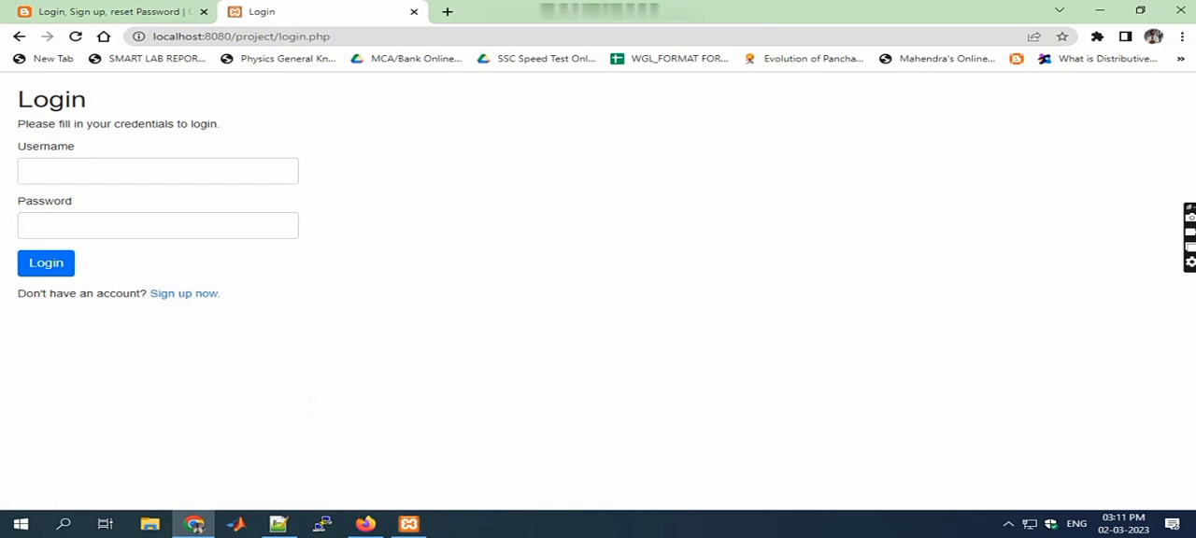
{"action": "left_click", "coordinate": [1009, 523]}
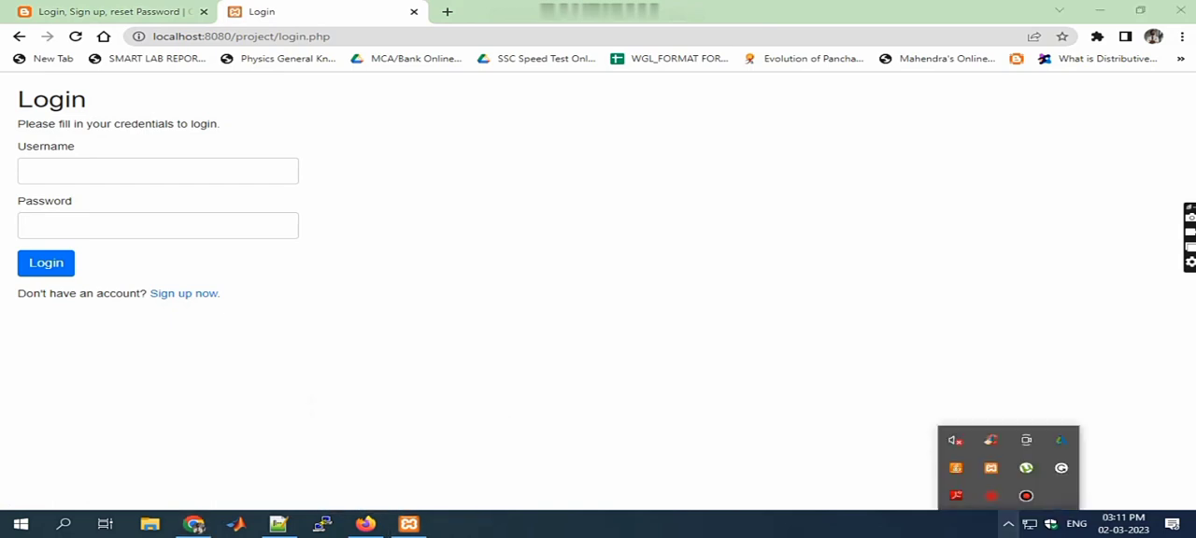